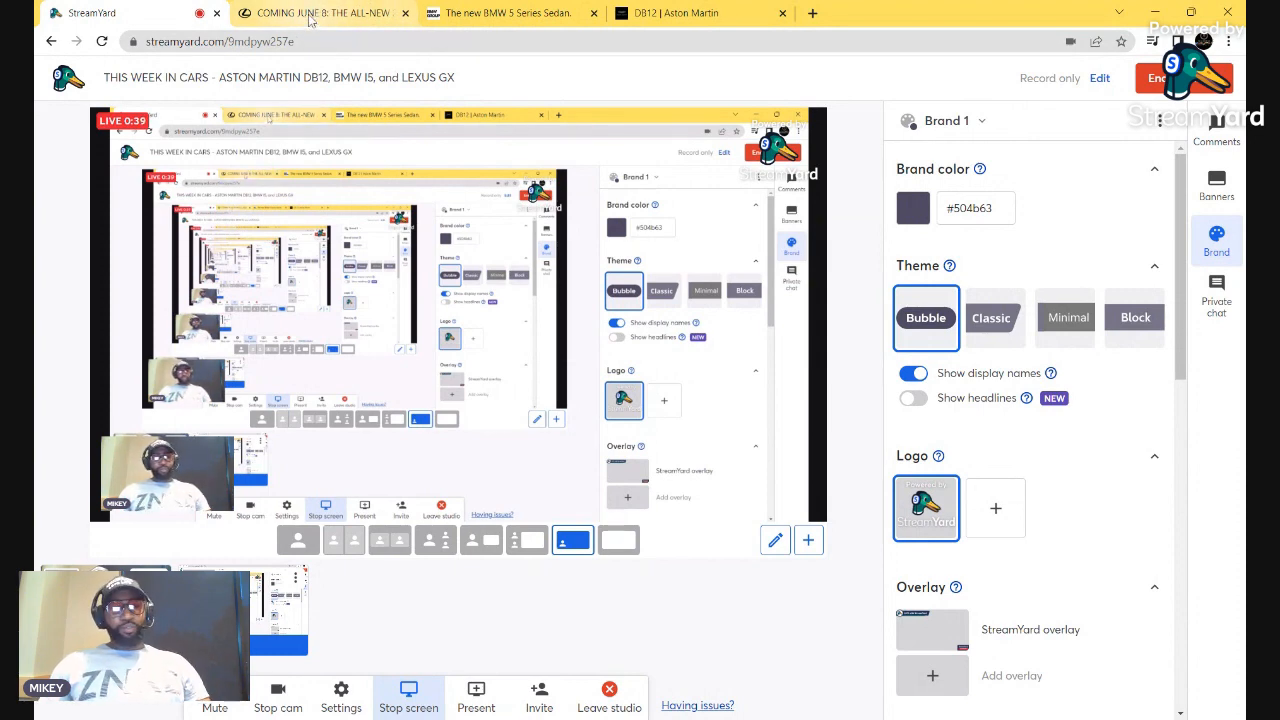
# On the 5 Series Sedan article, show the FOOTAGE 2 i5 M60 xDrive clips in TV Footage
pyautogui.click(510, 13)
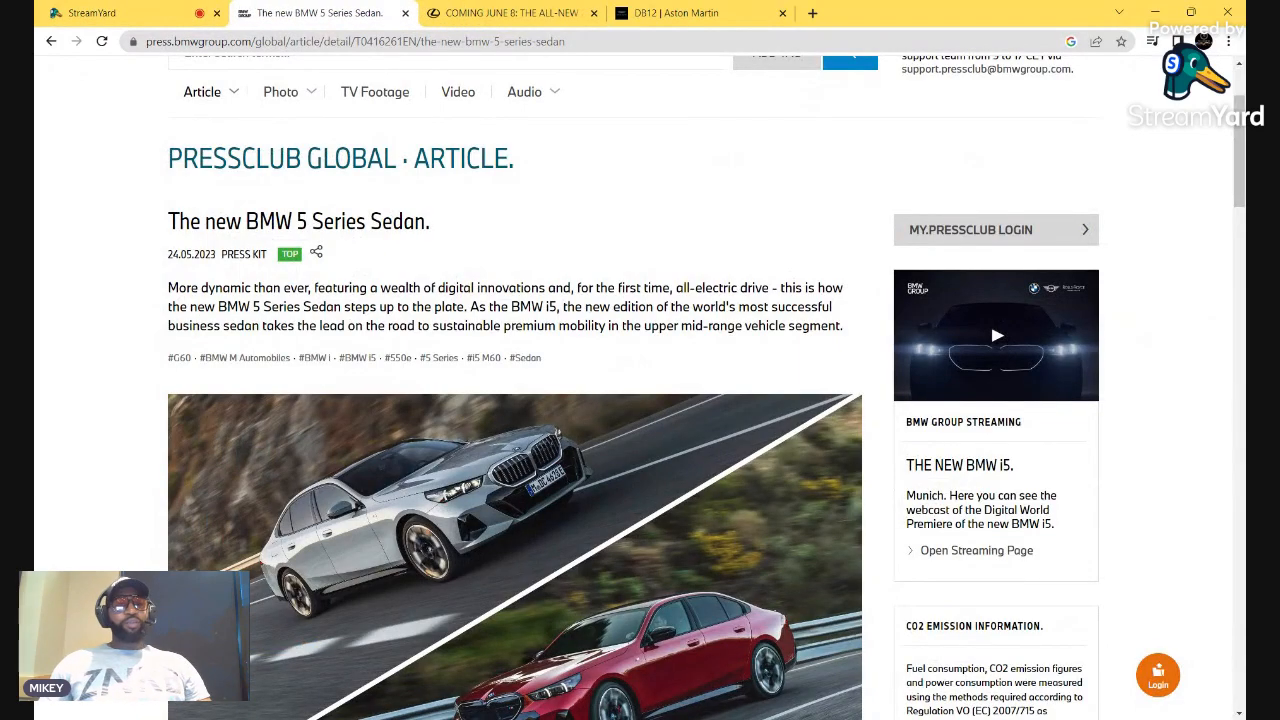
pyautogui.scroll(-3)
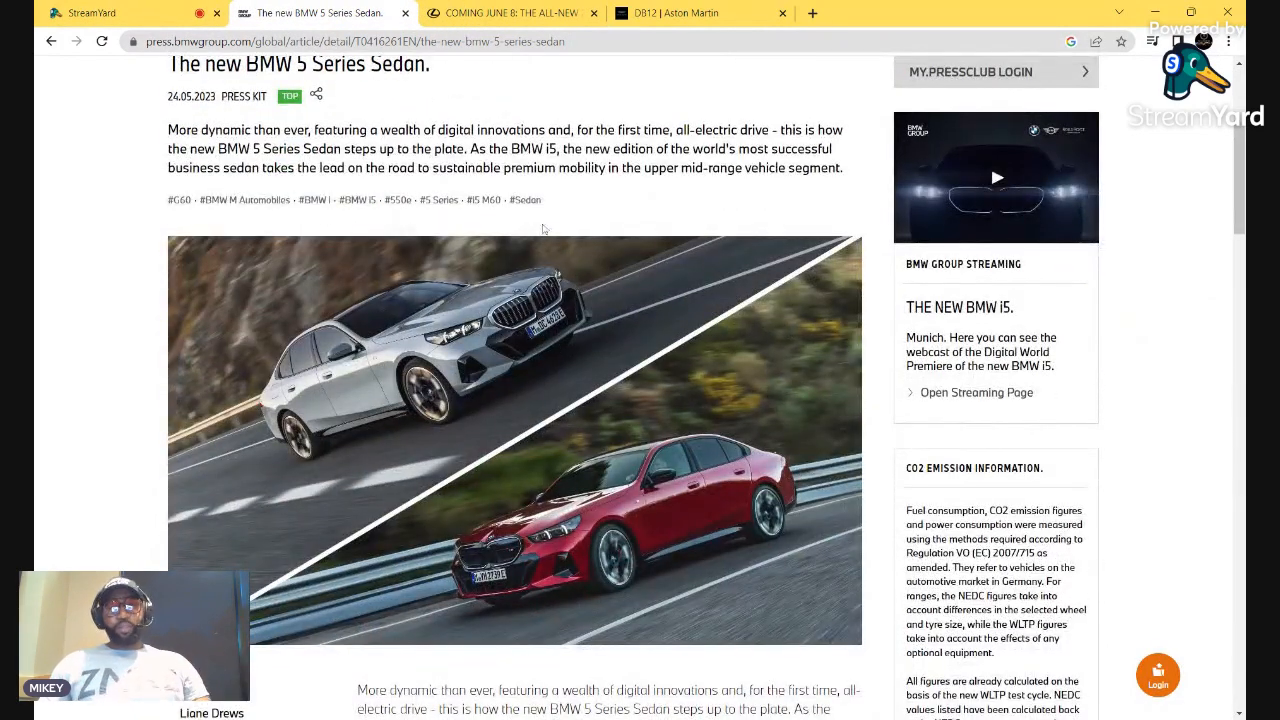
pyautogui.scroll(-3)
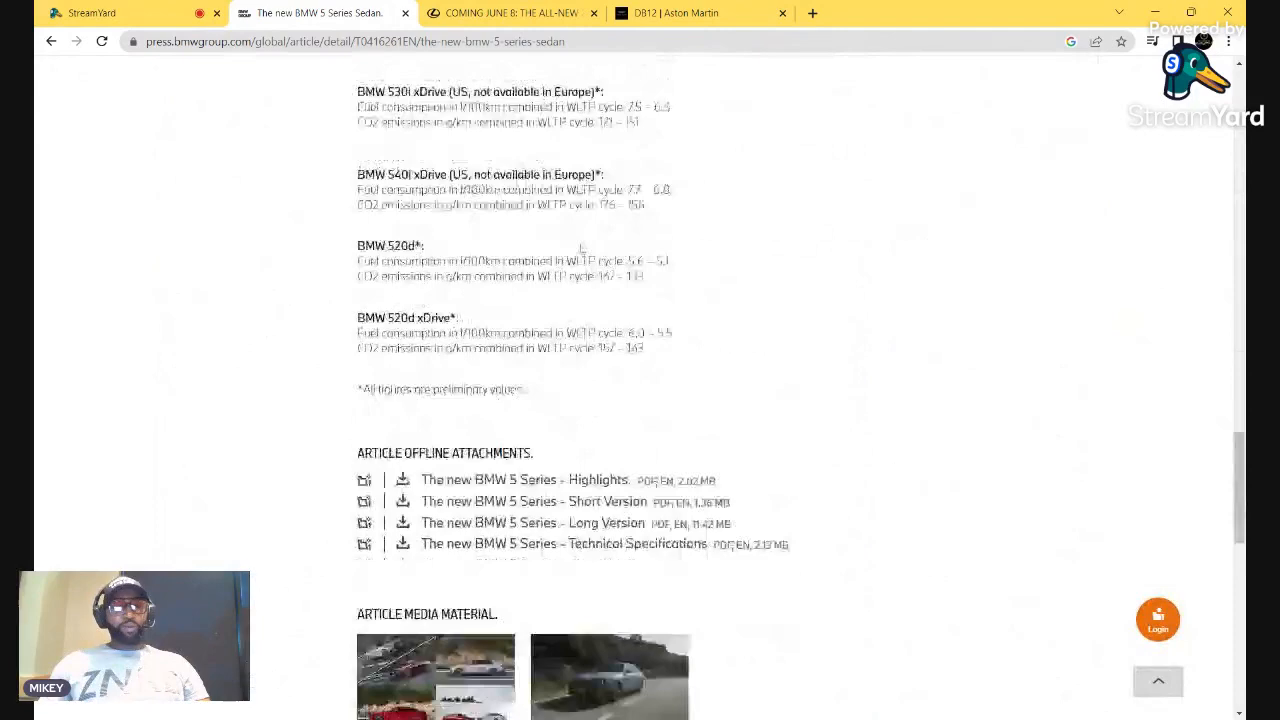
pyautogui.scroll(-3)
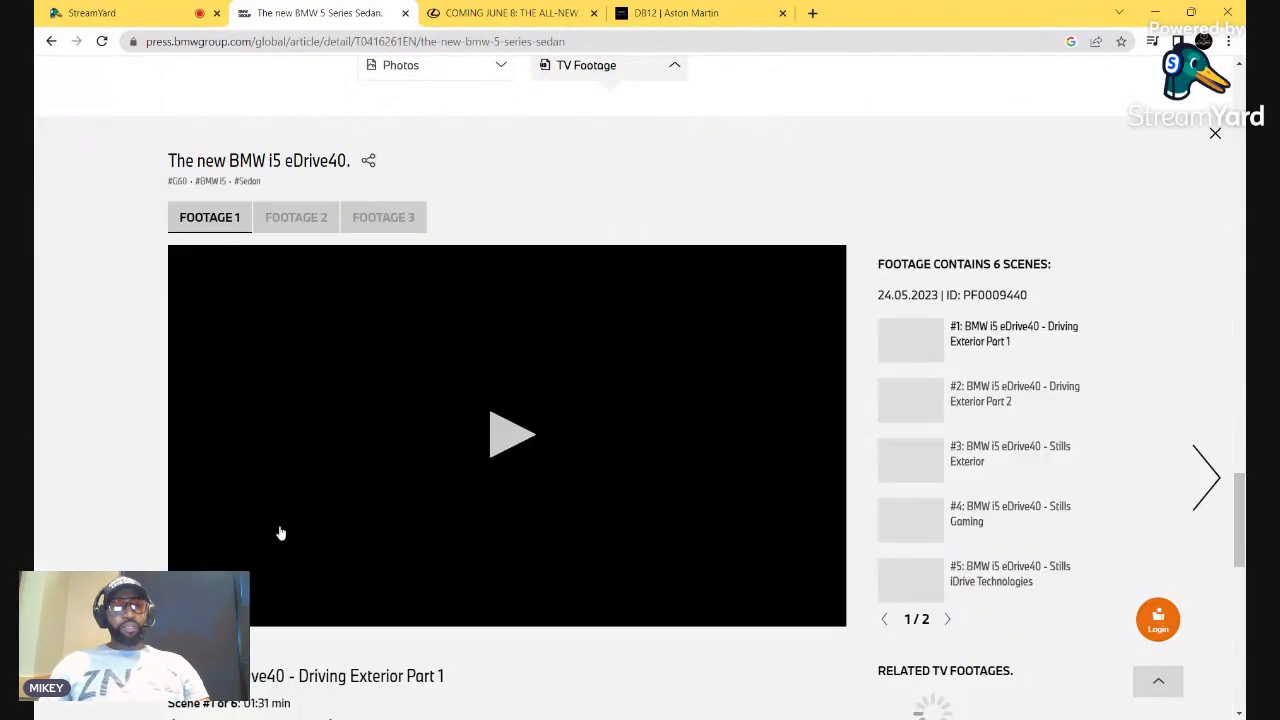
pyautogui.click(296, 217)
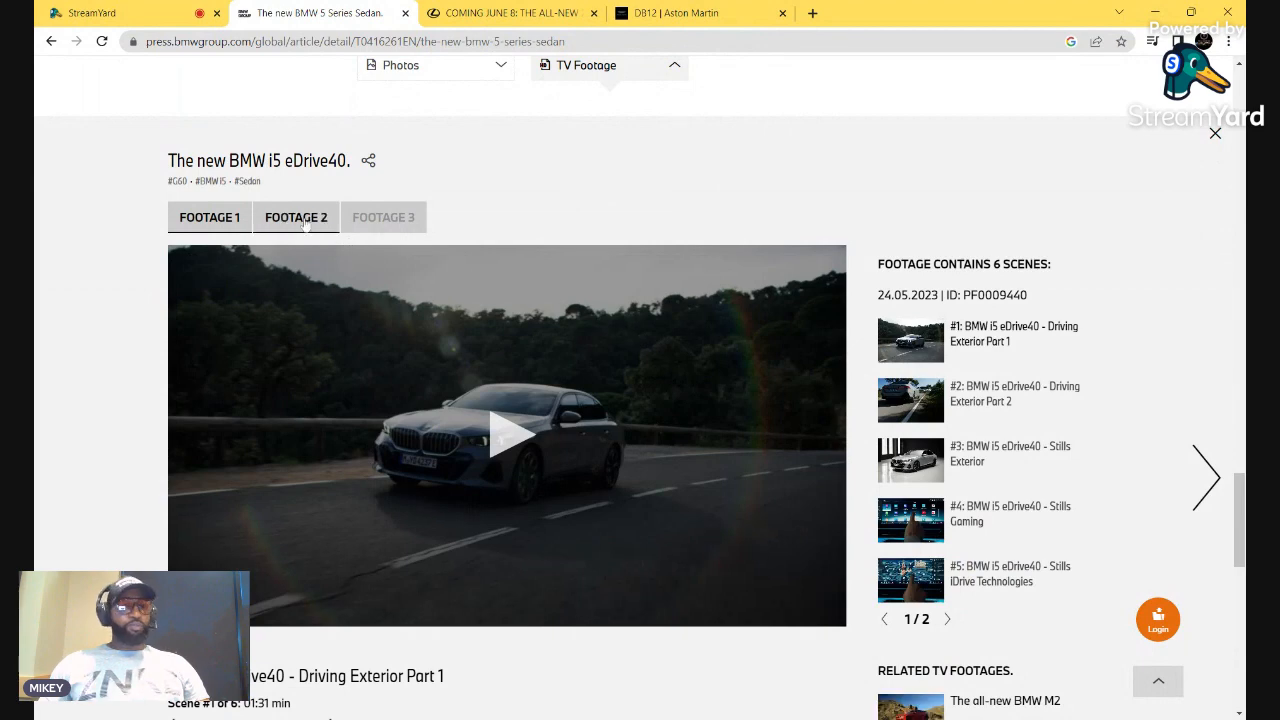
pyautogui.click(296, 217)
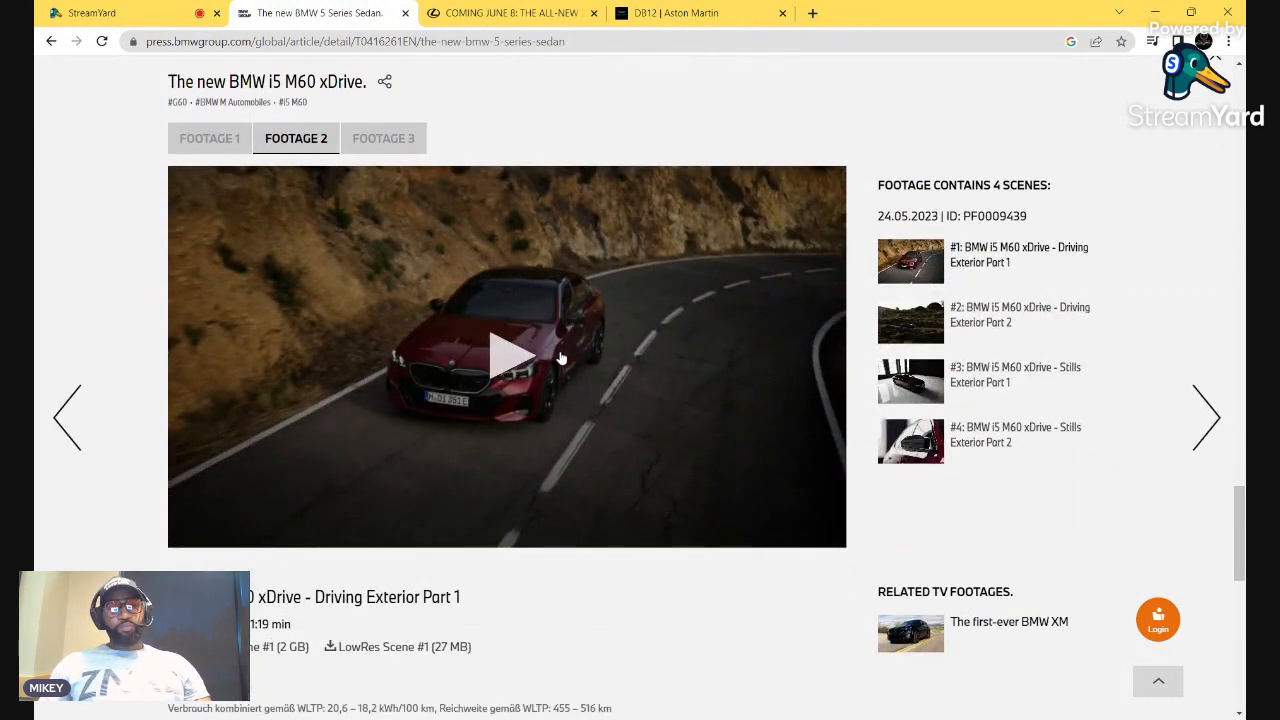
pyautogui.moveTo(632, 420)
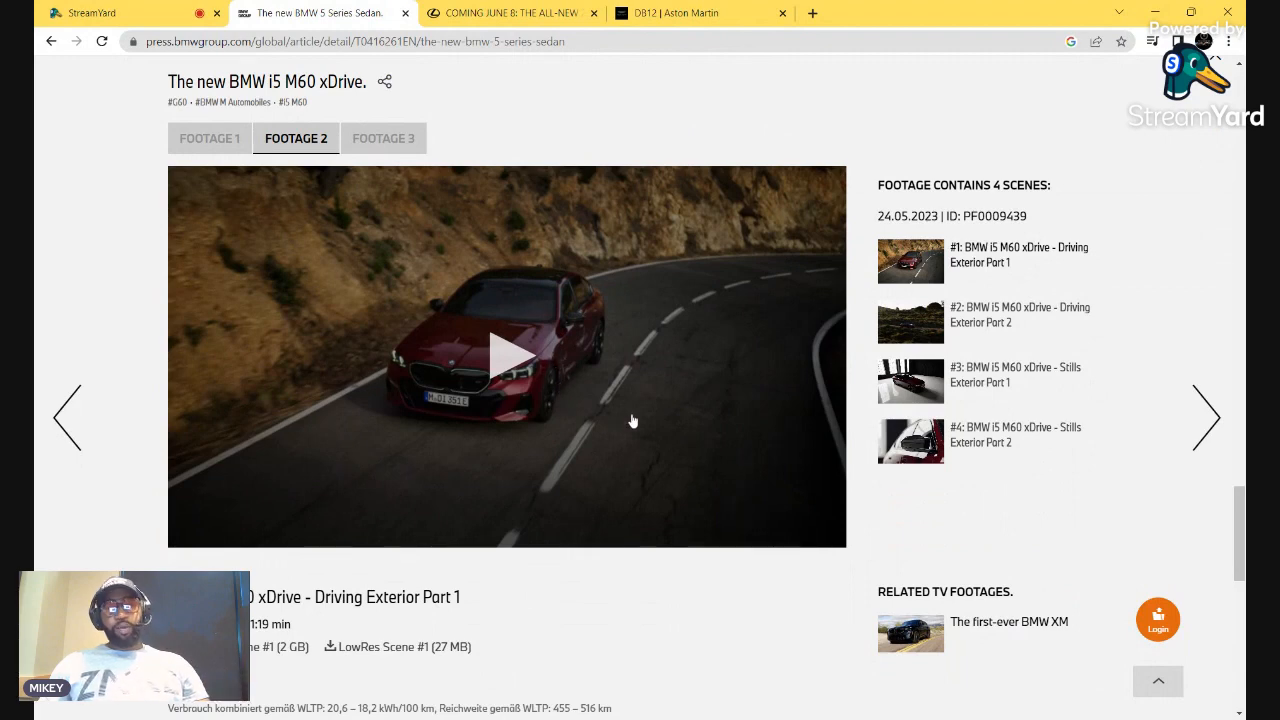
pyautogui.moveTo(684, 406)
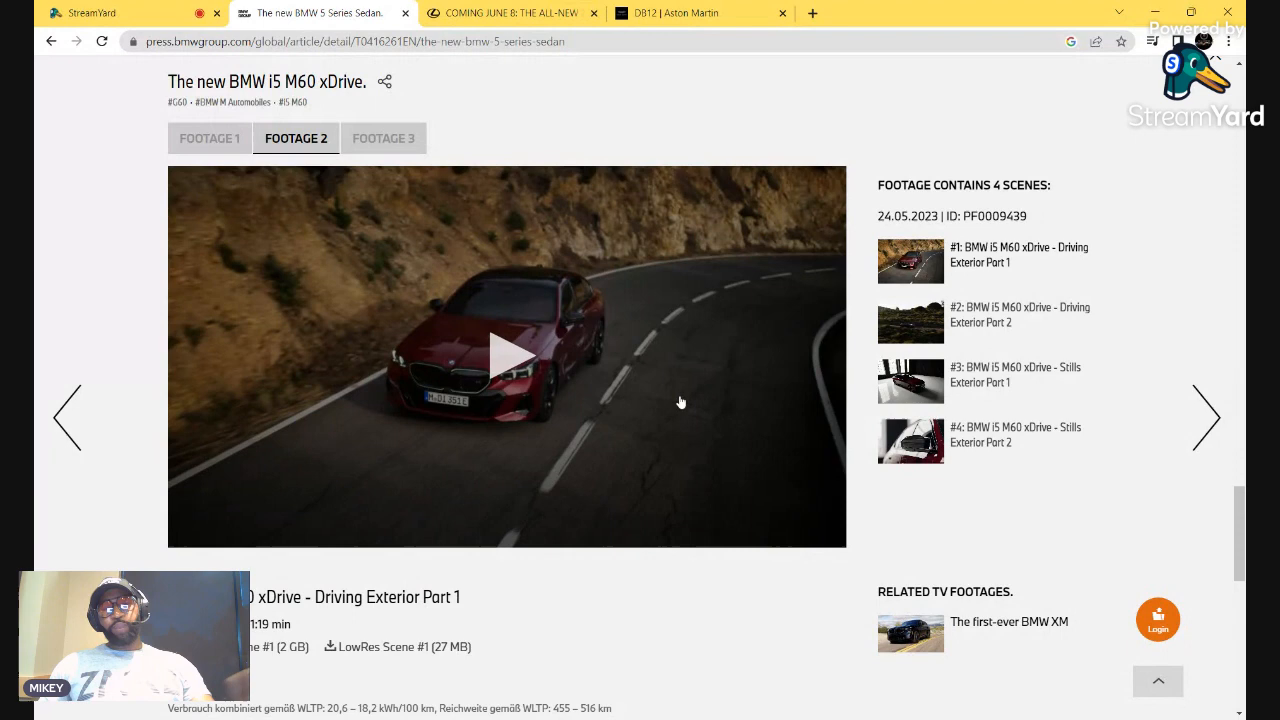
pyautogui.moveTo(673, 401)
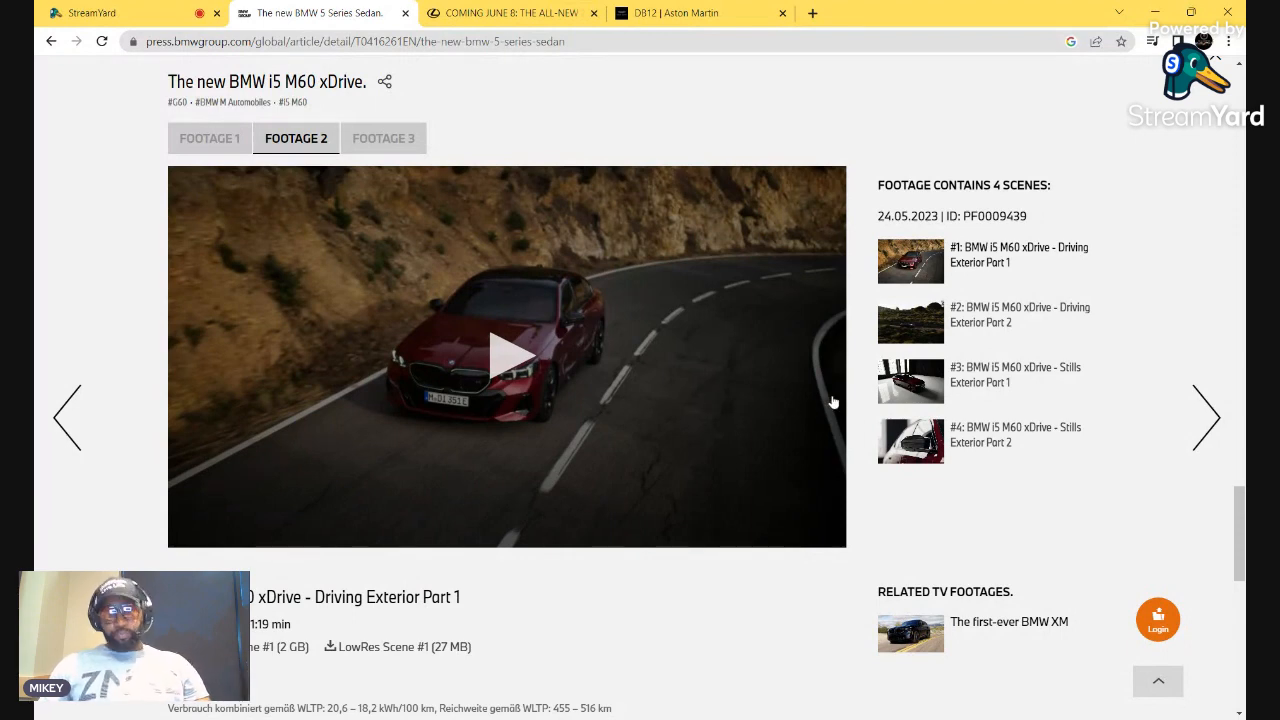
# Preview the FOOTAGE 3 i5 Family Shots, then return to the FOOTAGE 2 i5 M60 xDrive clips
pyautogui.click(383, 138)
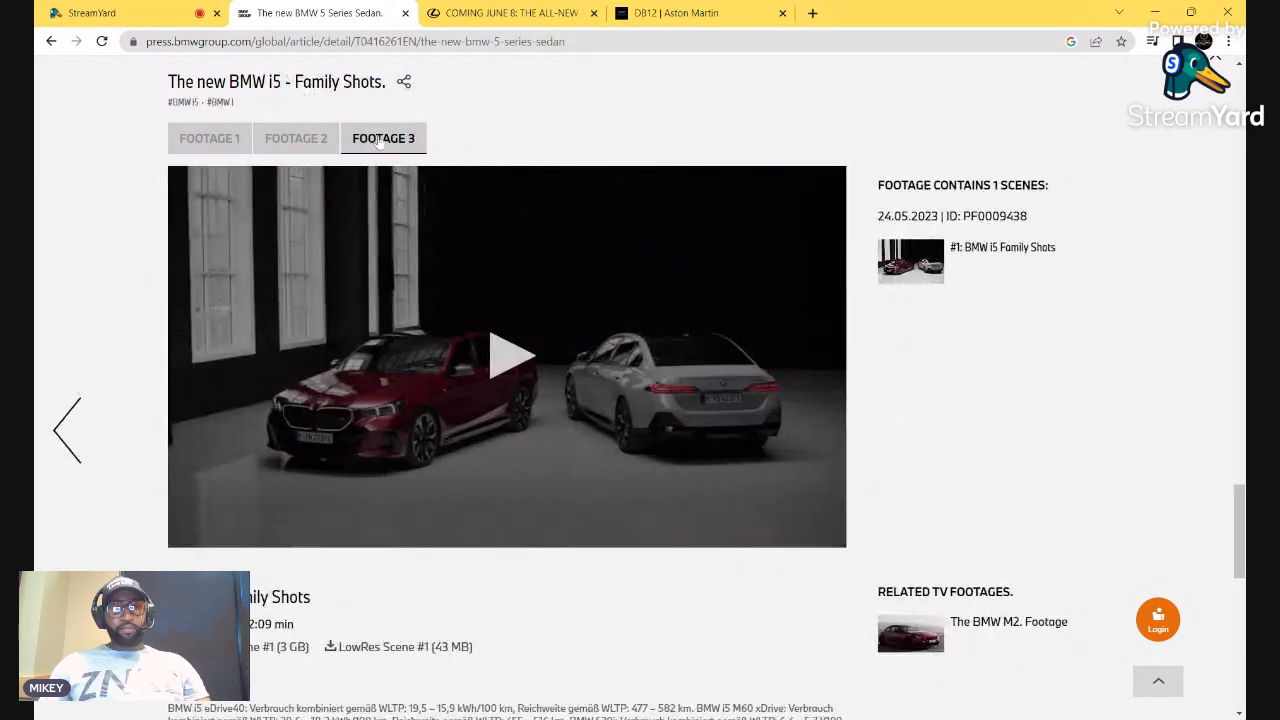
pyautogui.click(296, 138)
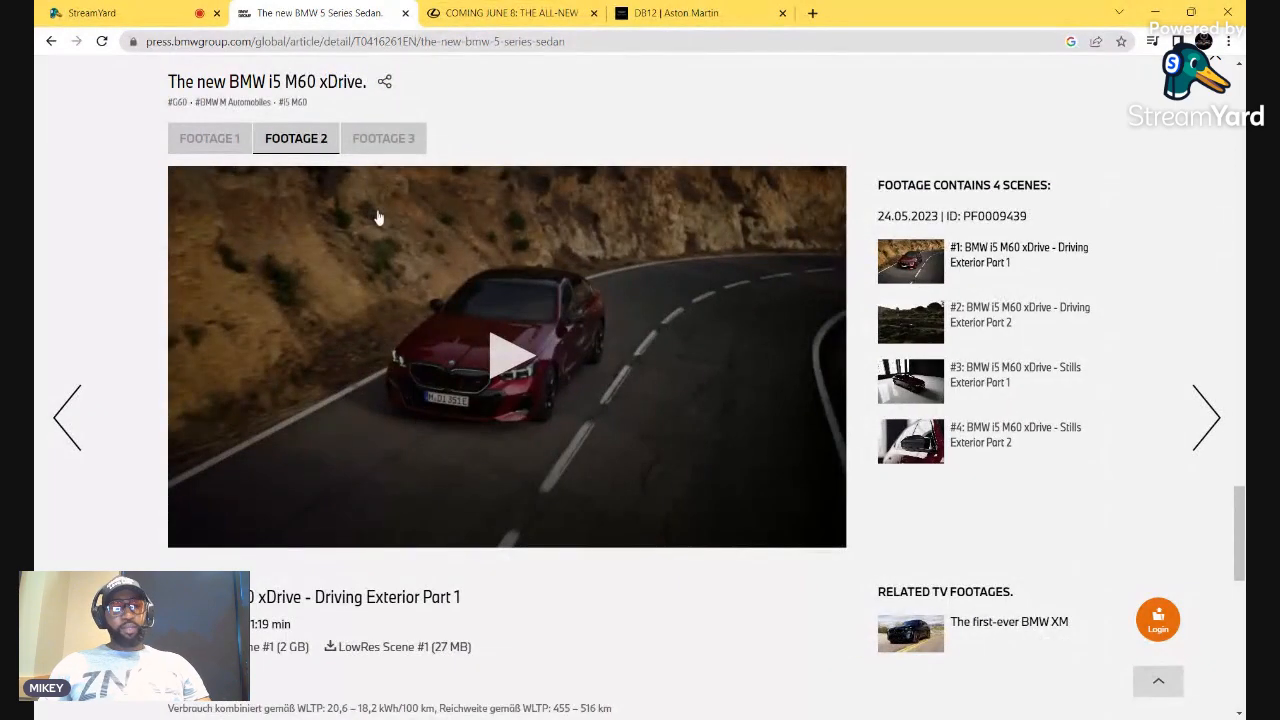
pyautogui.scroll(-3)
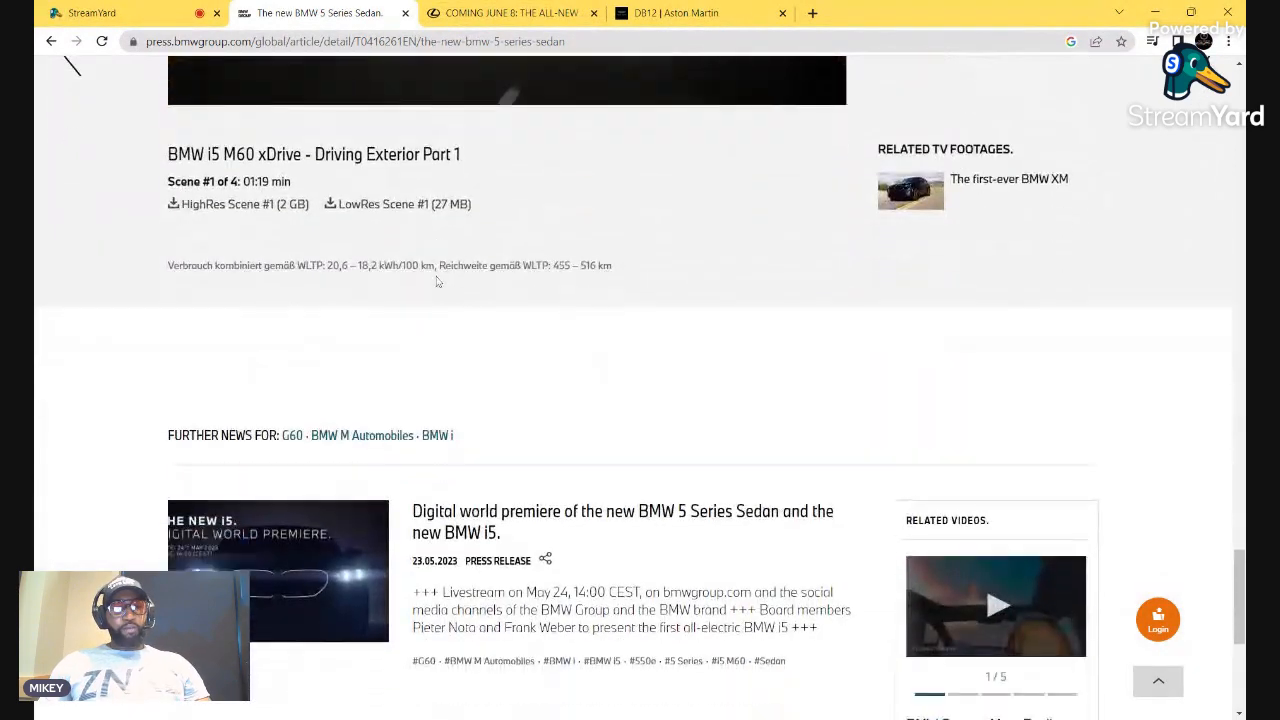
# Scroll the article to the CO2 Emissions & Consumption figures
pyautogui.scroll(3)
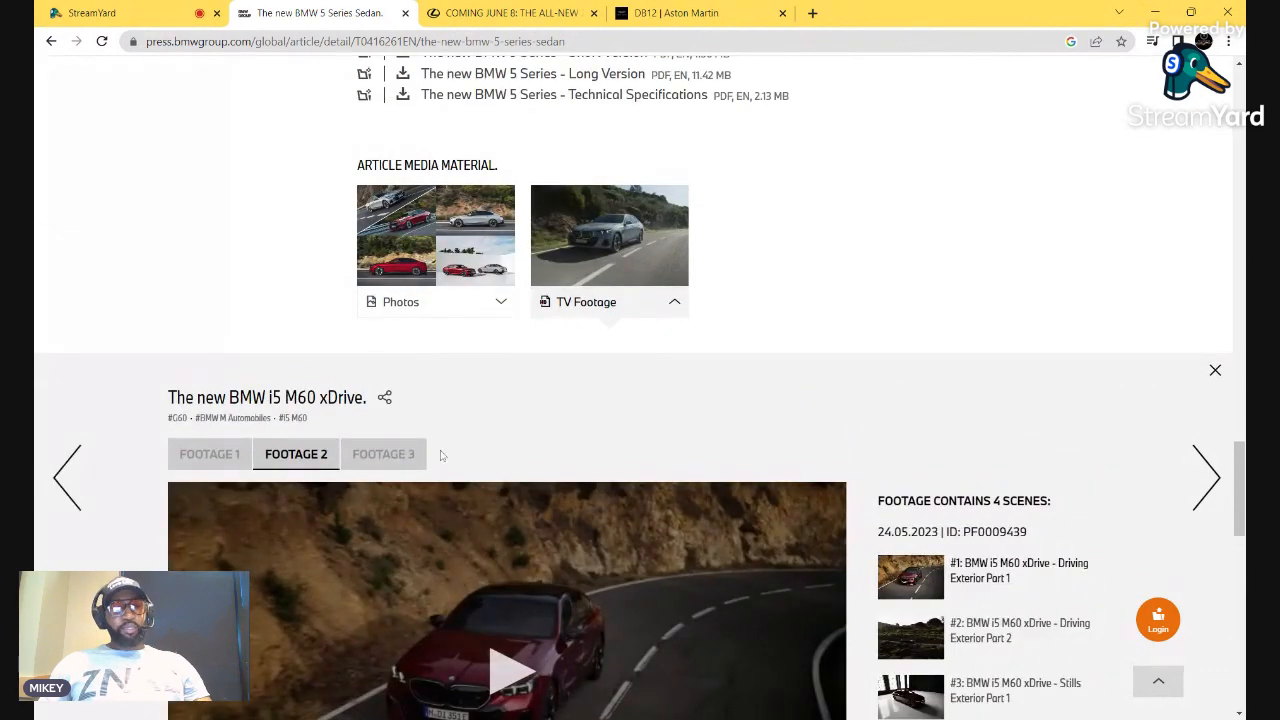
pyautogui.scroll(-3)
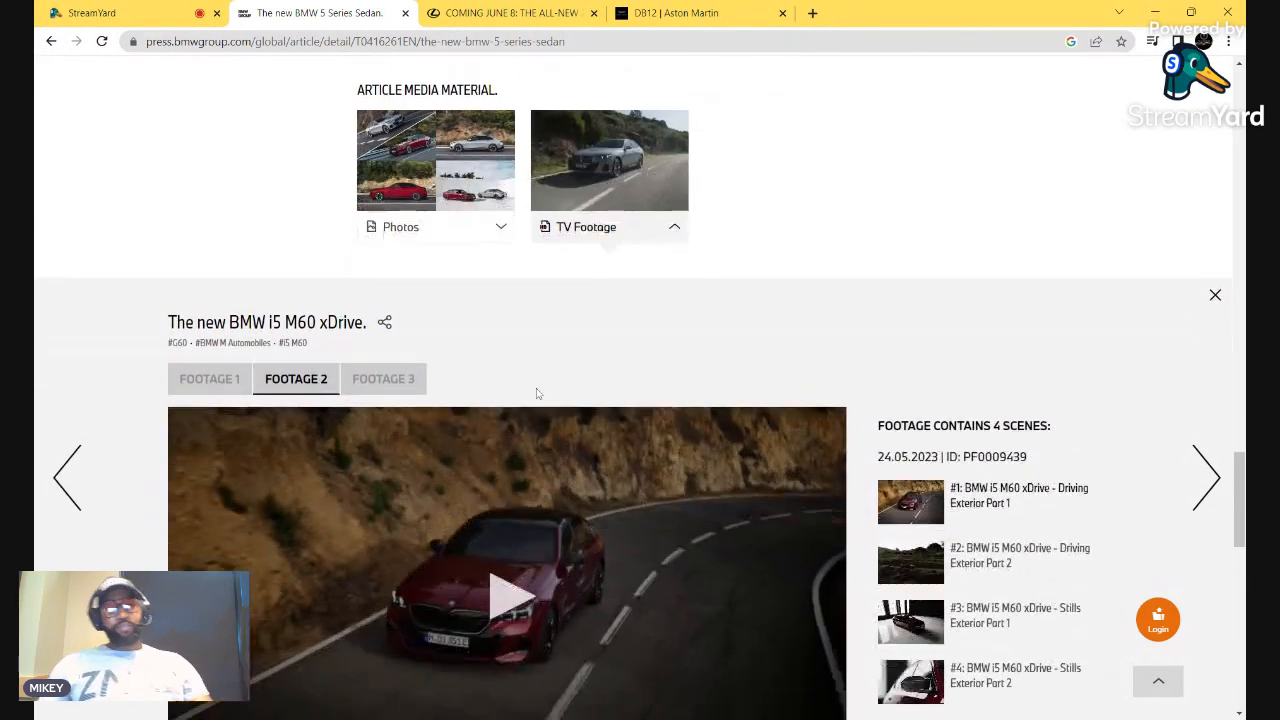
pyautogui.click(1215, 294)
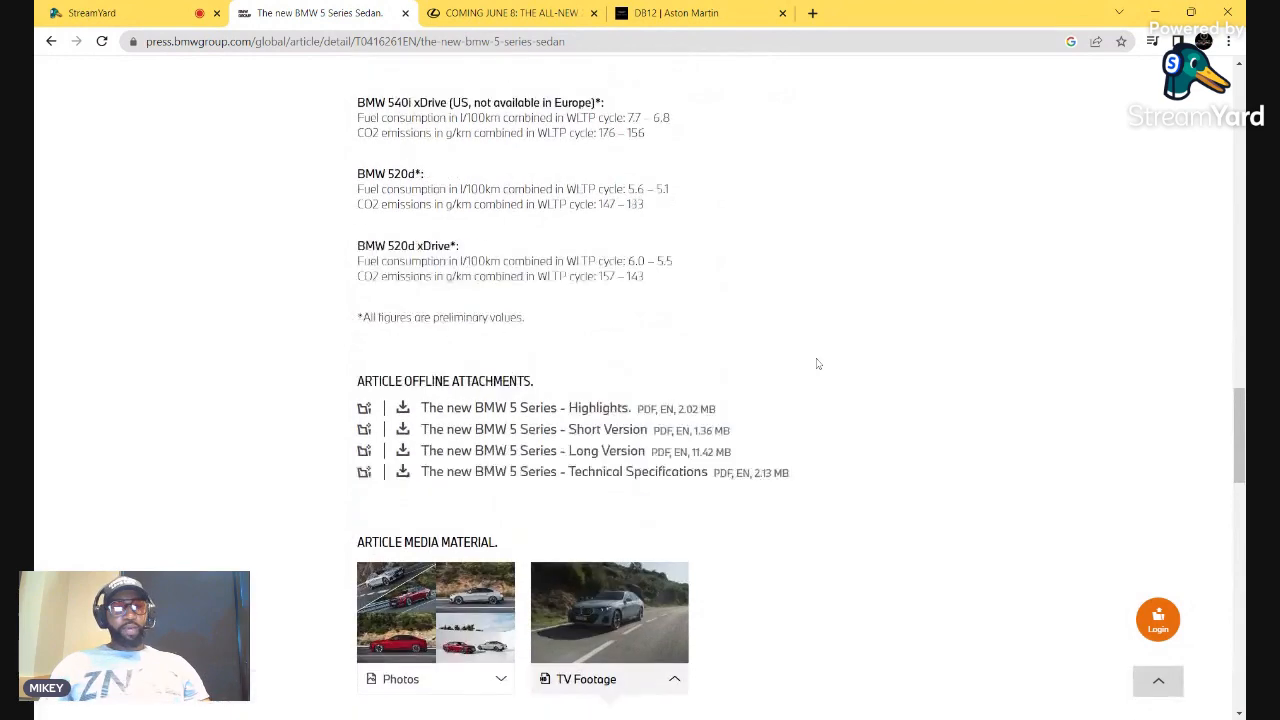
pyautogui.scroll(3)
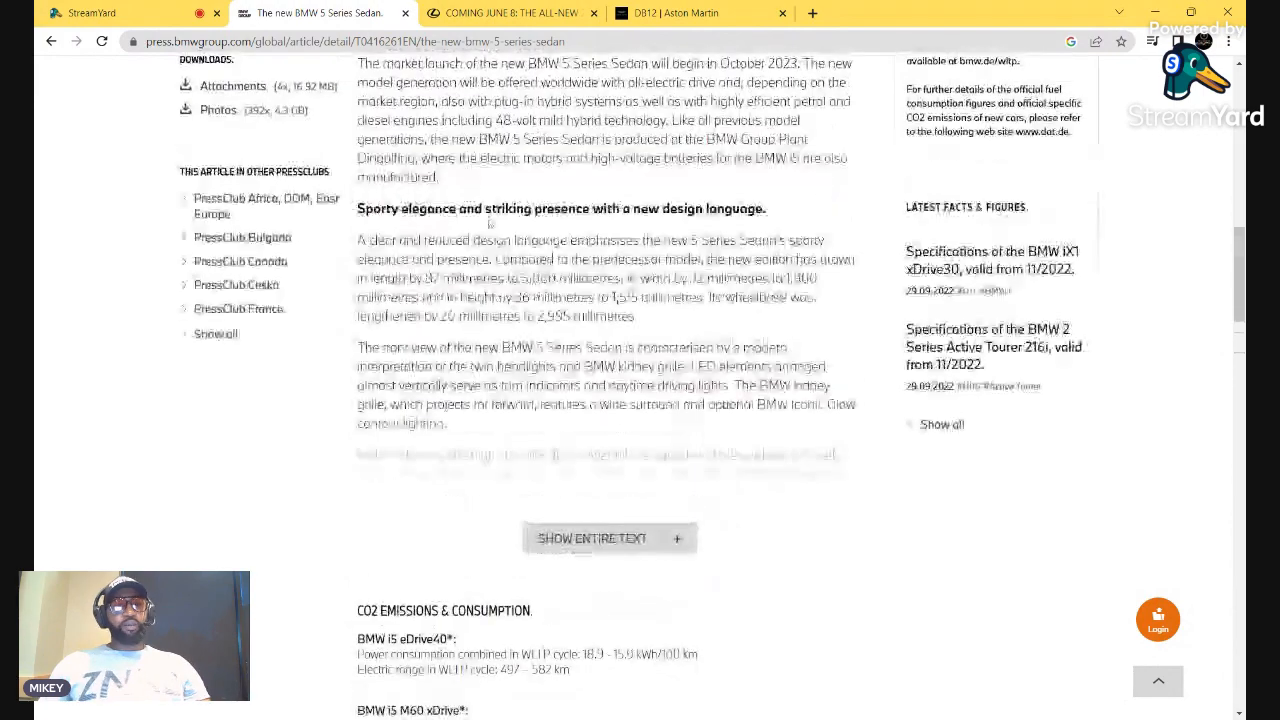
pyautogui.scroll(-3)
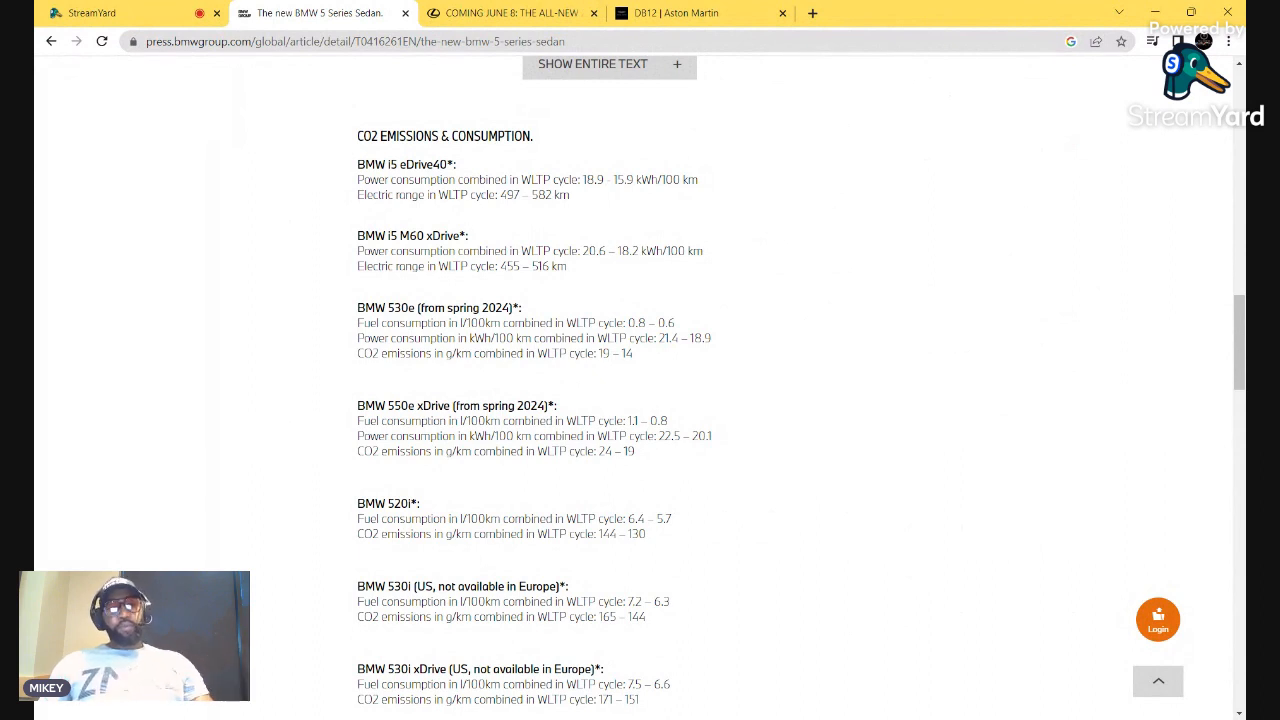
# Highlight the consumption figures for the i5 M60 xDrive, 550e xDrive, and 520i through 530i
pyautogui.doubleClick(410, 235)
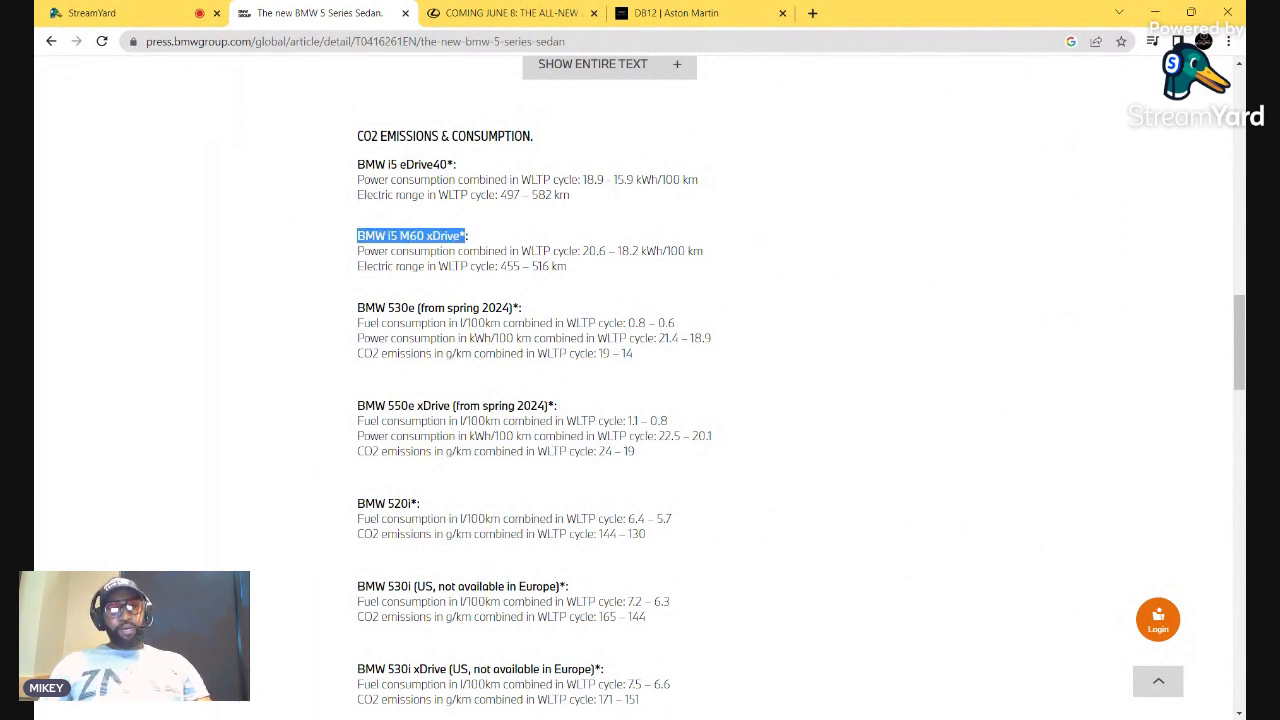
pyautogui.moveTo(357, 235); pyautogui.dragTo(570, 266)
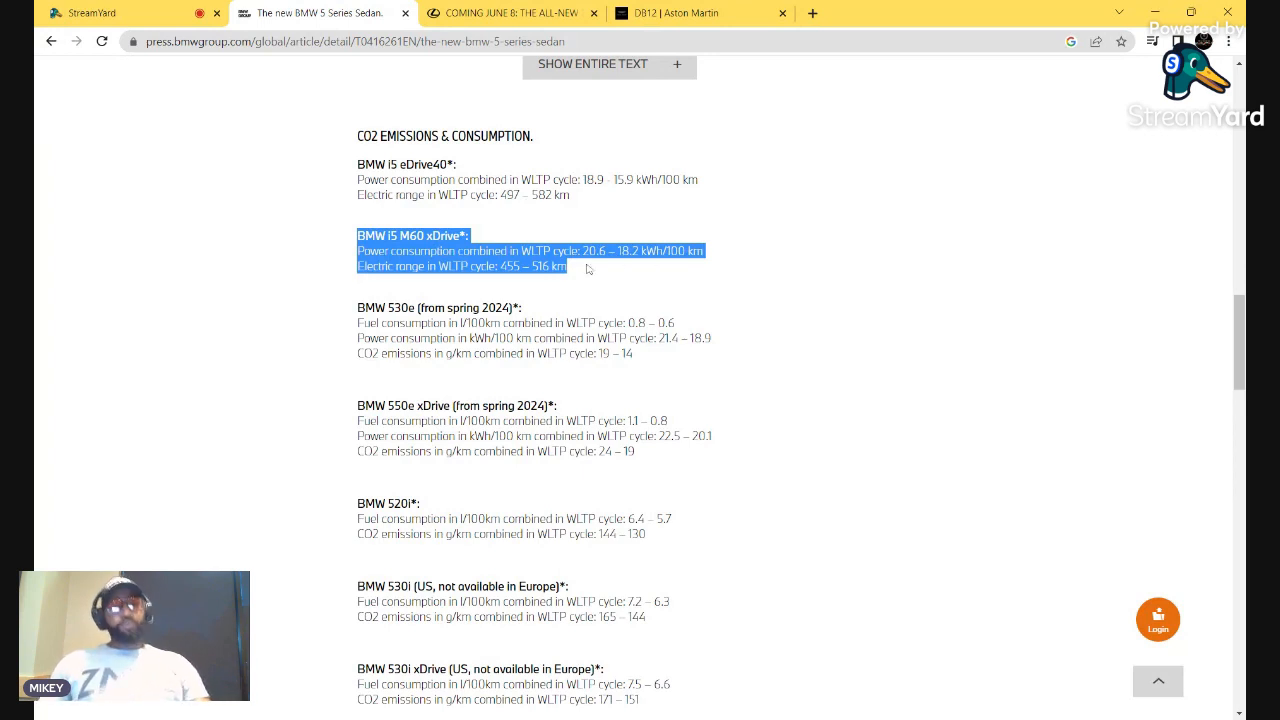
pyautogui.scroll(-3)
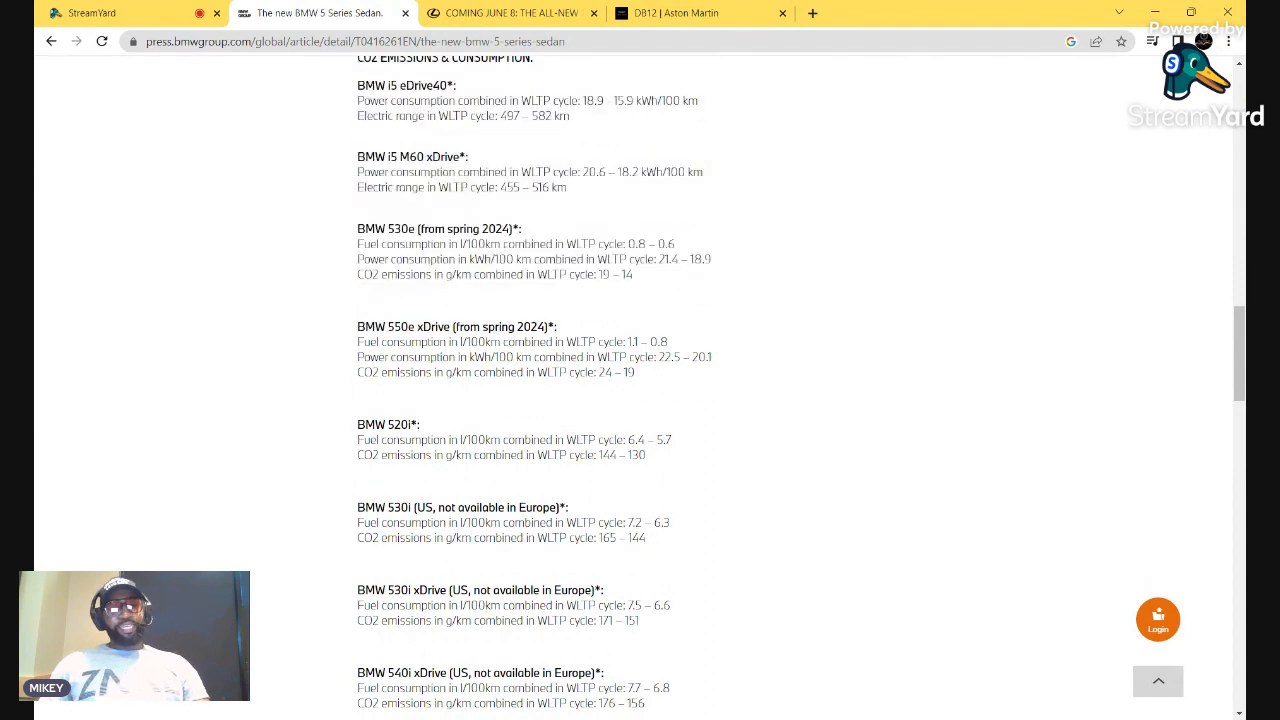
pyautogui.moveTo(395, 326); pyautogui.dragTo(635, 372)
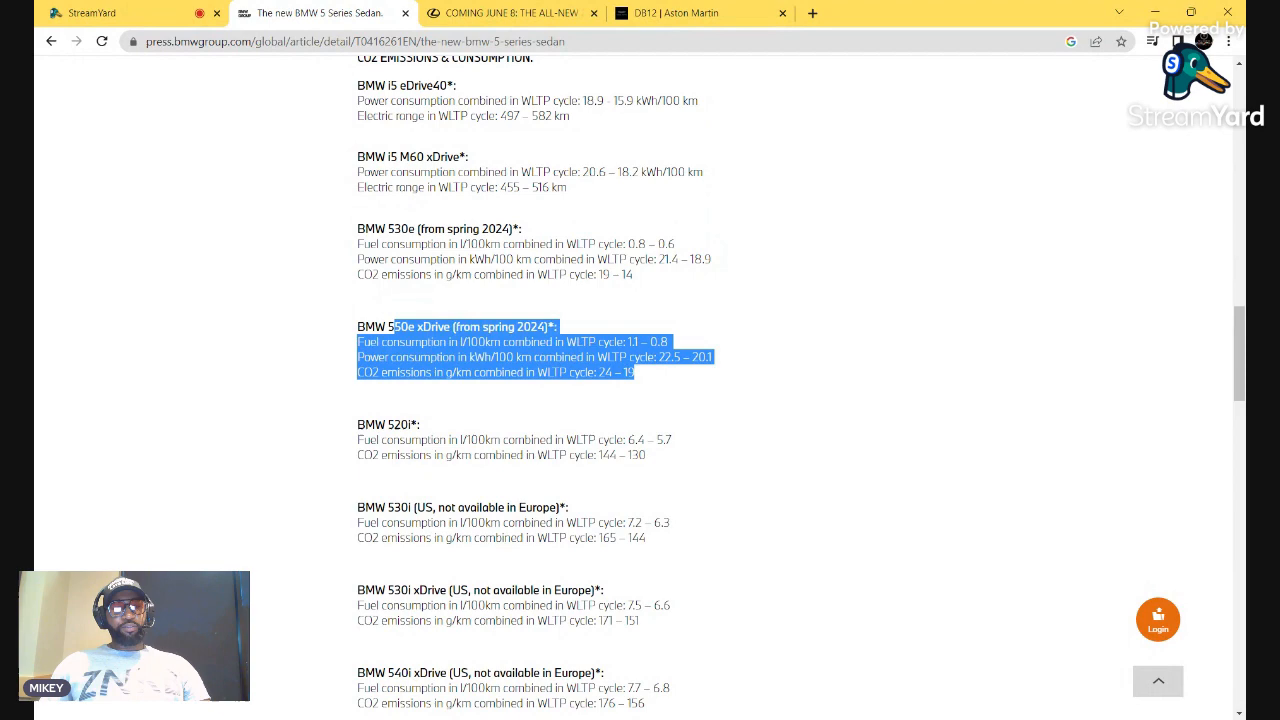
pyautogui.scroll(-3)
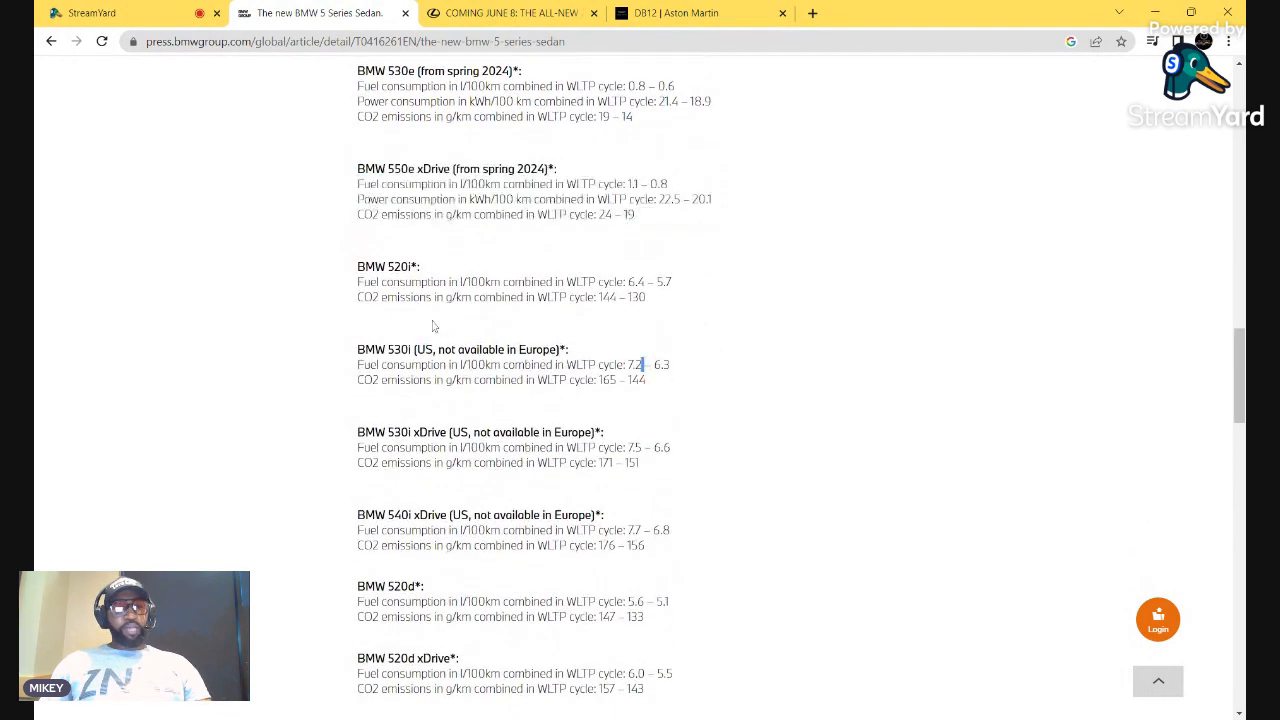
pyautogui.doubleClick(388, 266)
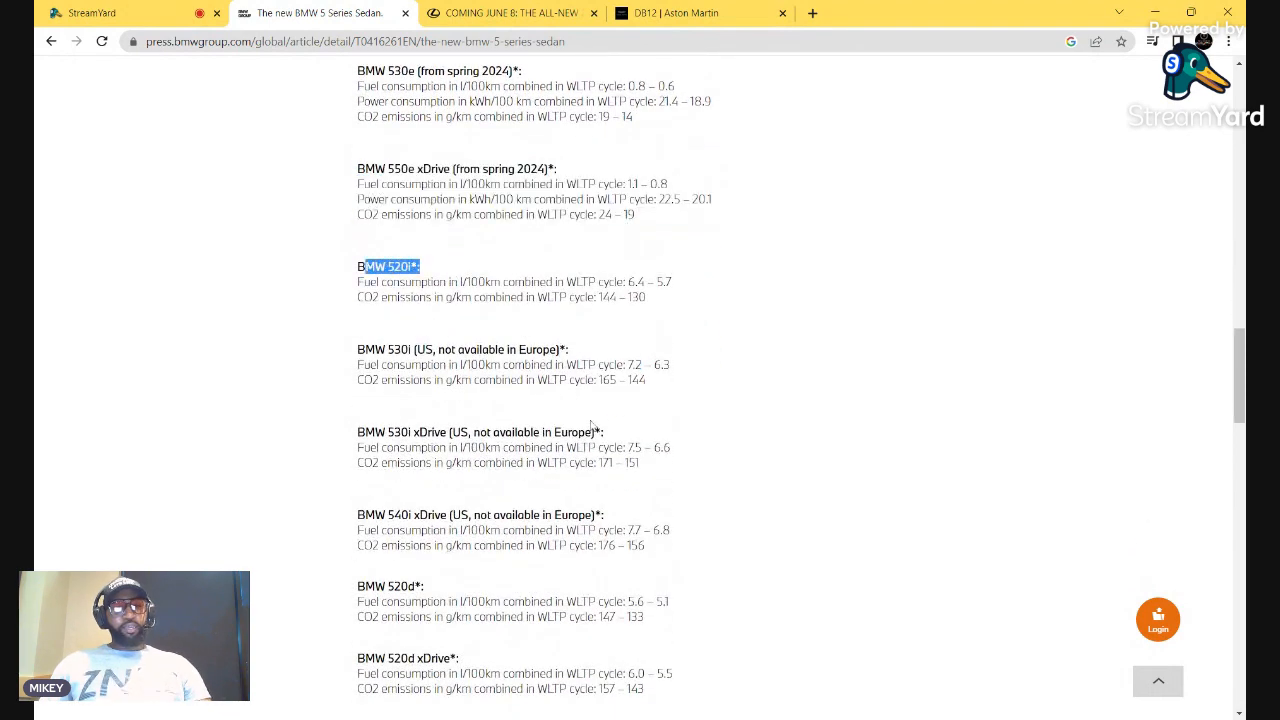
pyautogui.moveTo(389, 266); pyautogui.dragTo(366, 349)
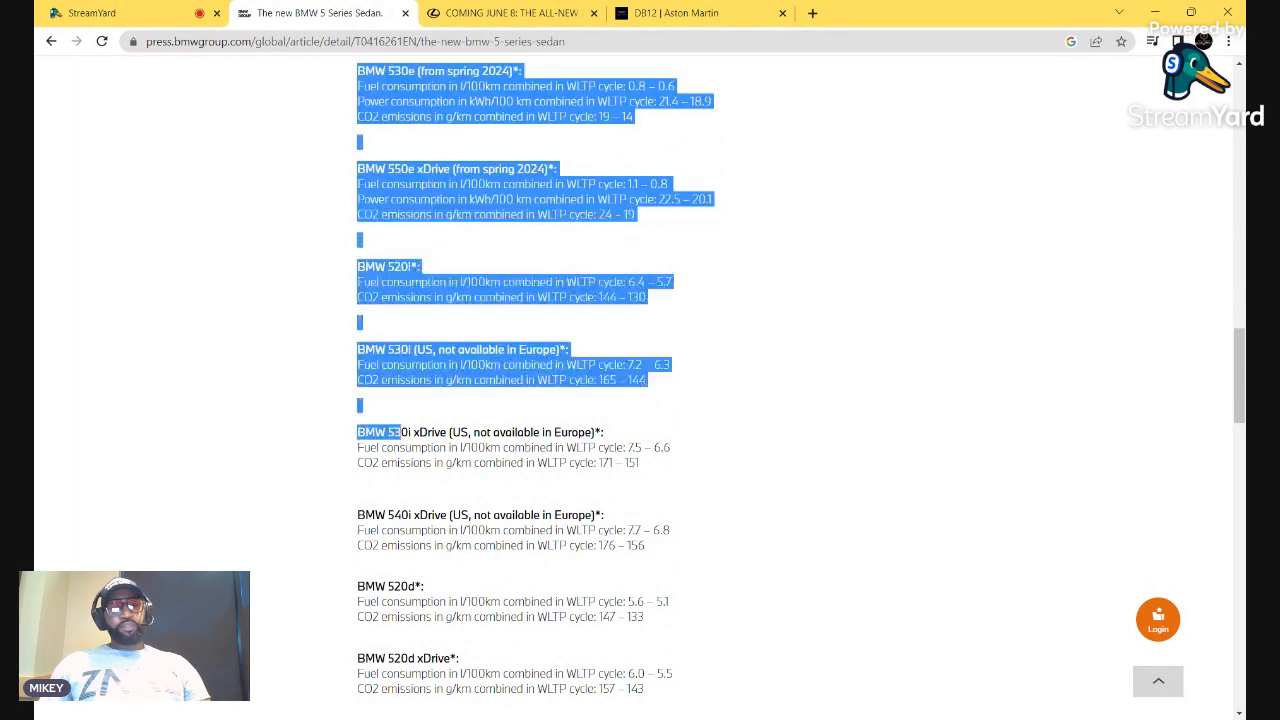
# Scroll back to the TV Footage gallery showing the i5 M60 xDrive clips
pyautogui.scroll(-3)
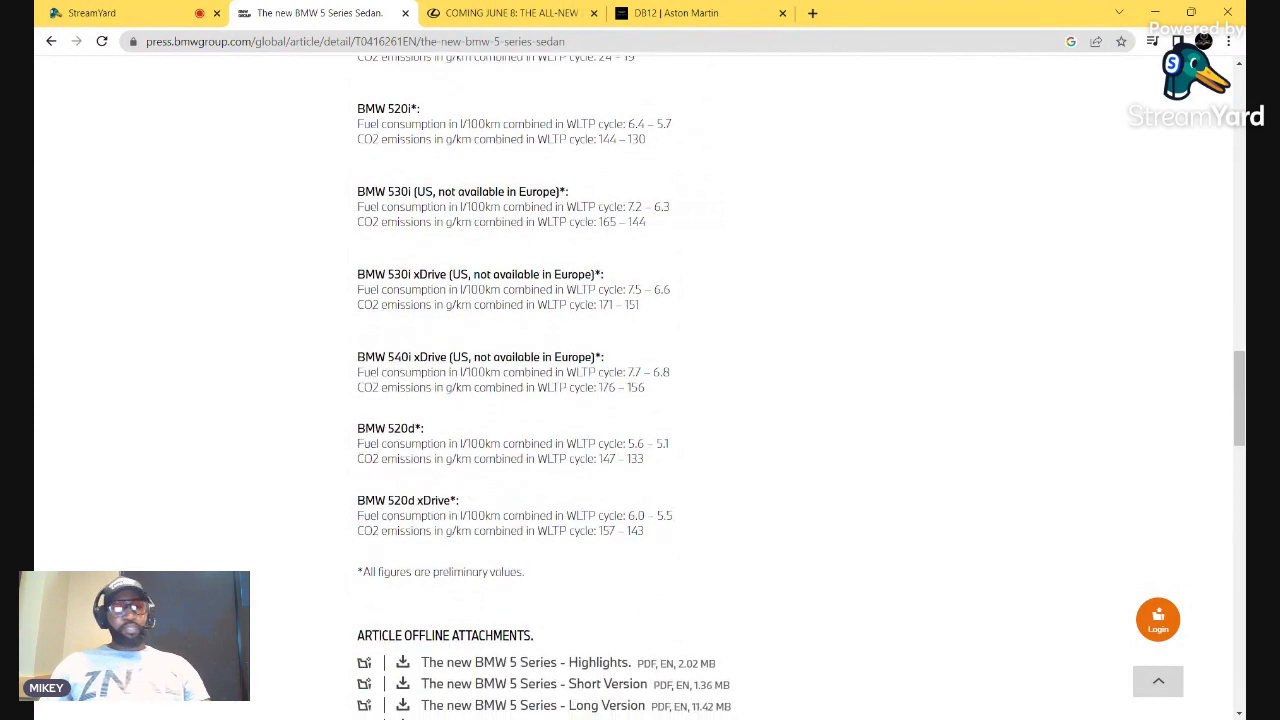
pyautogui.scroll(-3)
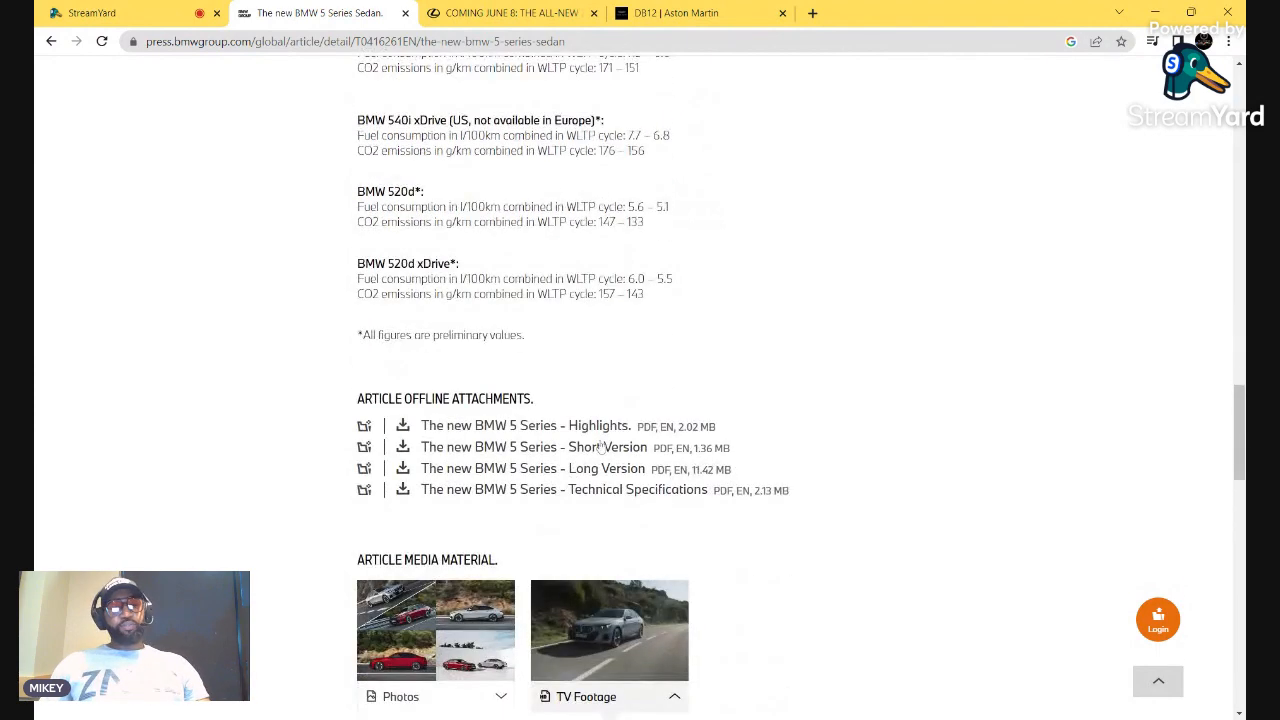
pyautogui.scroll(3)
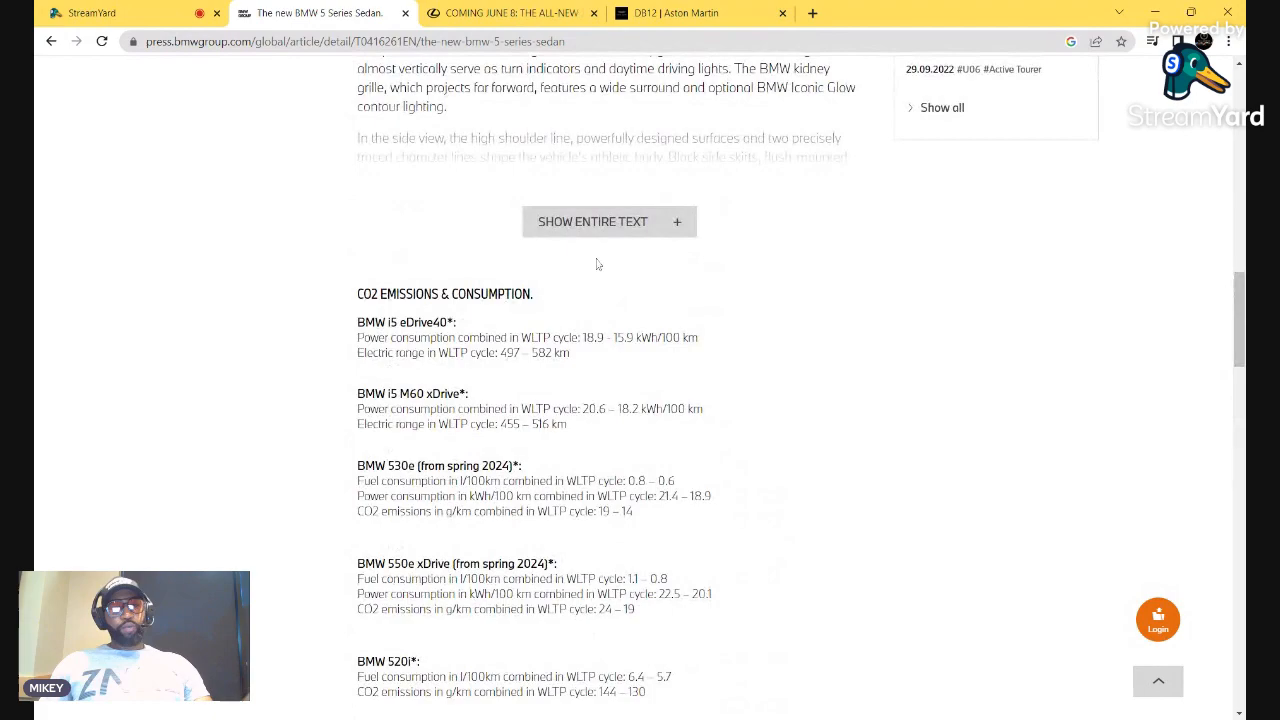
pyautogui.click(609, 142)
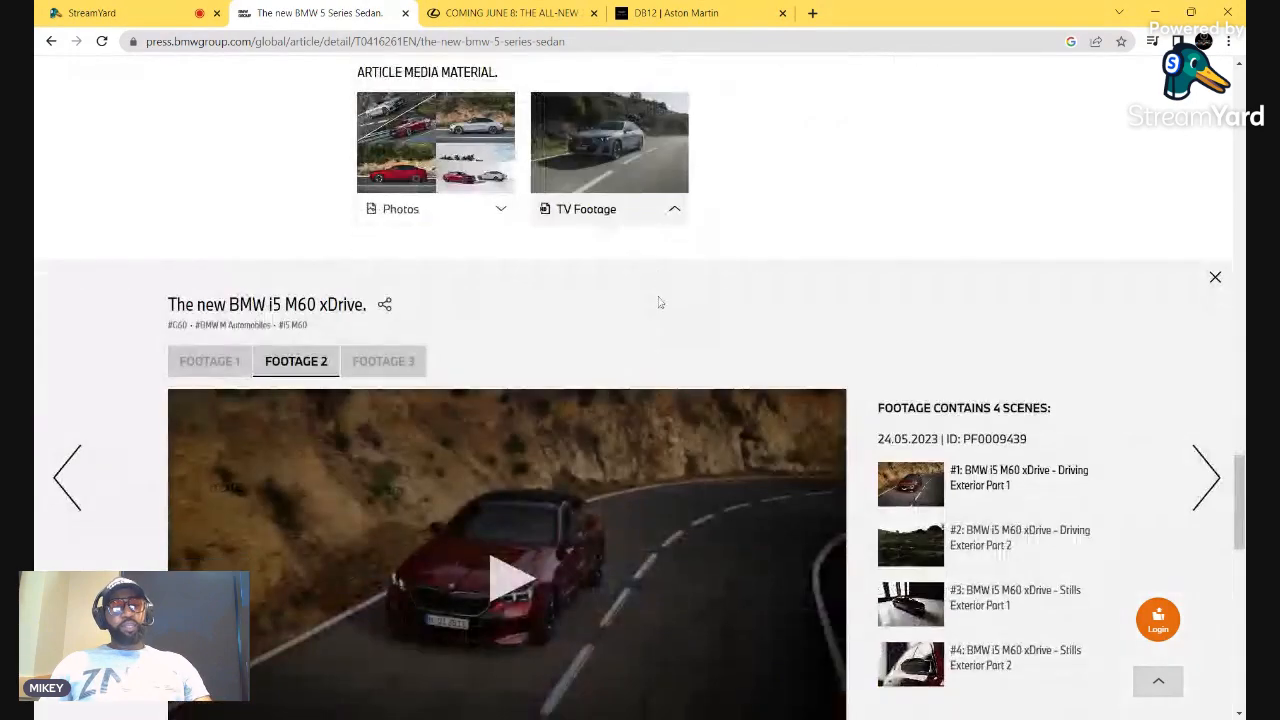
pyautogui.click(506, 575)
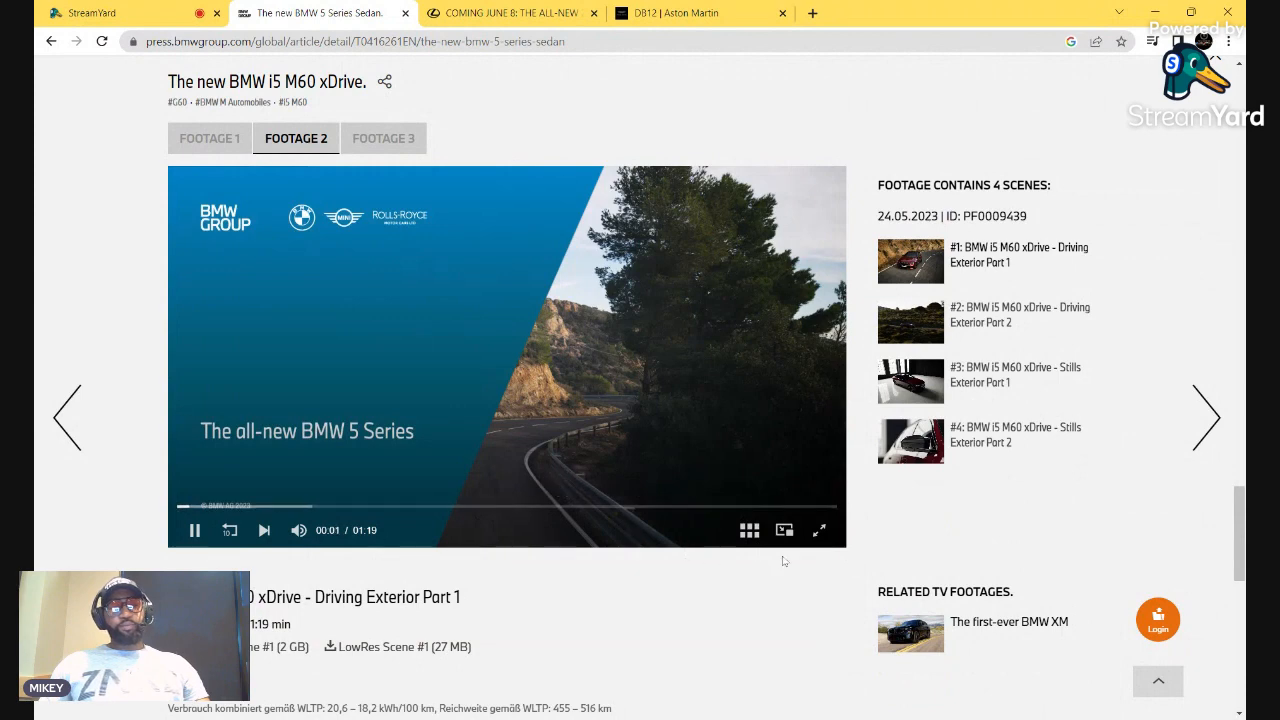
pyautogui.moveTo(784, 530)
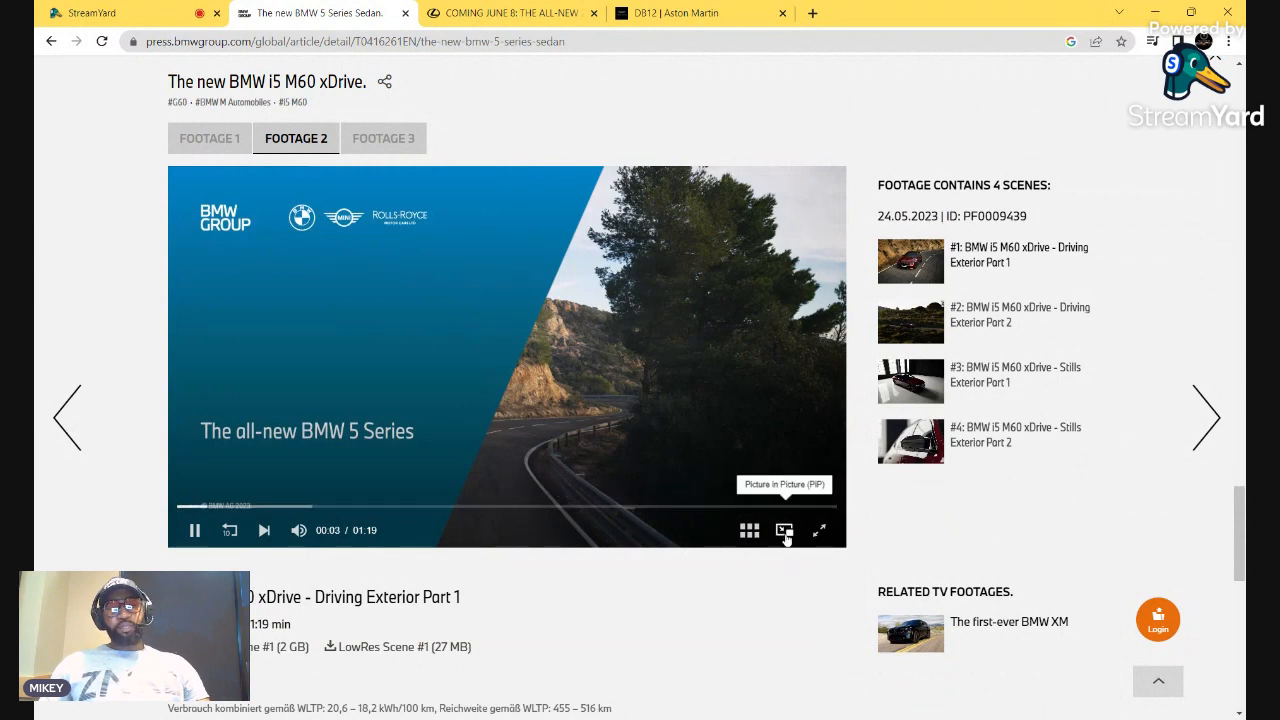
pyautogui.click(818, 530)
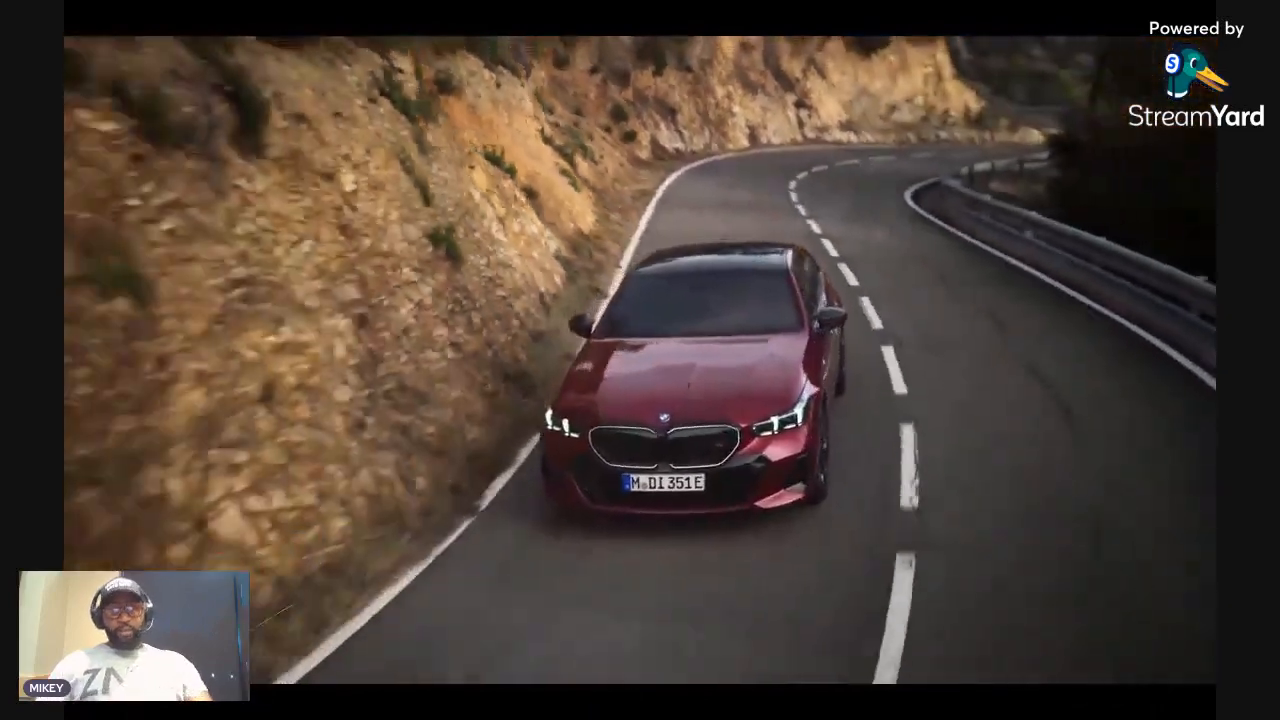
pyautogui.moveTo(318, 634)
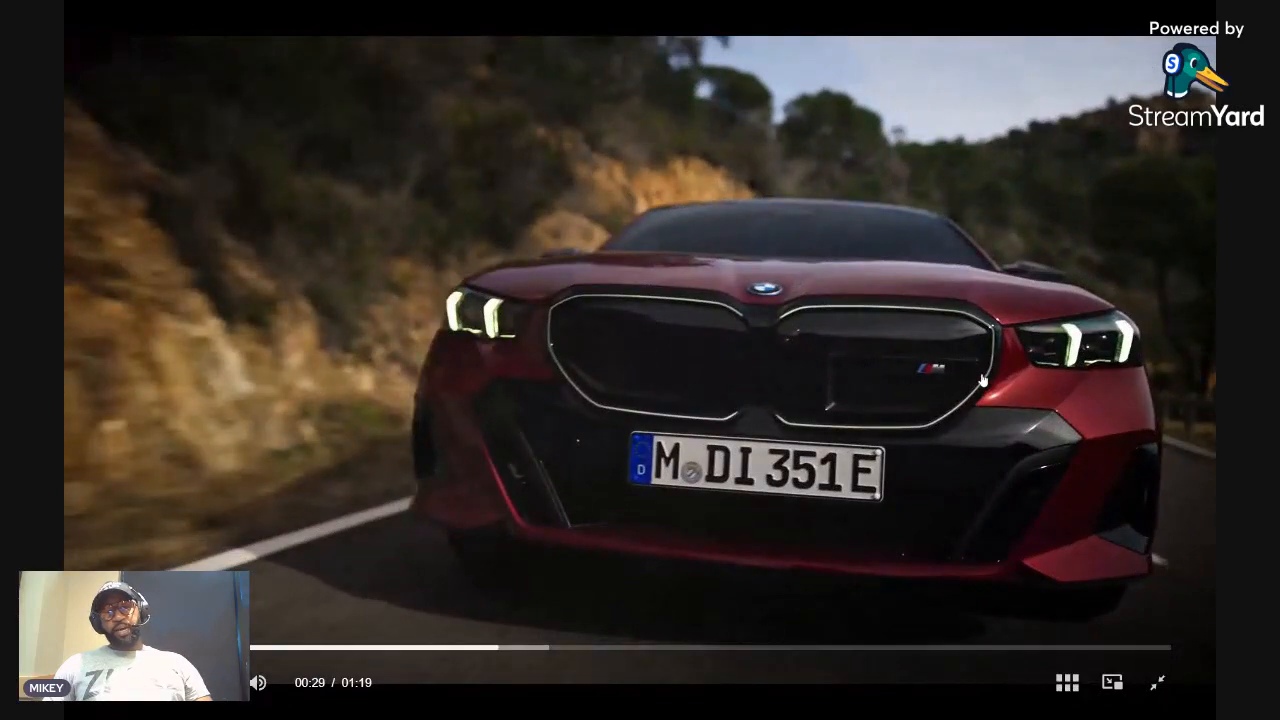
pyautogui.moveTo(955, 365)
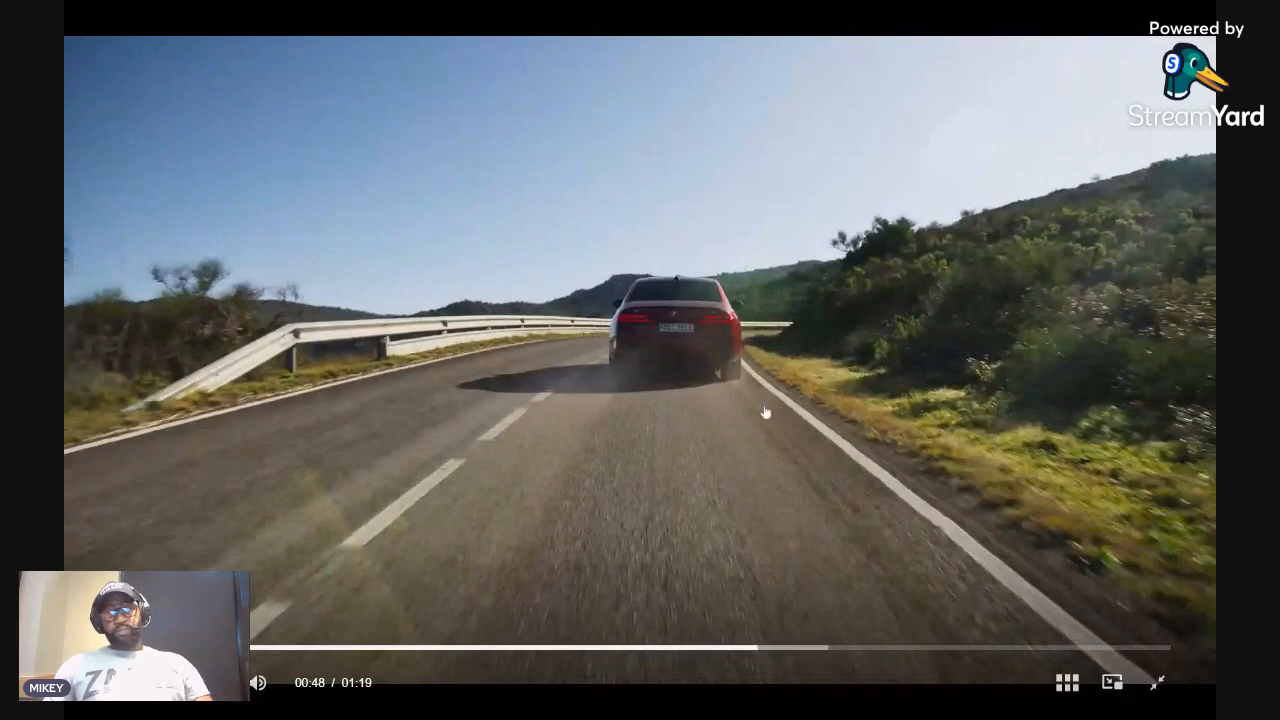
pyautogui.moveTo(732, 387)
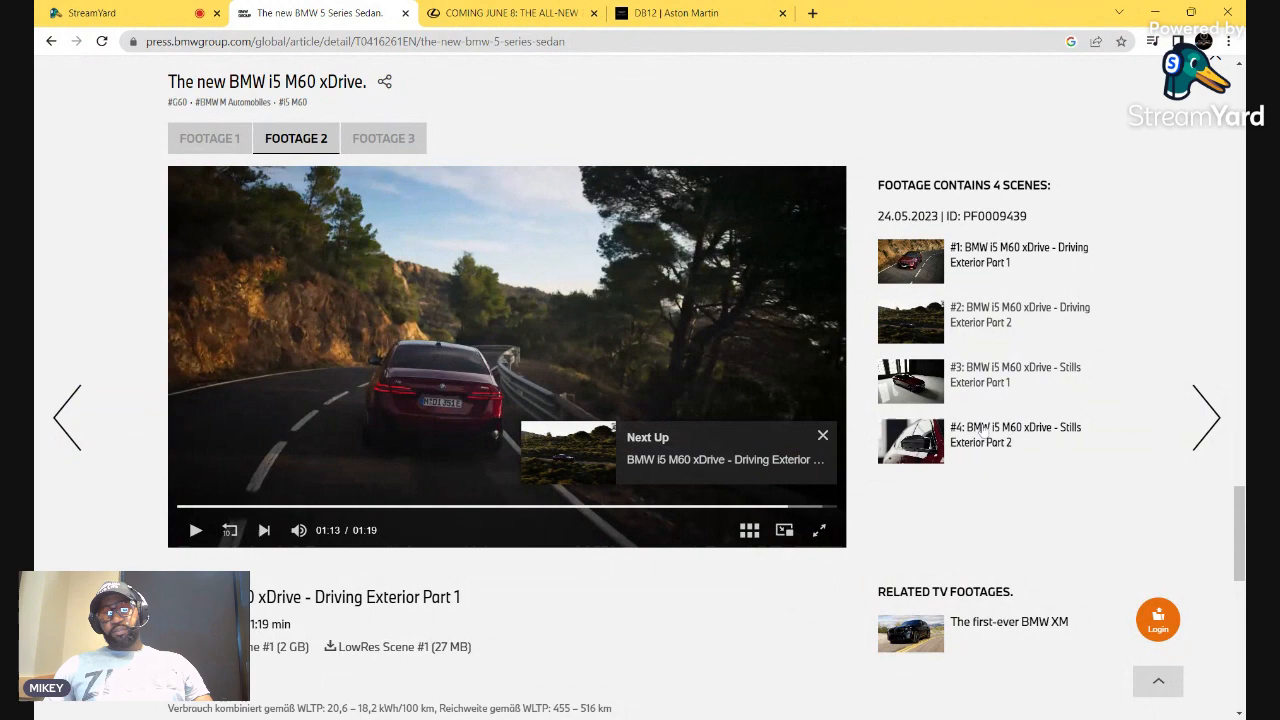
# Watch Stills Exterior Part 2 full screen, then return to the i5 M60 xDrive footage player
pyautogui.scroll(-3)
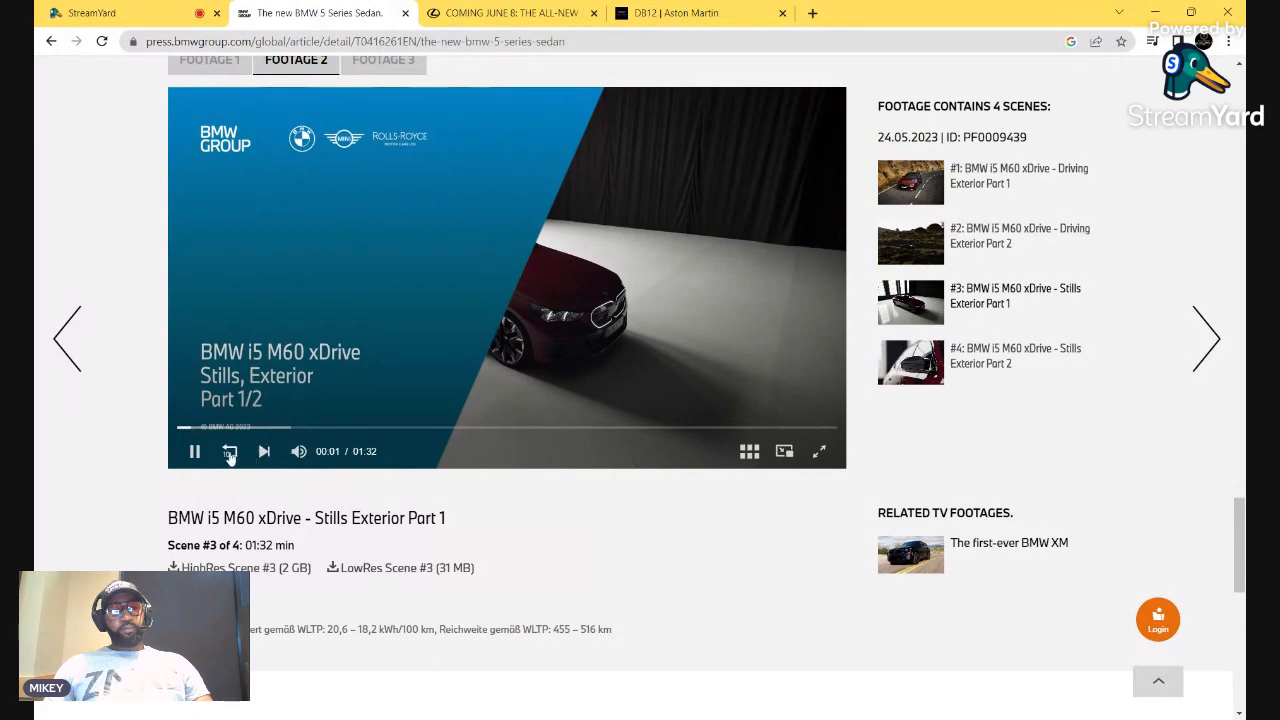
pyautogui.click(264, 451)
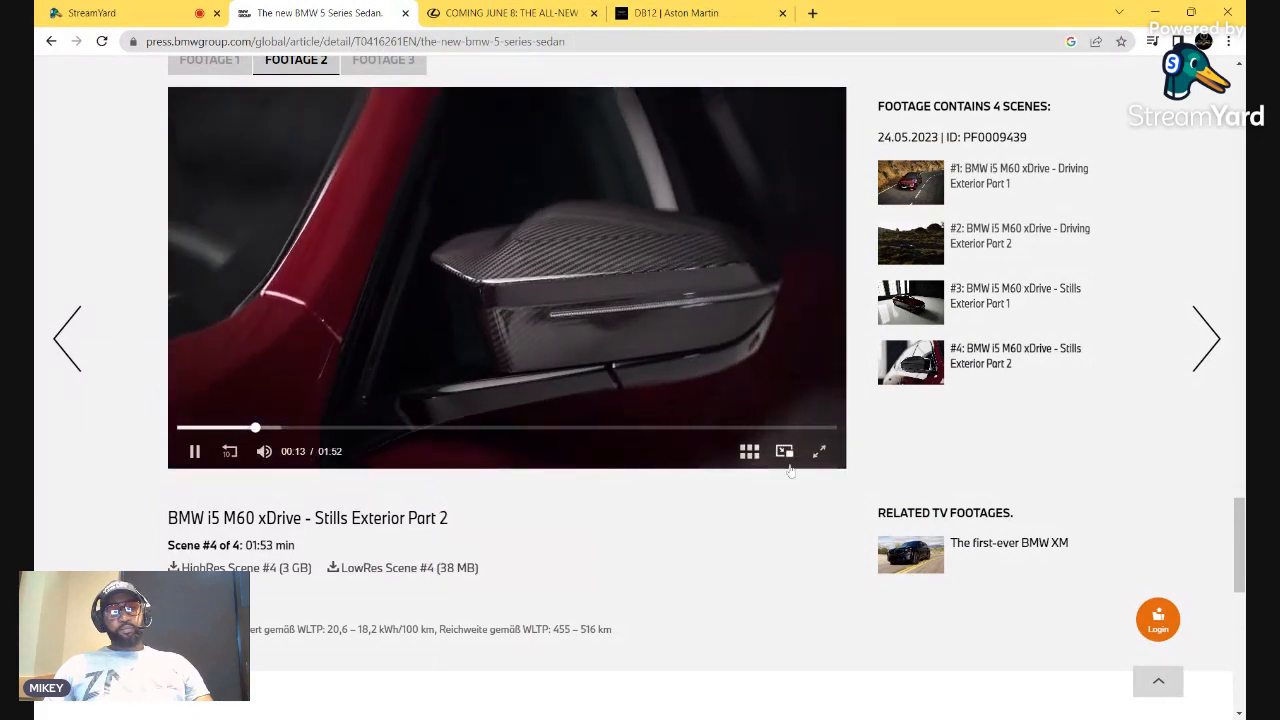
pyautogui.click(819, 451)
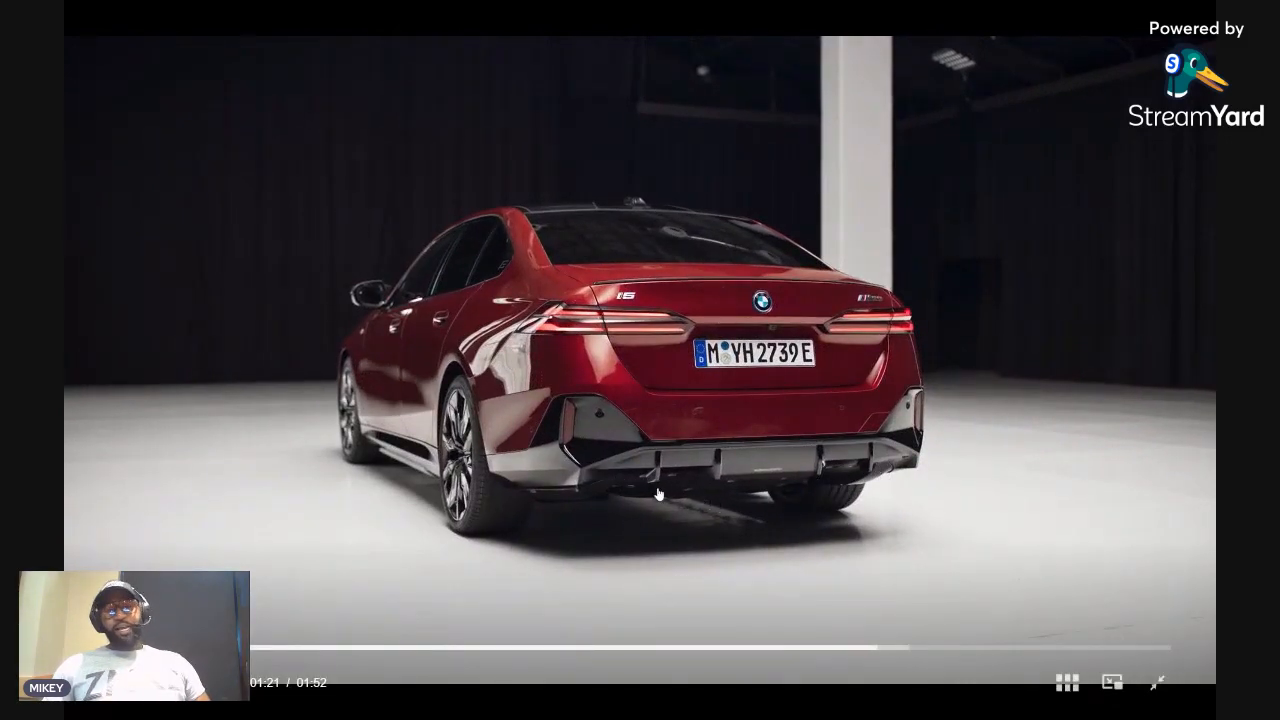
pyautogui.moveTo(270, 334)
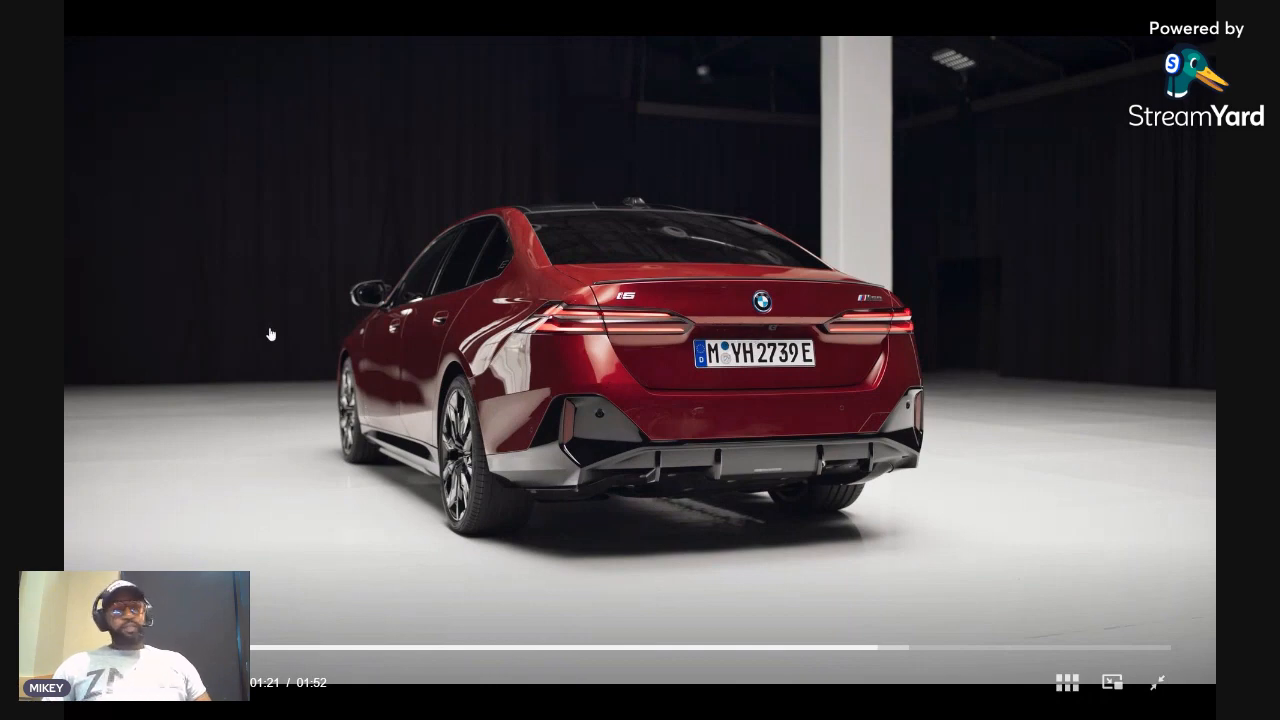
pyautogui.moveTo(951, 649)
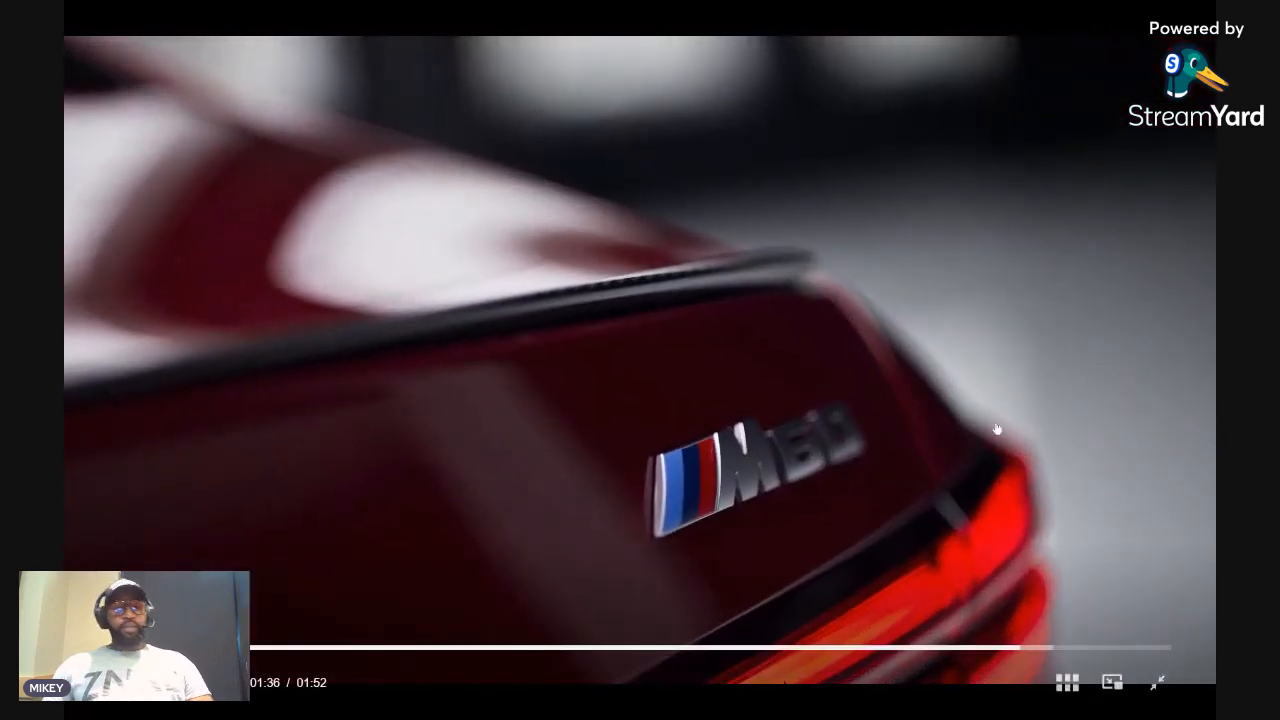
pyautogui.click(1157, 683)
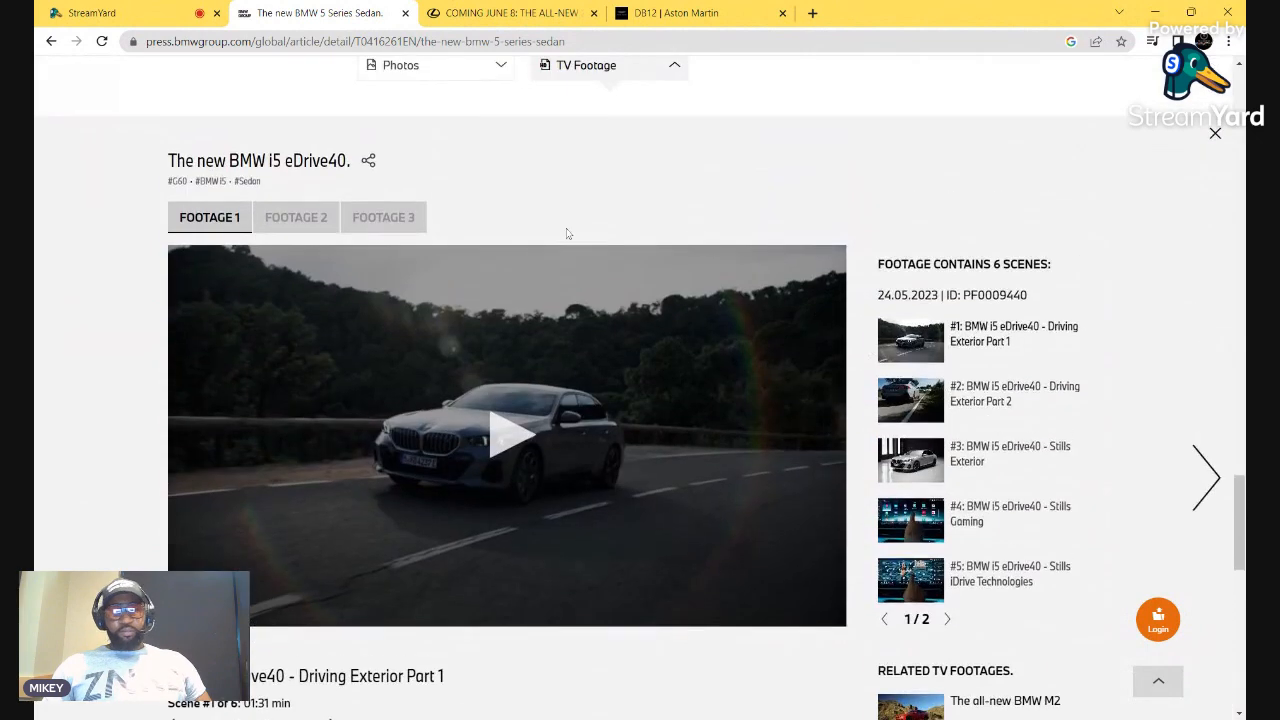
pyautogui.click(296, 217)
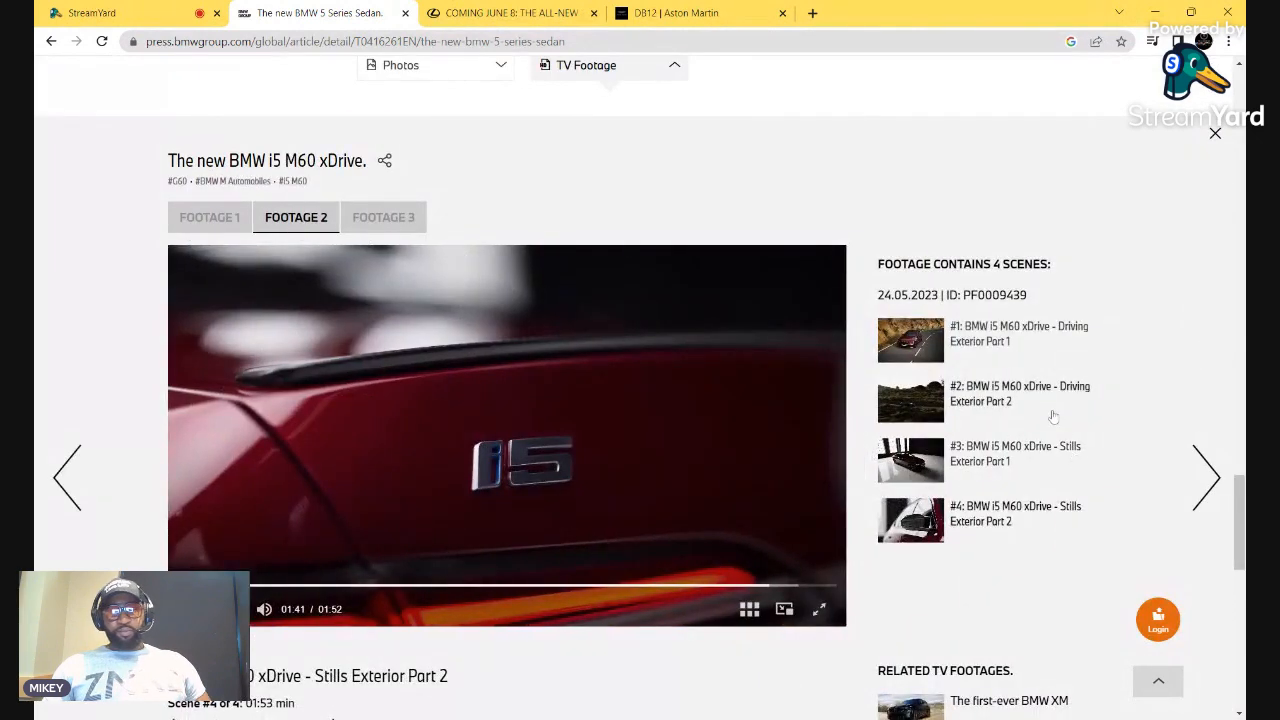
# Play the FOOTAGE 3 i5 Family Shots clip and jump it forward past one minute
pyautogui.click(383, 217)
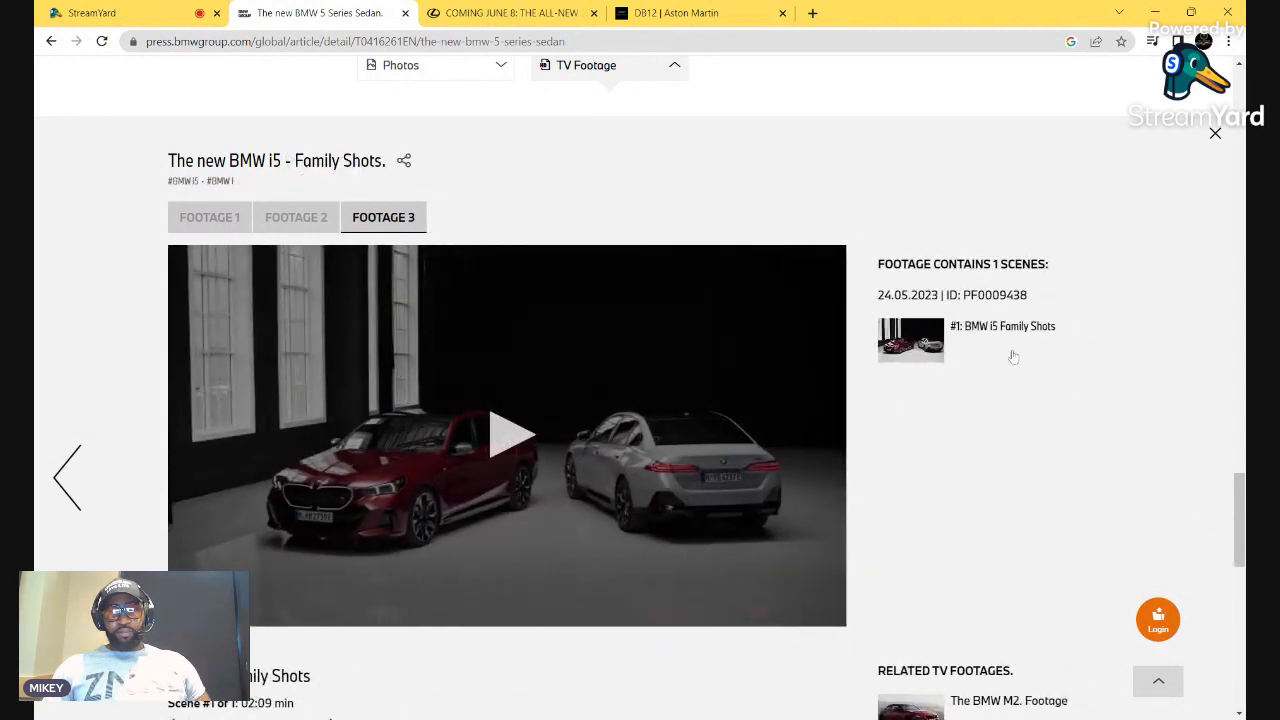
pyautogui.click(507, 433)
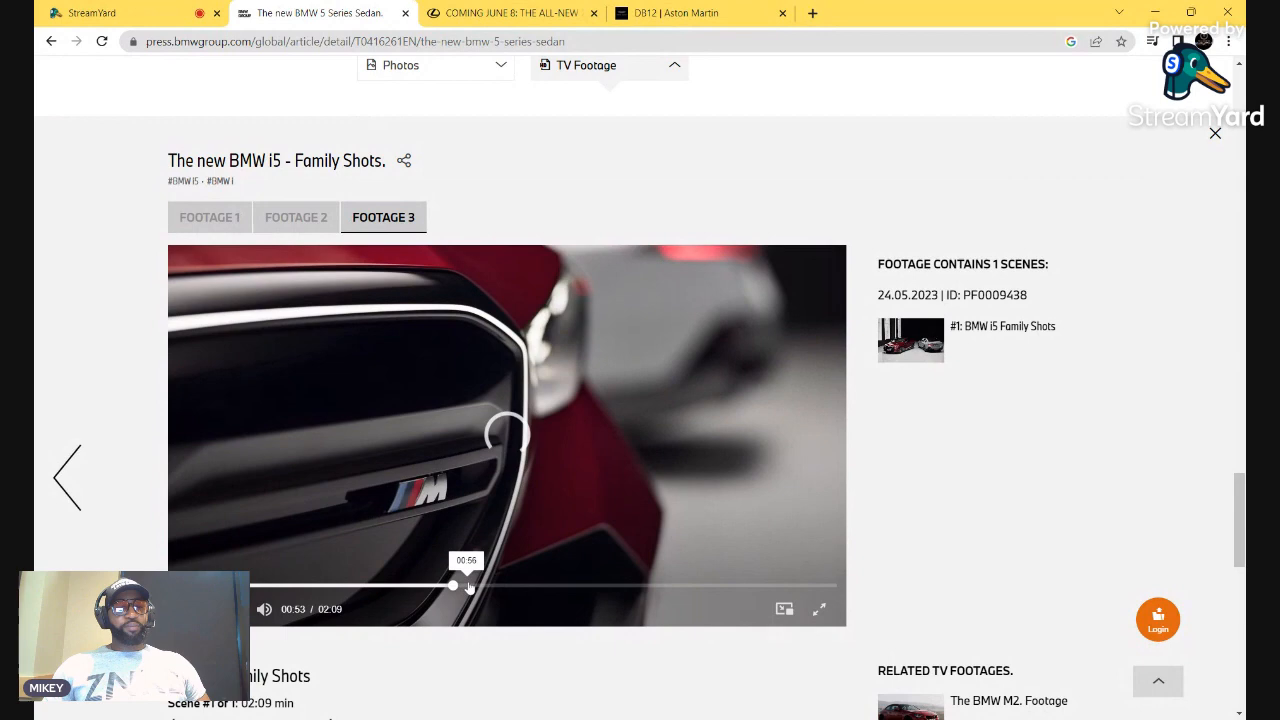
pyautogui.moveTo(453, 586); pyautogui.dragTo(503, 586)
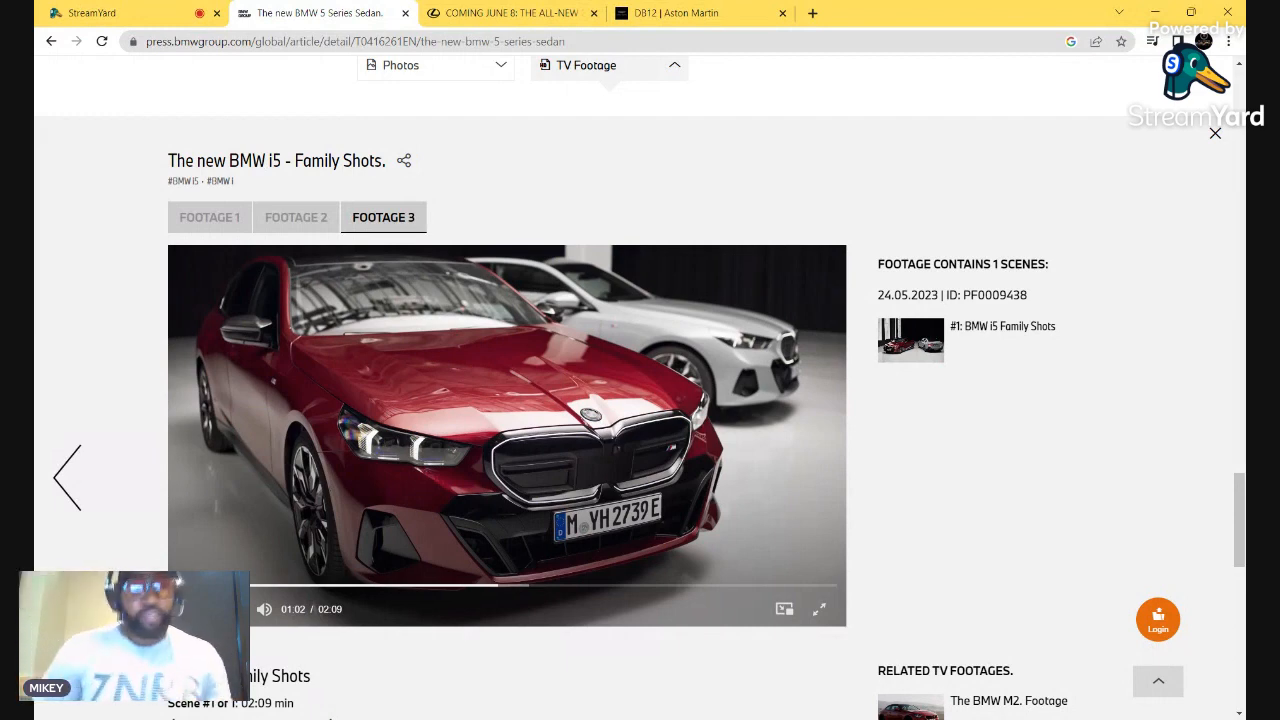
pyautogui.moveTo(581, 467)
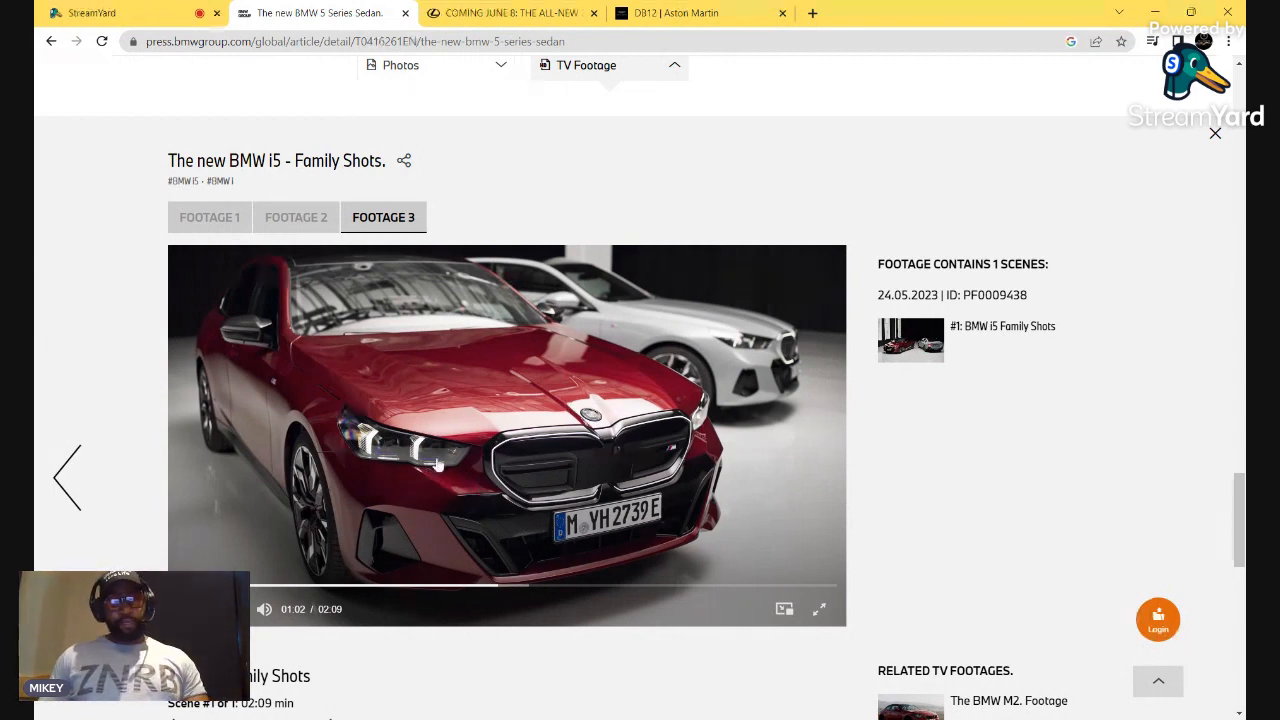
pyautogui.moveTo(353, 513)
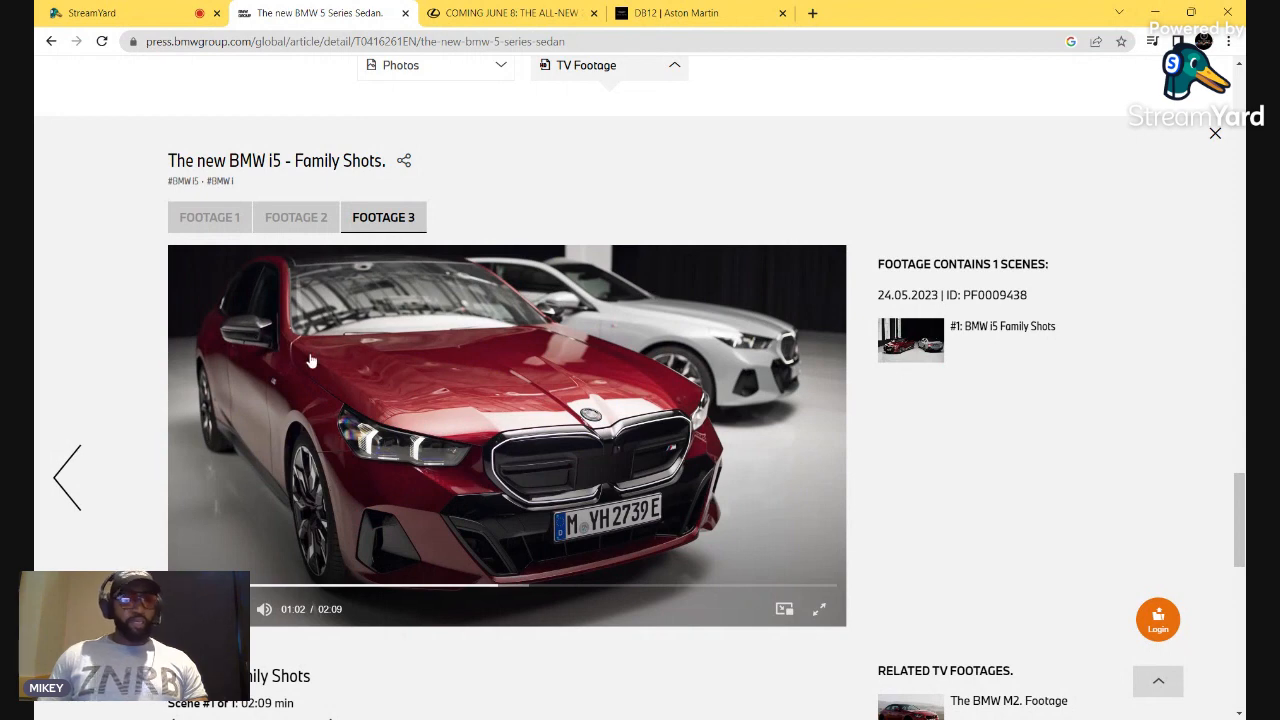
pyautogui.moveTo(385, 455)
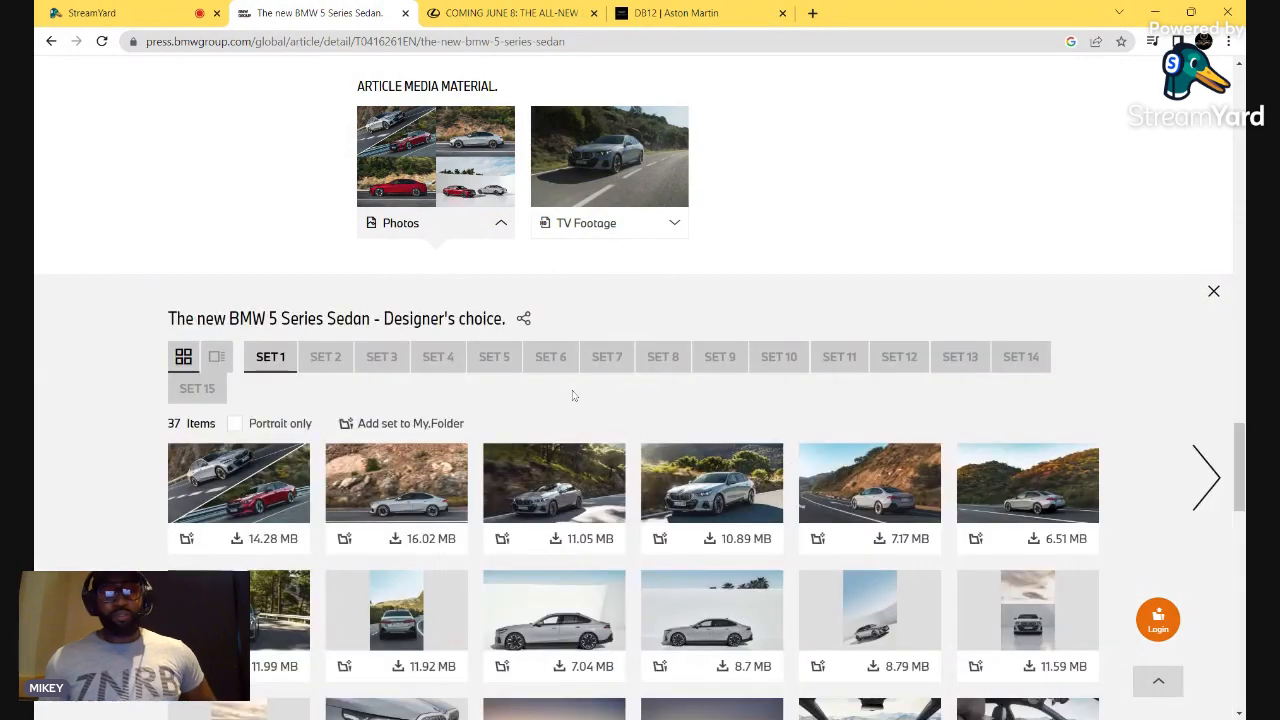
# Scroll the Designer's choice Set 1 photos, then switch to the Set 5 i5 eDrive40 gallery
pyautogui.scroll(-3)
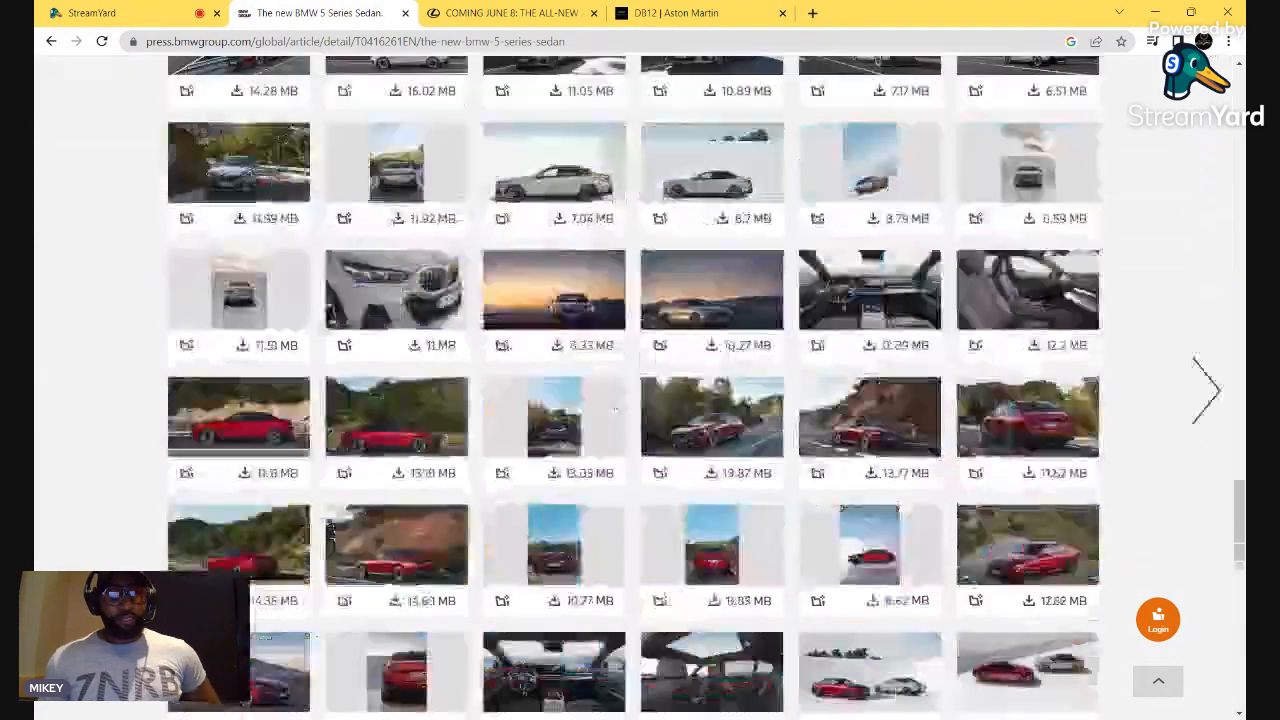
pyautogui.scroll(-3)
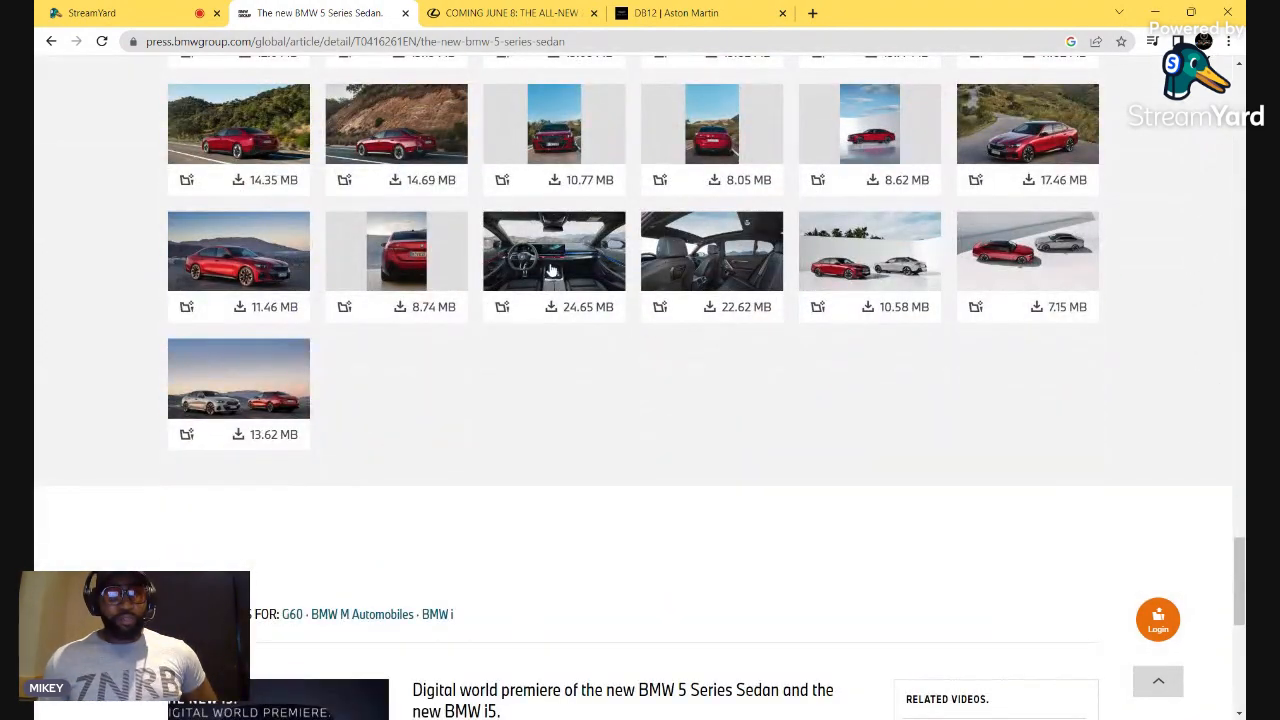
pyautogui.scroll(-3)
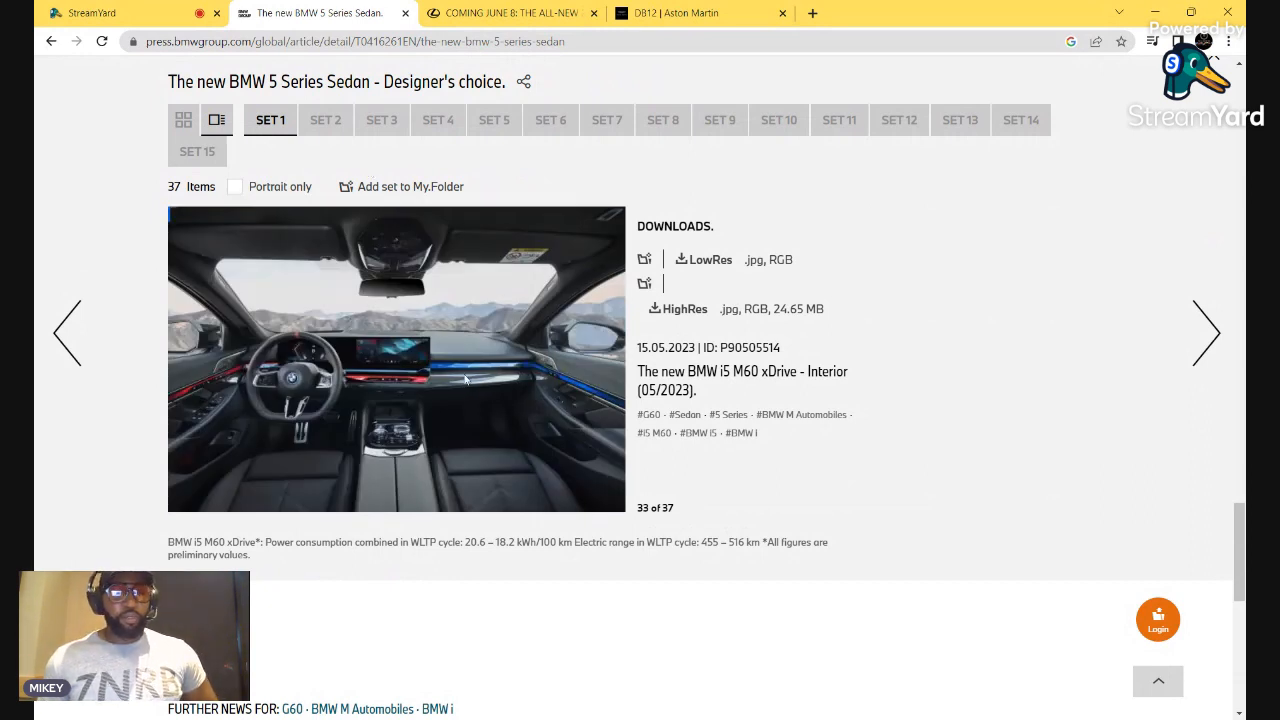
pyautogui.moveTo(577, 420)
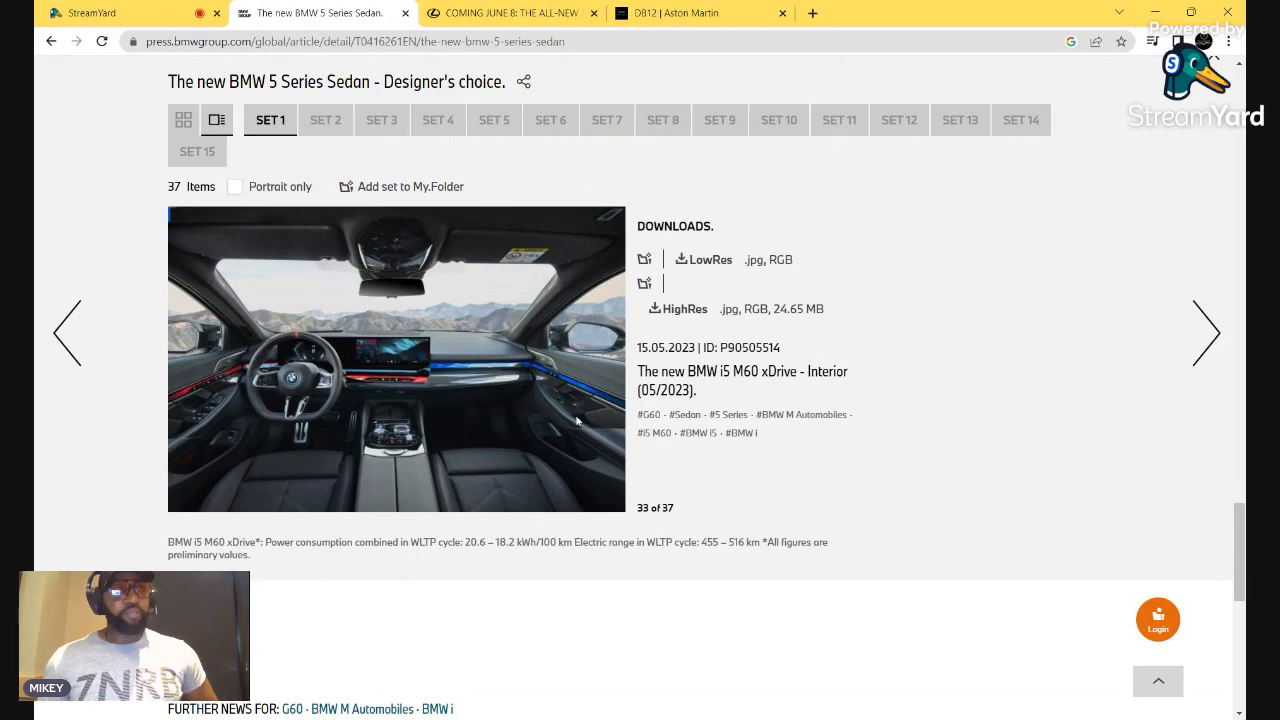
pyautogui.click(325, 120)
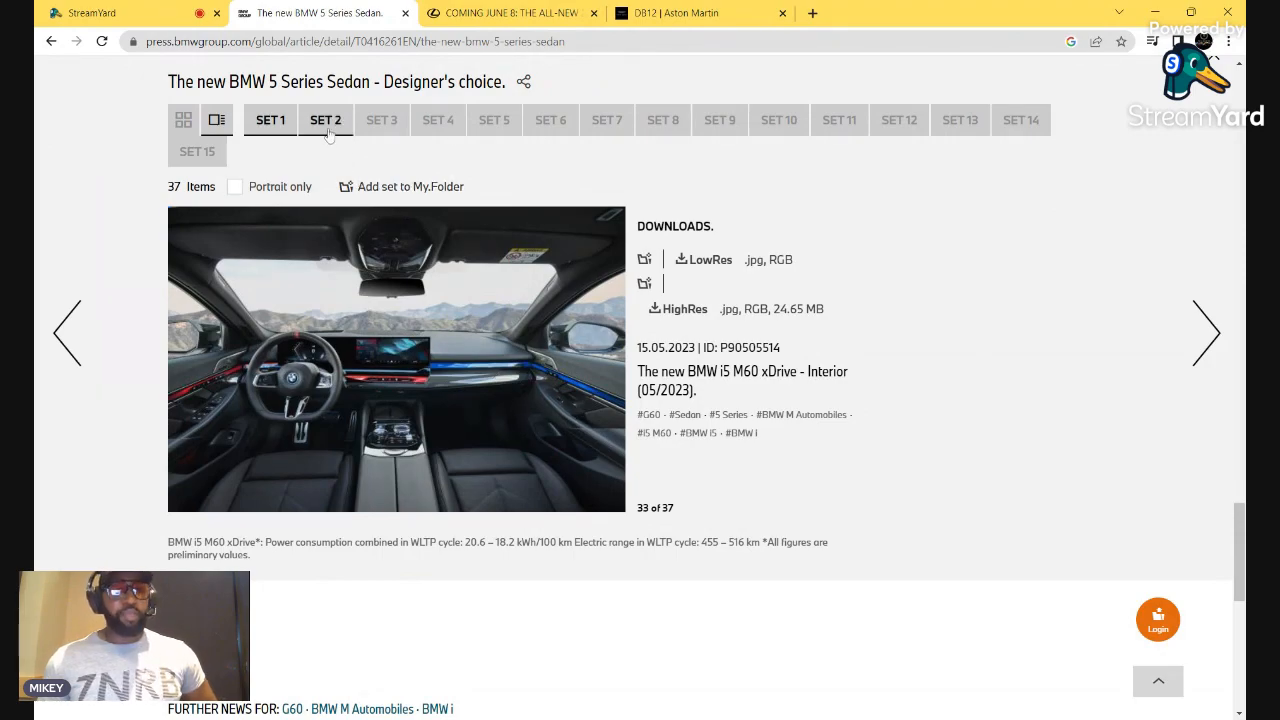
pyautogui.scroll(-3)
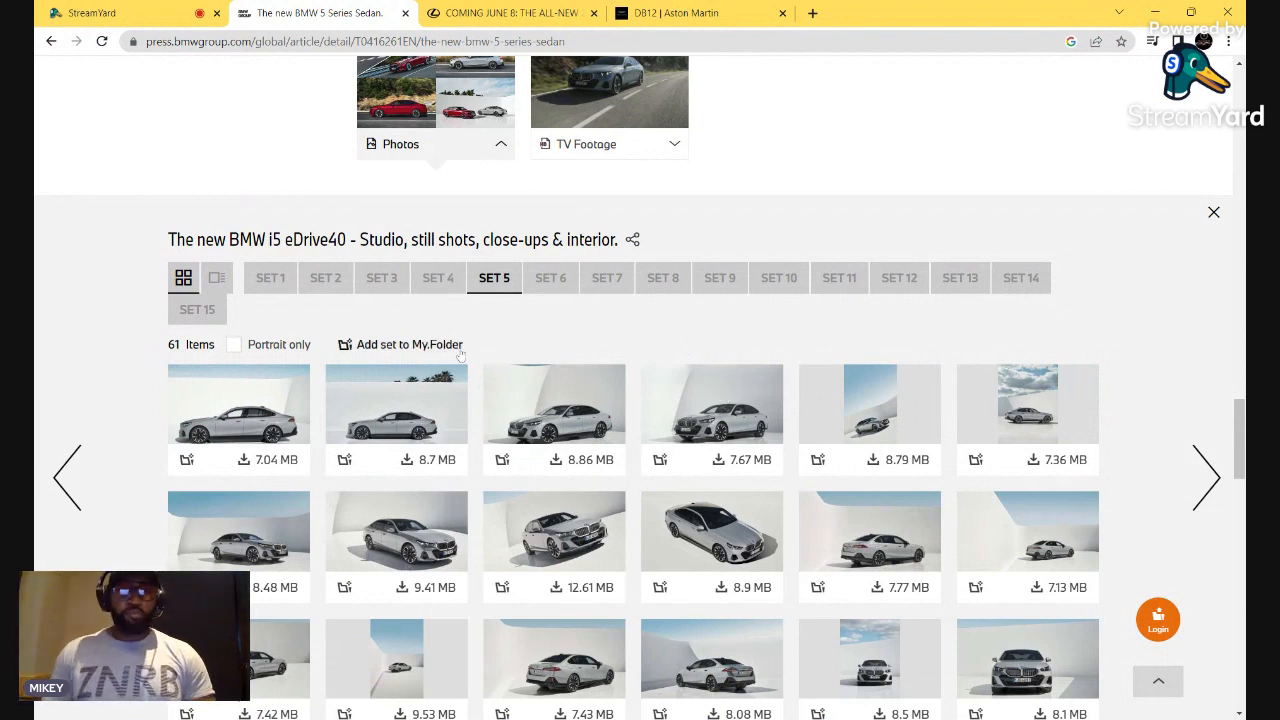
# Enlarge the silver i5 studio shot and step through three i5 M60 xDrive interior photos
pyautogui.scroll(-3)
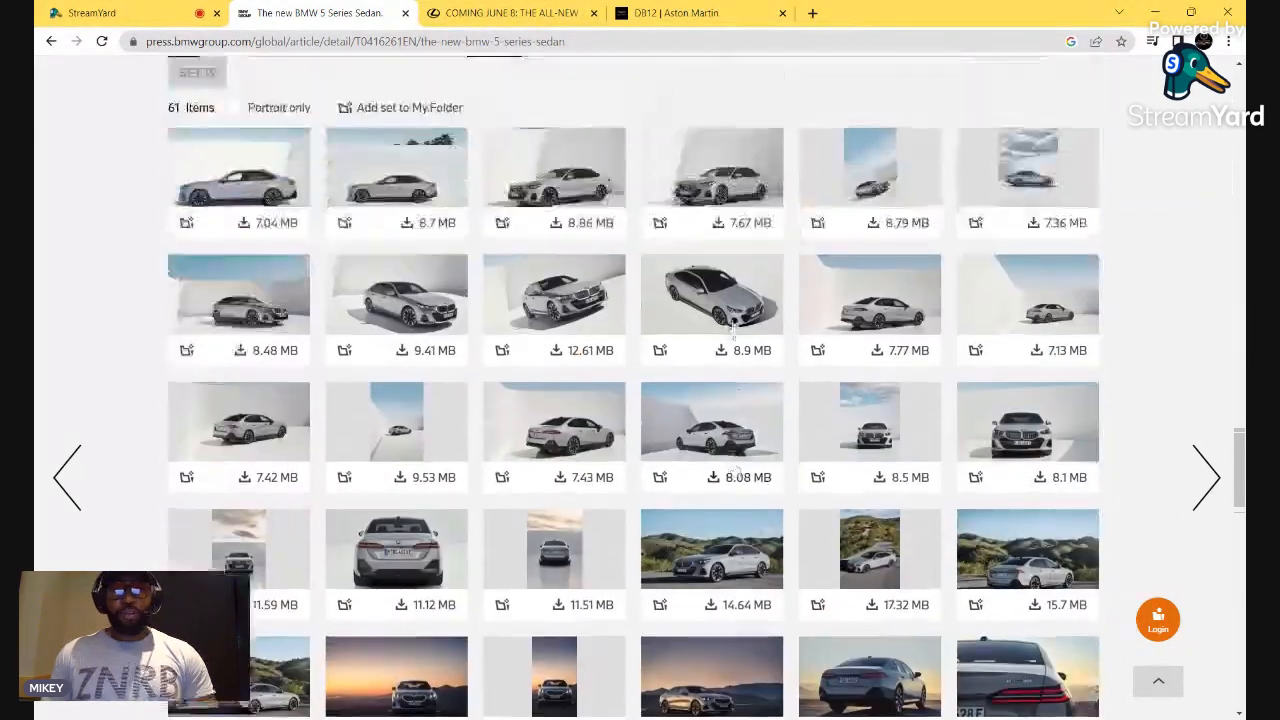
pyautogui.click(553, 167)
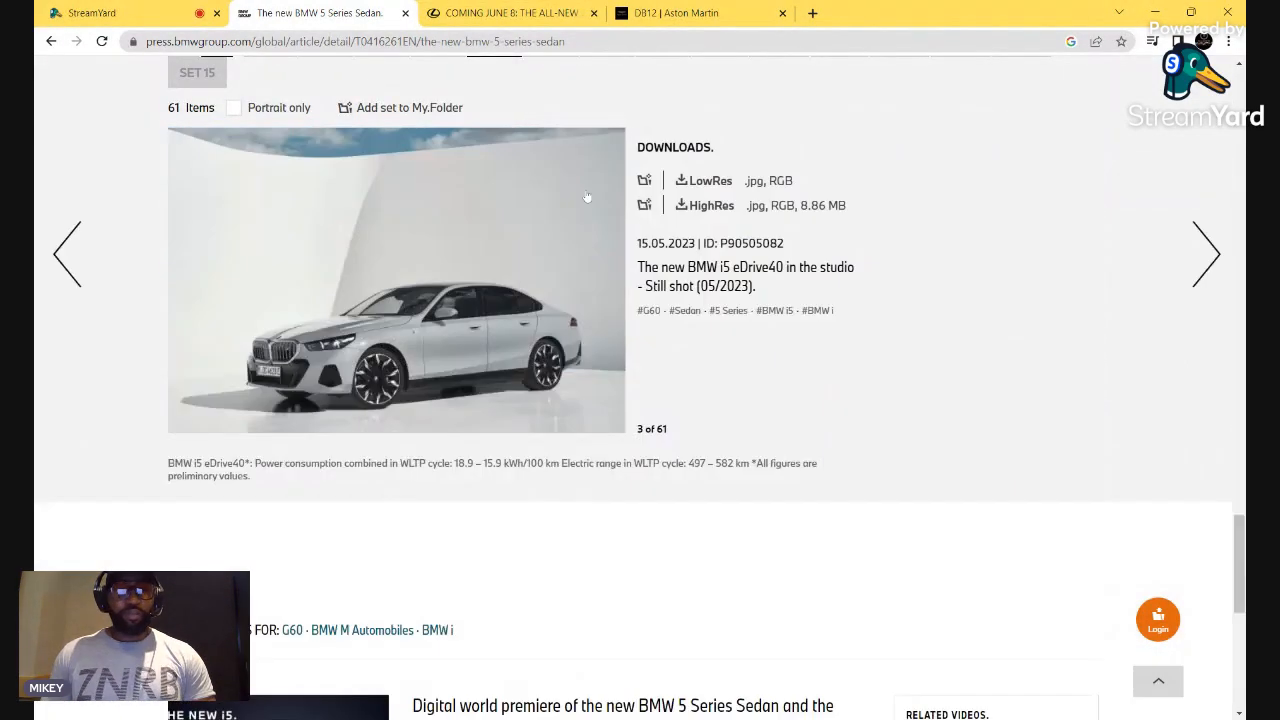
pyautogui.scroll(-3)
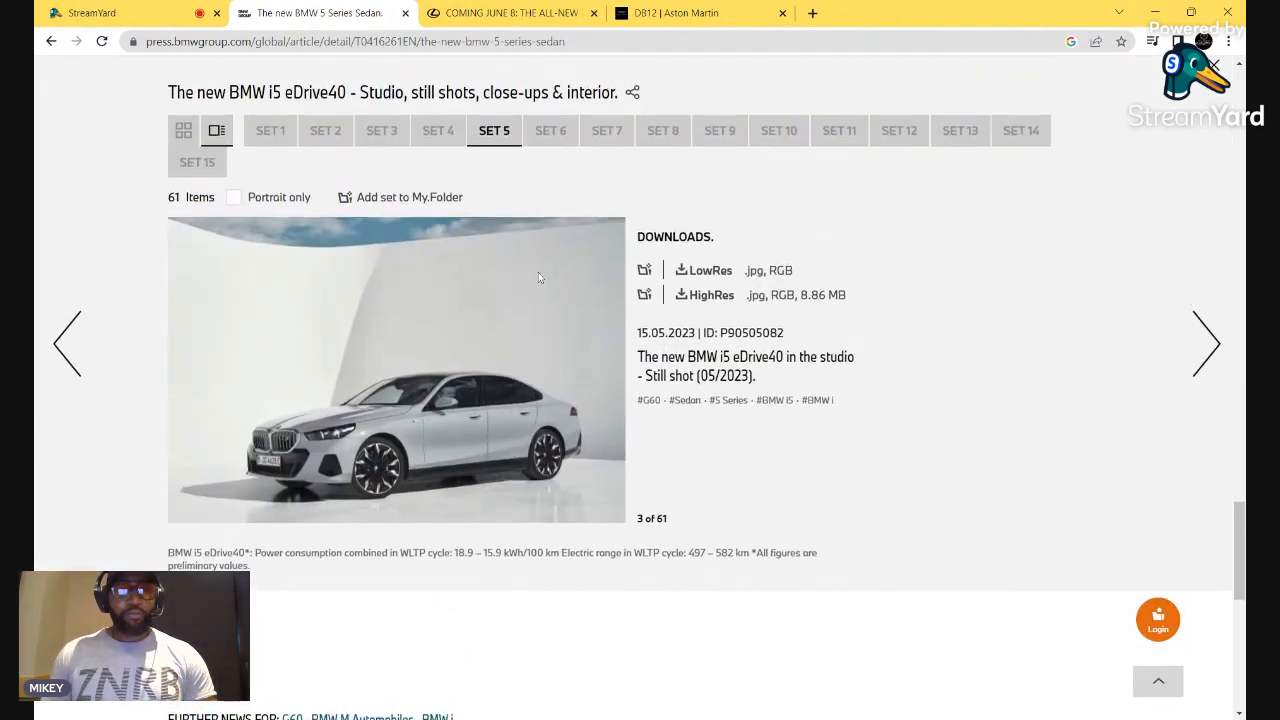
pyautogui.click(184, 131)
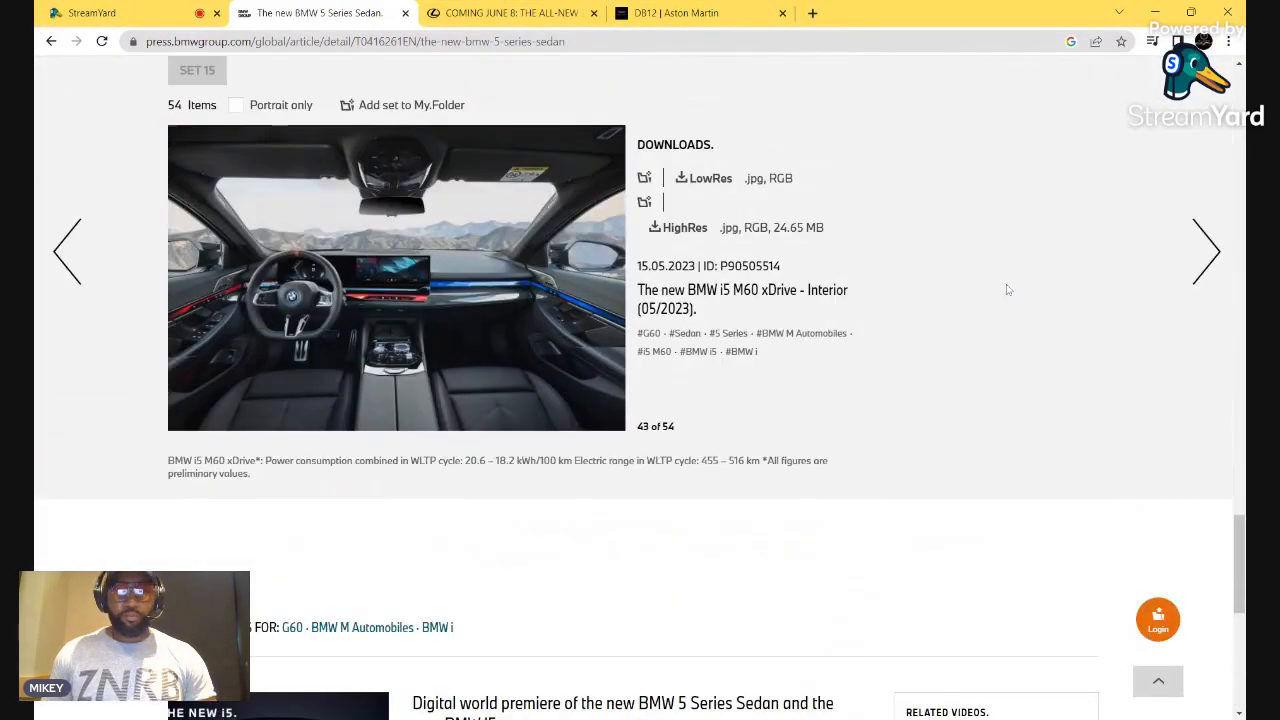
pyautogui.click(1206, 251)
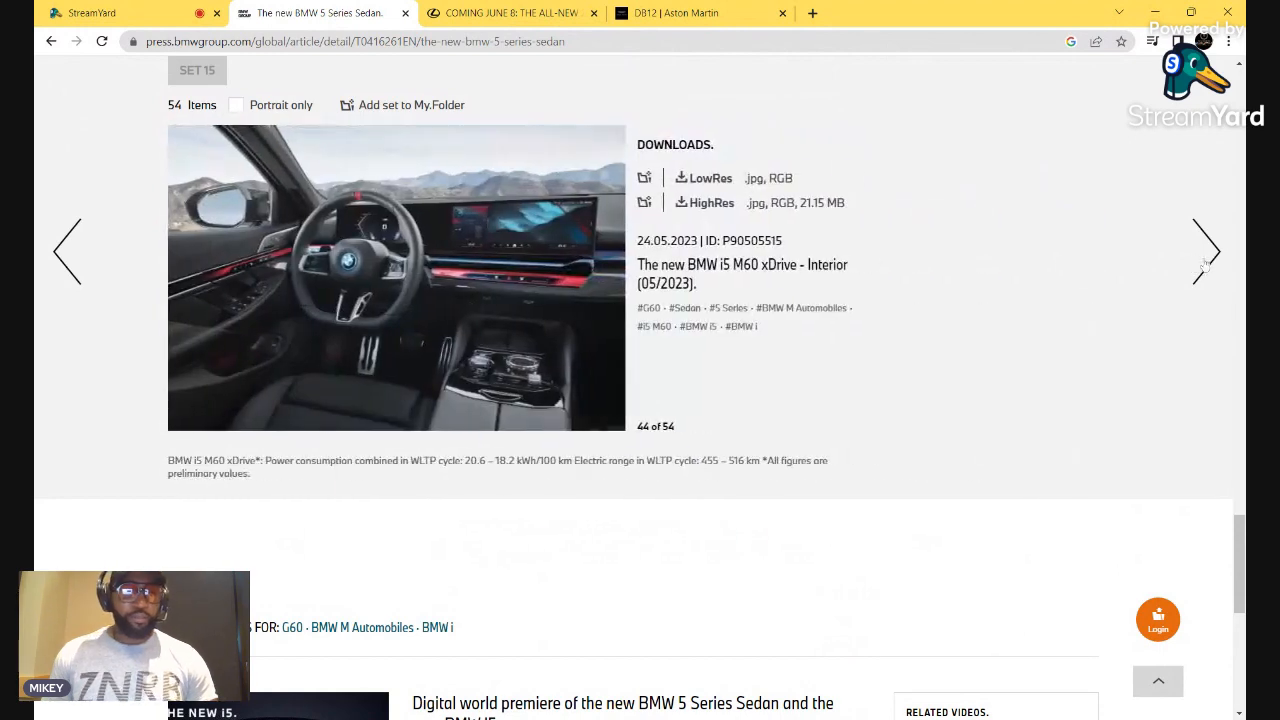
pyautogui.click(1206, 251)
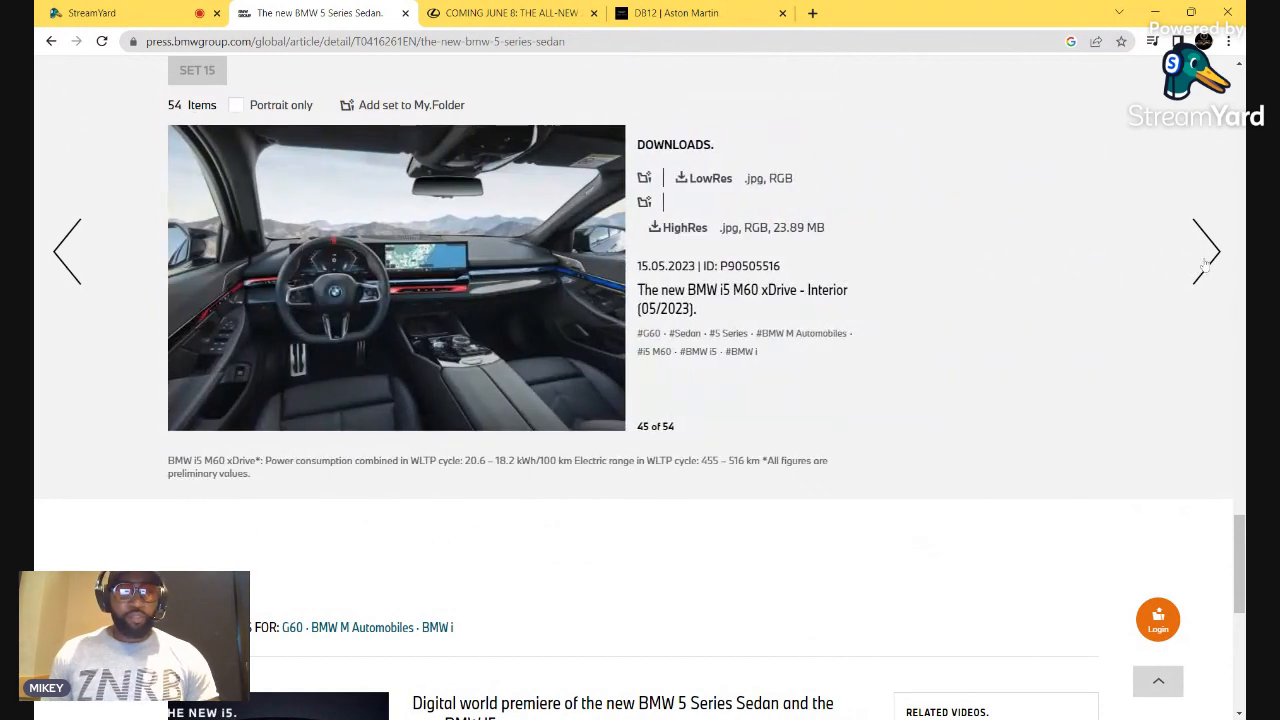
pyautogui.click(1206, 251)
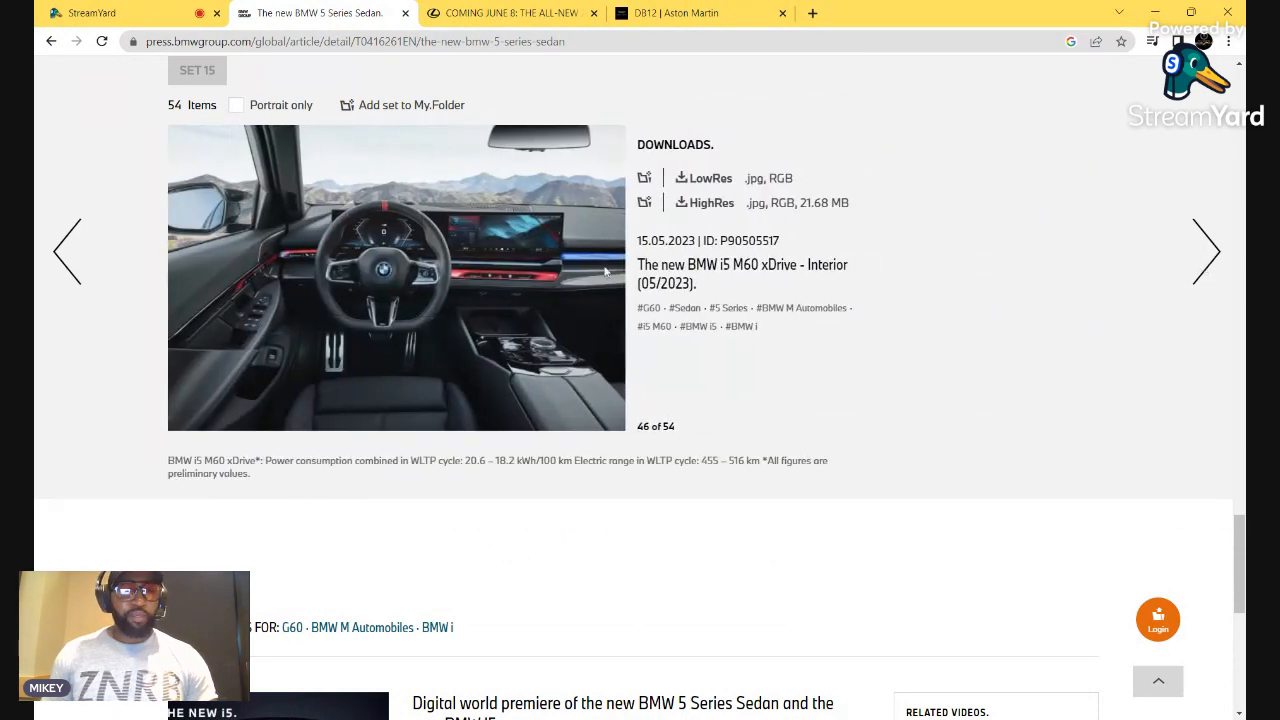
pyautogui.moveTo(571, 308)
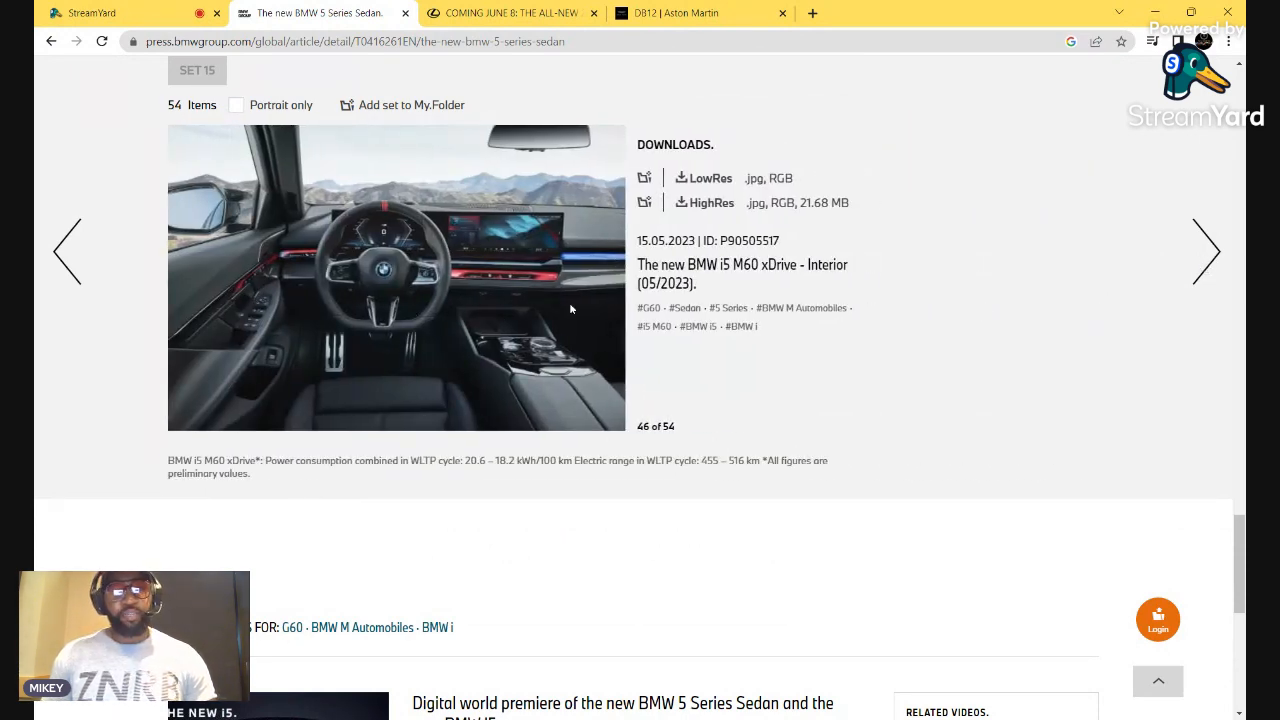
pyautogui.scroll(-3)
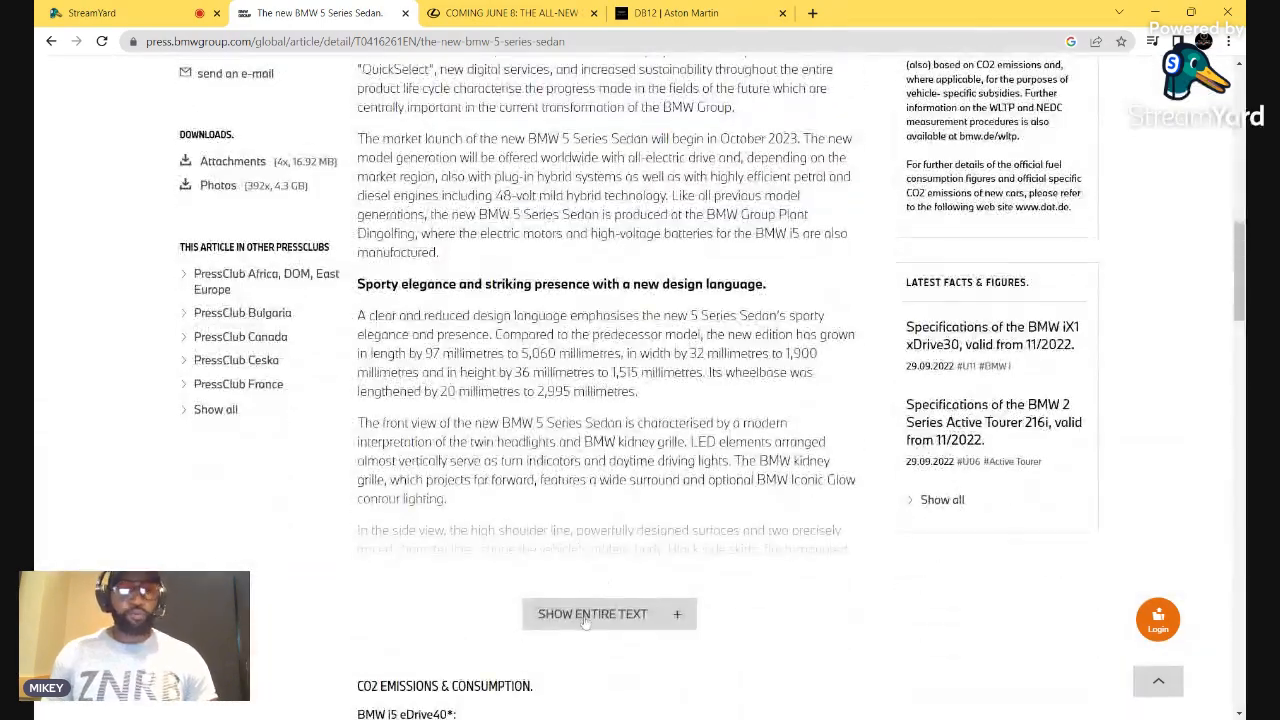
# Expand and scroll the full BMW article, then switch to the 'Coming June 8' Lexus GX tab
pyautogui.click(592, 613)
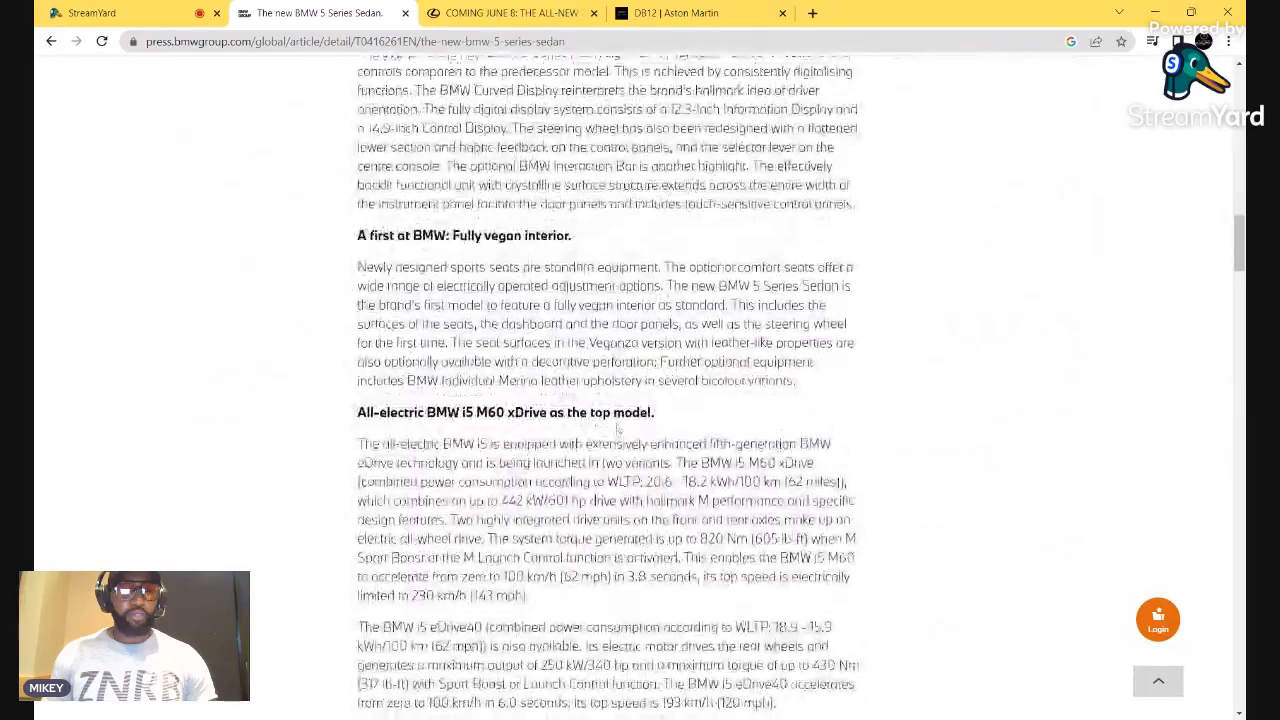
pyautogui.scroll(-3)
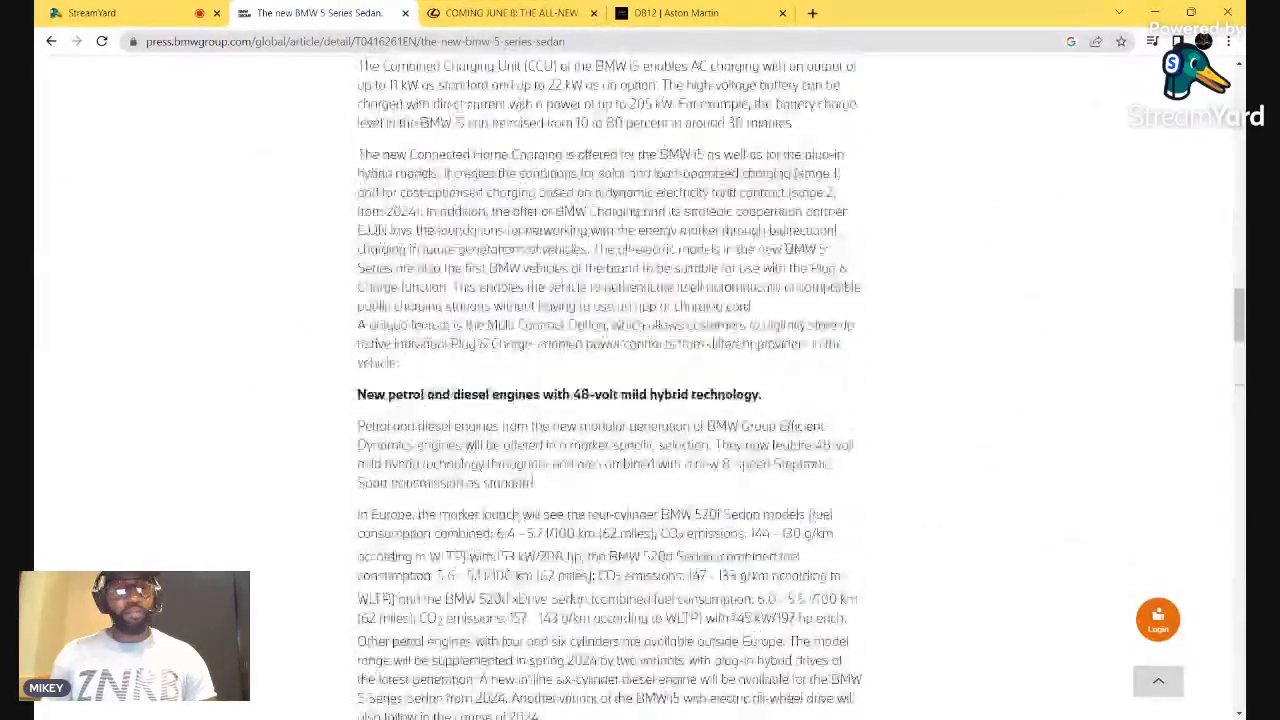
pyautogui.click(512, 13)
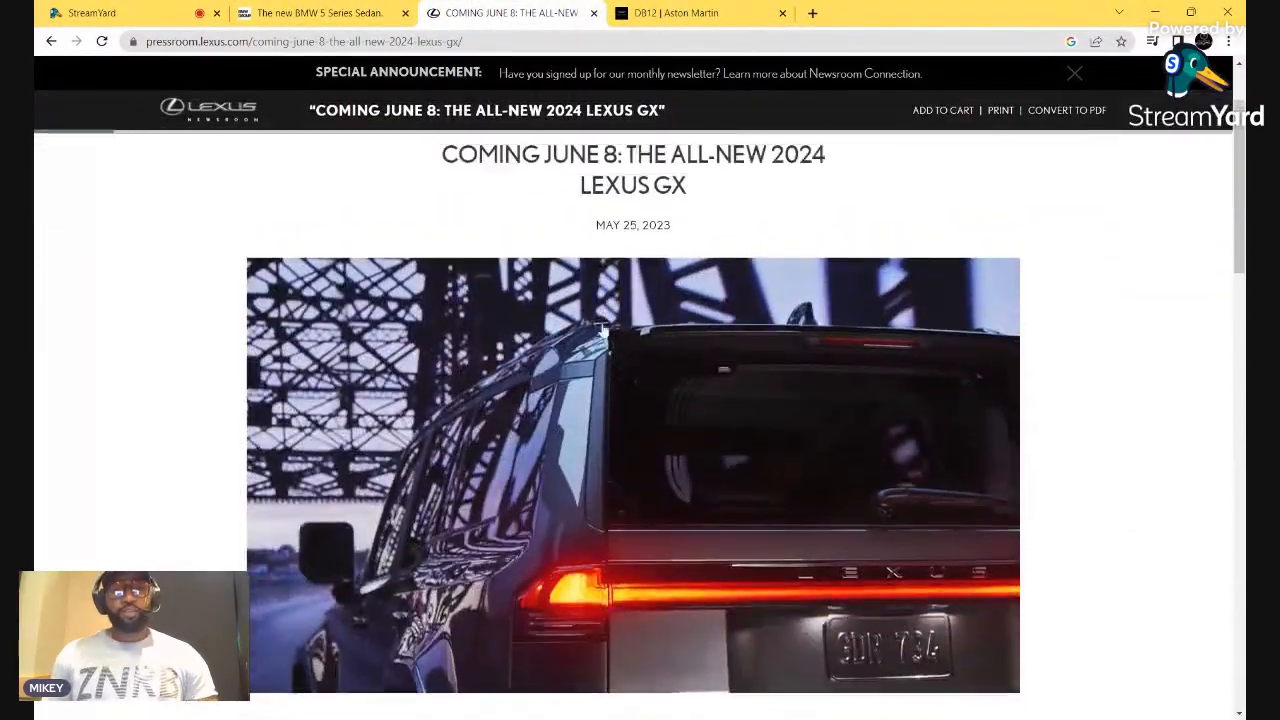
# Scroll down the June 8 Lexus GX announcement toward the earlier Coming Soon teaser
pyautogui.scroll(-3)
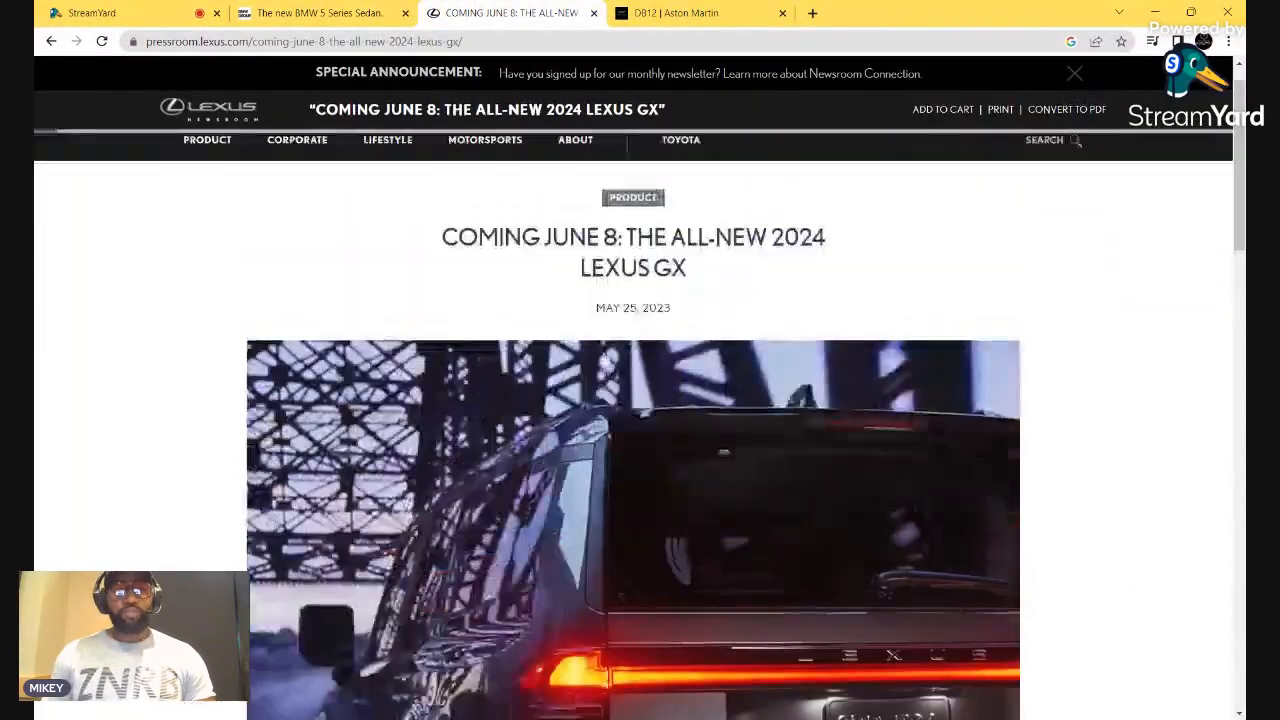
pyautogui.scroll(-3)
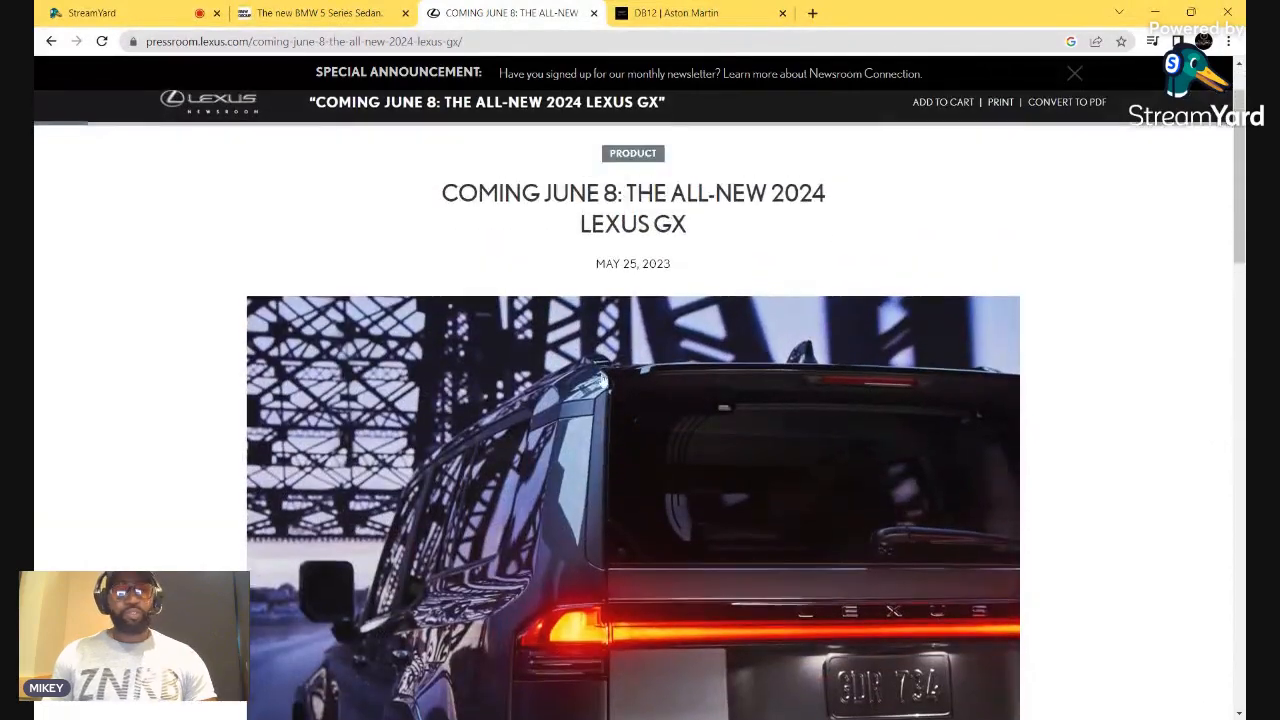
pyautogui.scroll(-3)
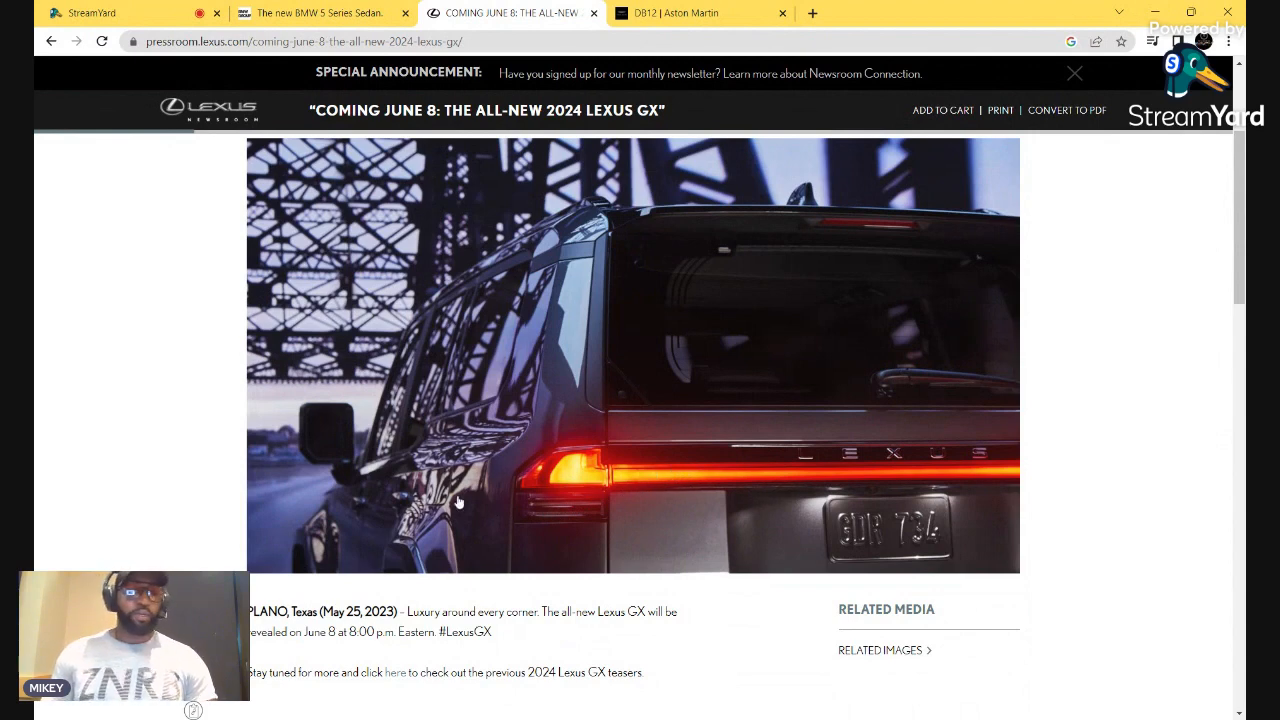
pyautogui.moveTo(672, 447)
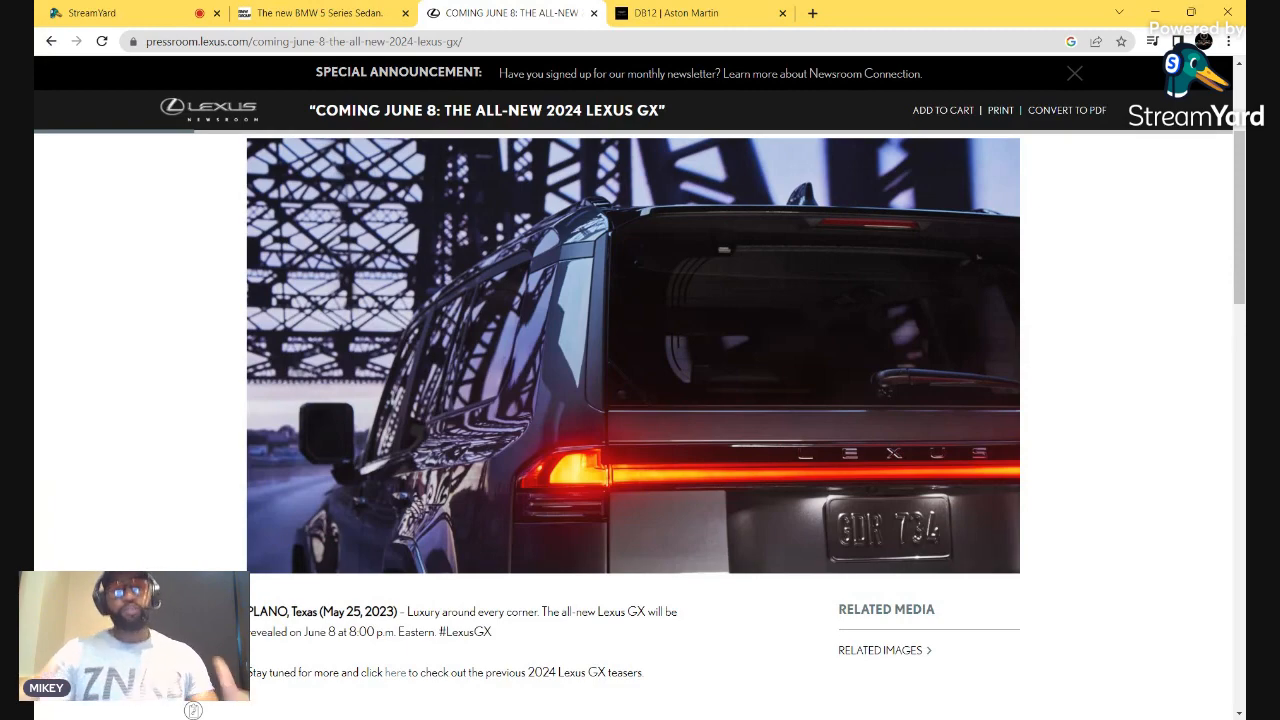
pyautogui.moveTo(795, 571)
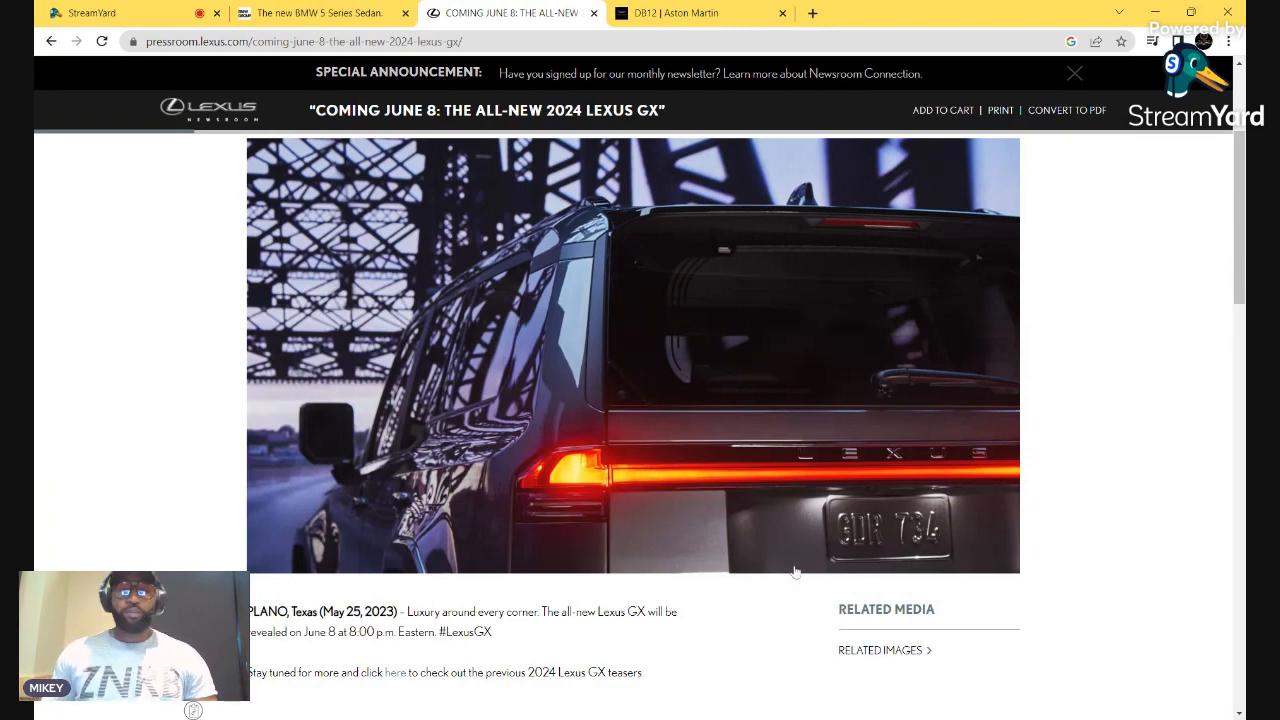
pyautogui.scroll(-3)
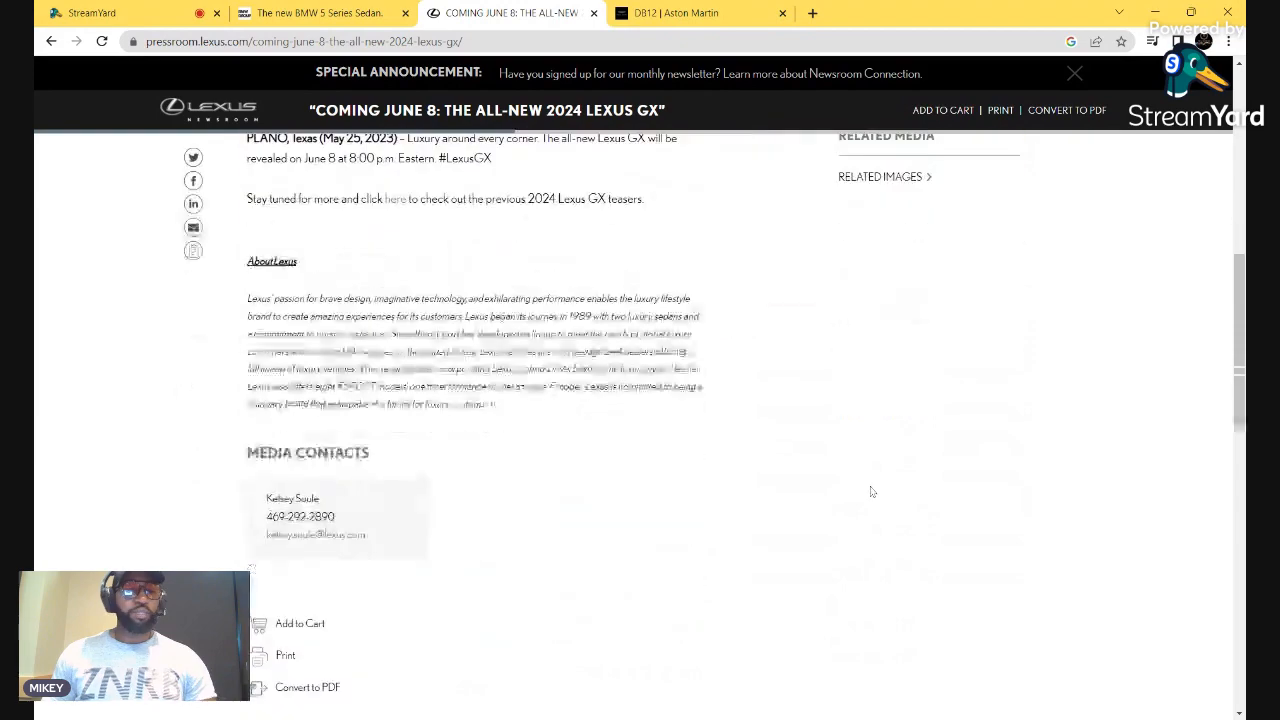
pyautogui.scroll(-3)
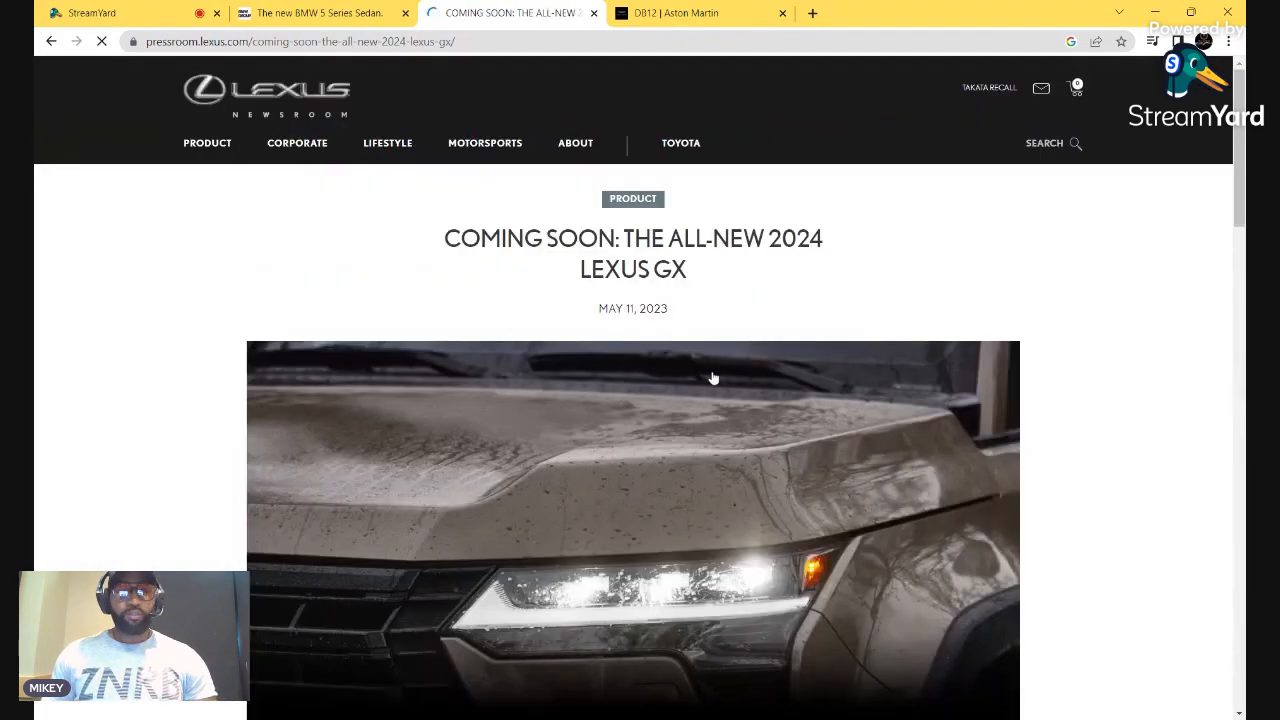
# Scroll through the Coming Soon 2024 Lexus GX teaser, then switch to the DB12 | Aston Martin tab
pyautogui.scroll(-3)
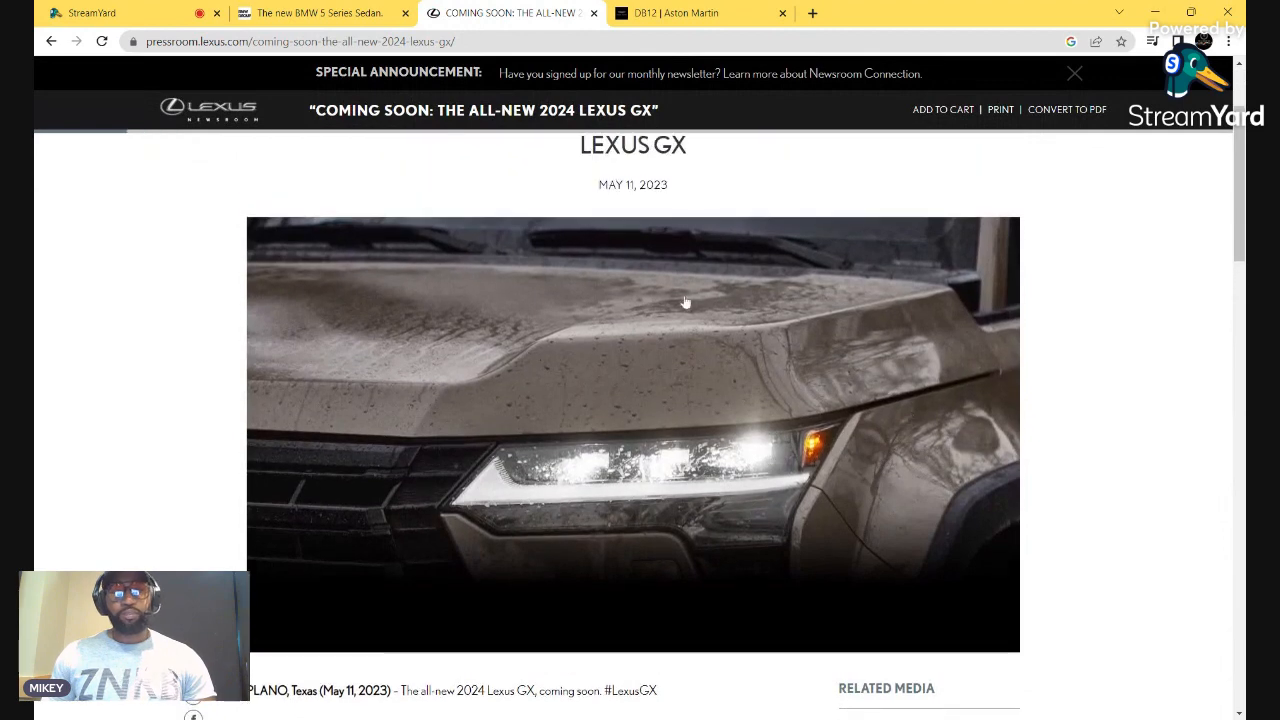
pyautogui.moveTo(527, 487)
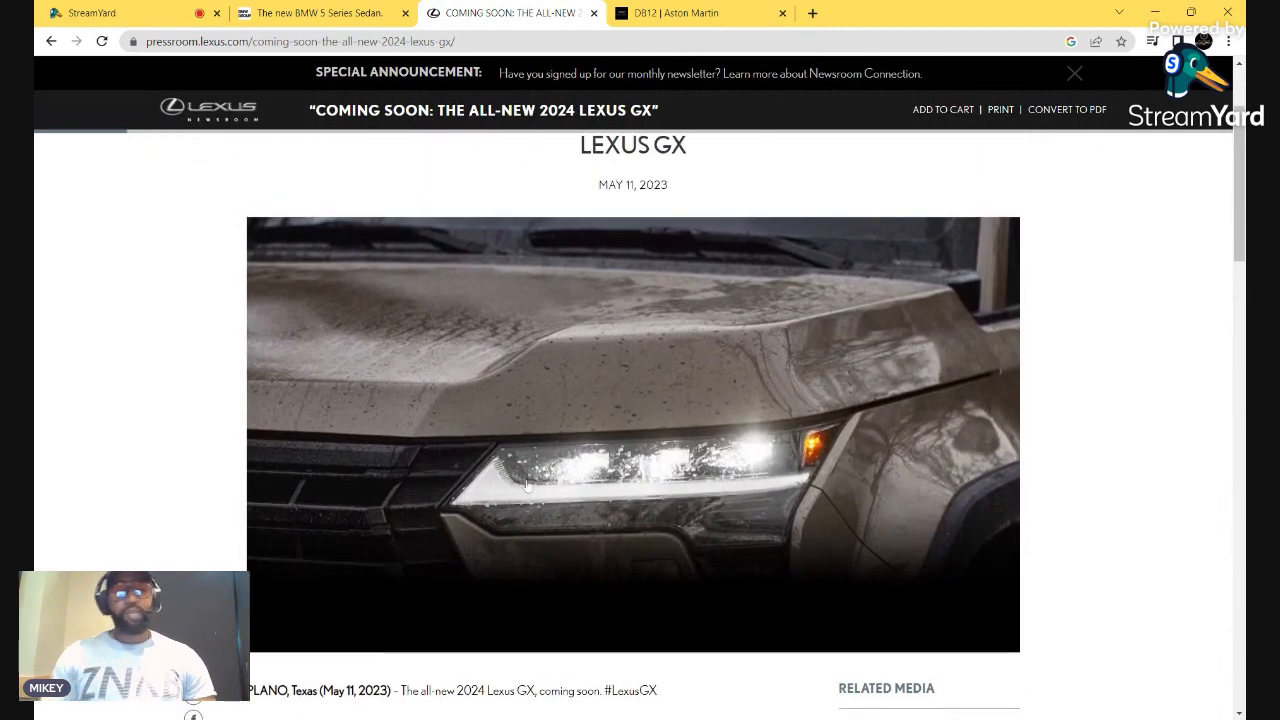
pyautogui.scroll(-3)
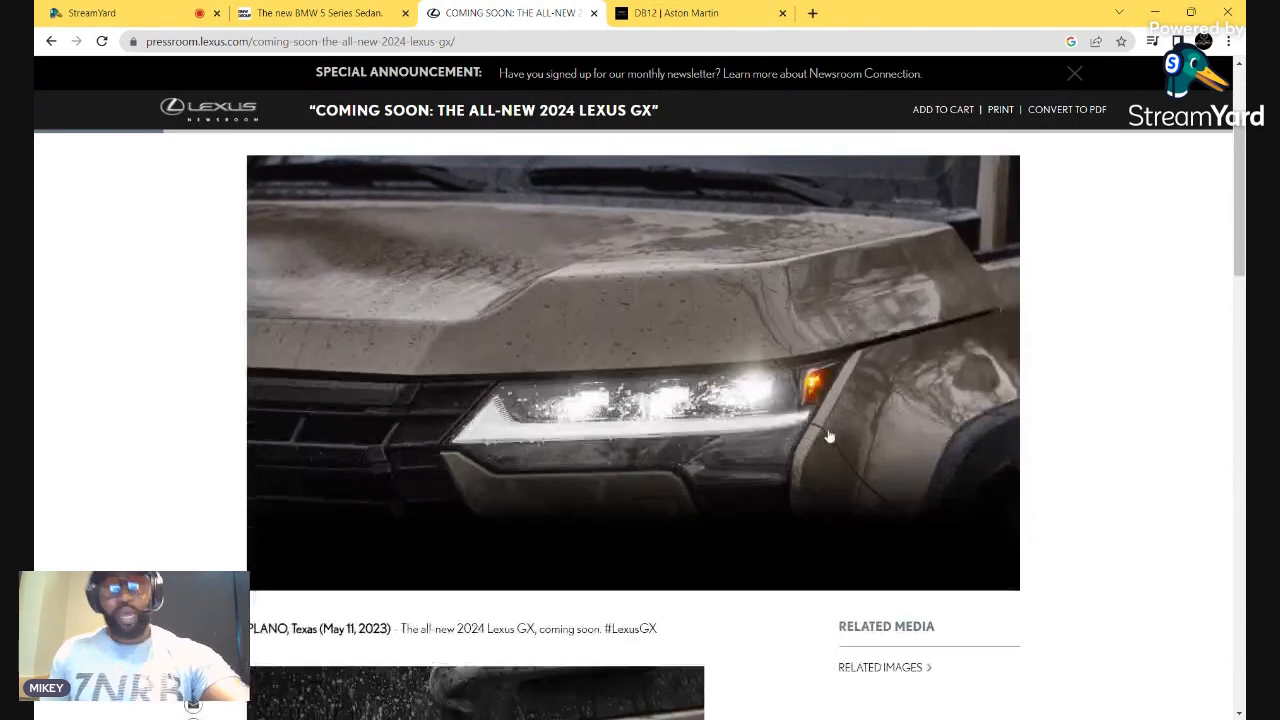
pyautogui.scroll(-3)
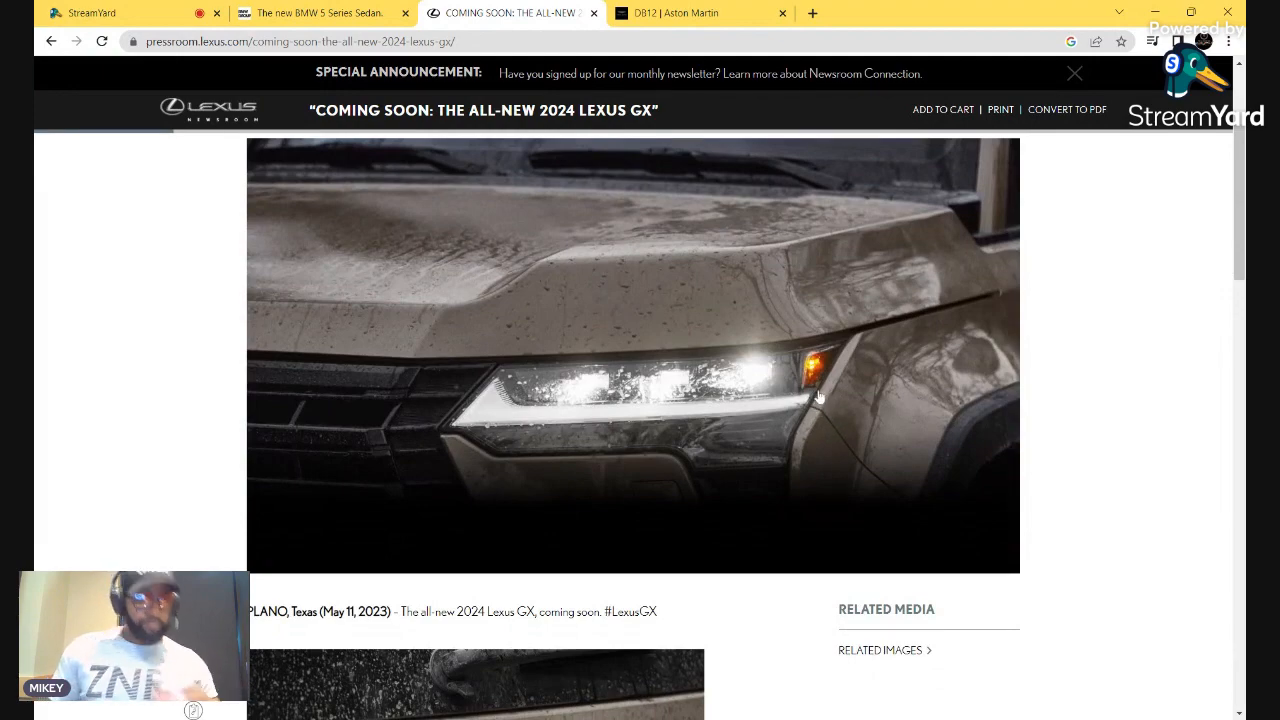
pyautogui.scroll(-3)
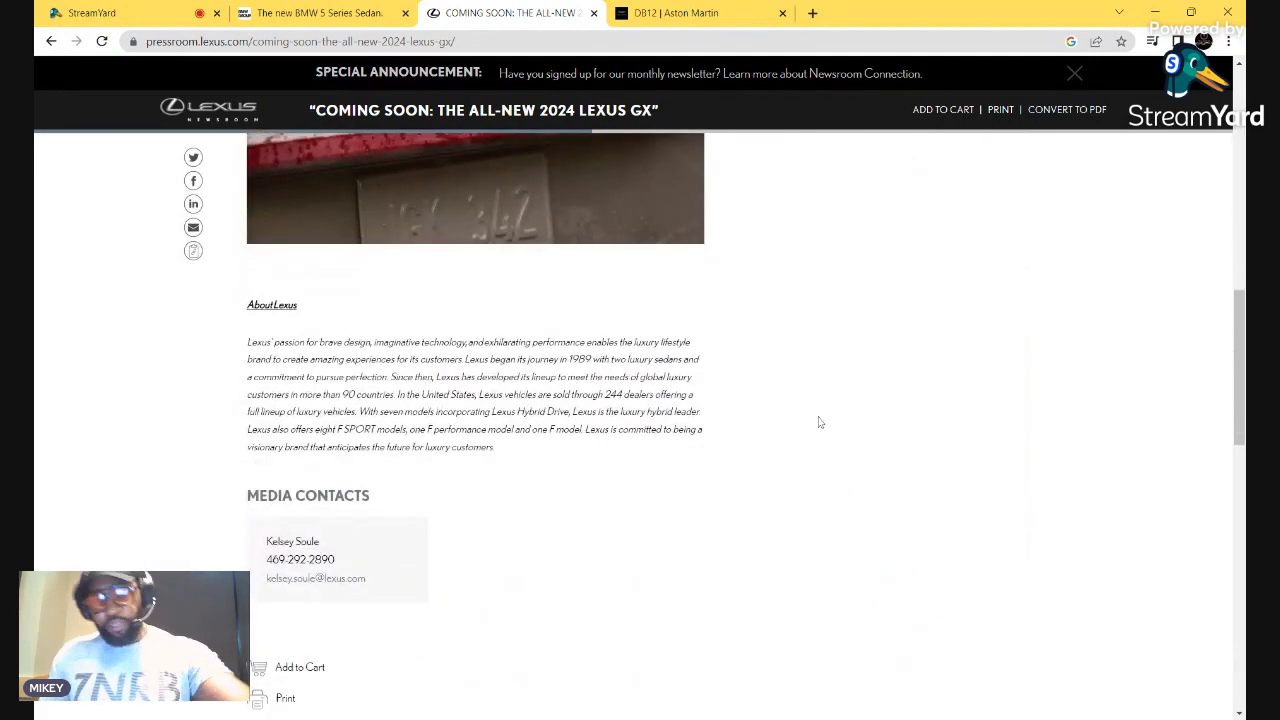
pyautogui.scroll(3)
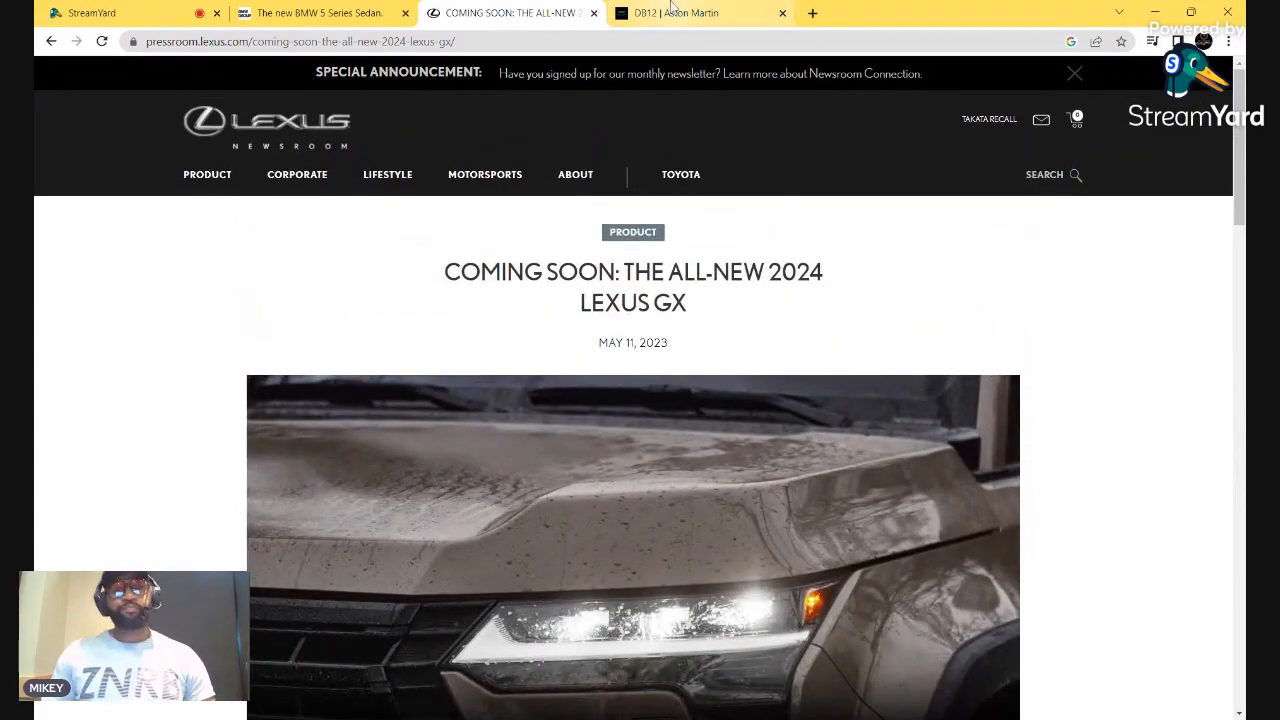
pyautogui.click(675, 13)
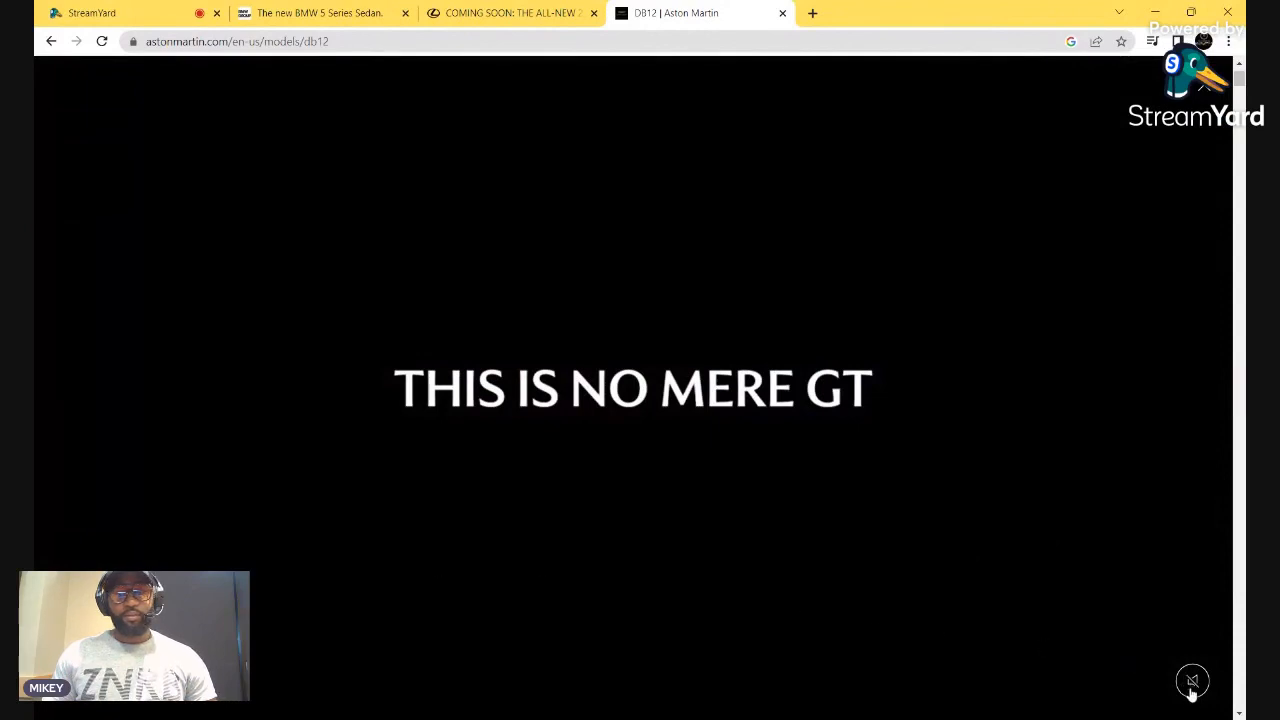
# Unmute the DB12 intro video and accept all cookies on the banner
pyautogui.click(1192, 681)
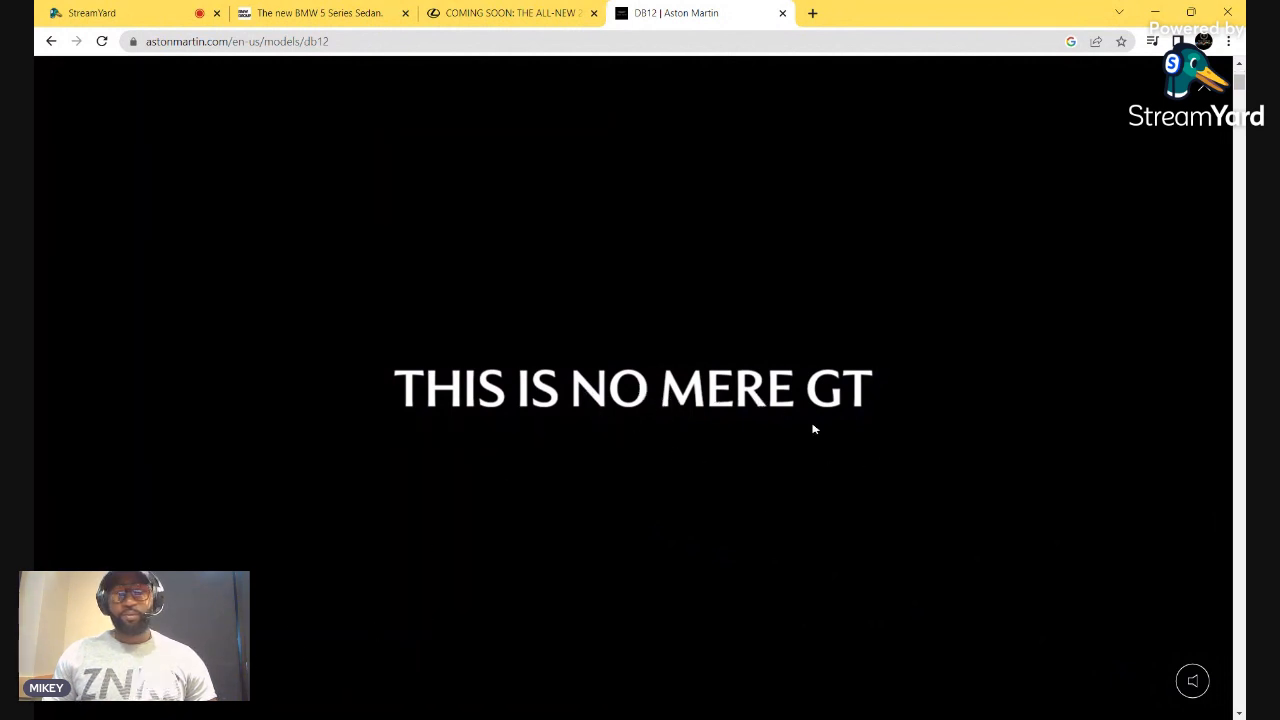
pyautogui.moveTo(1123, 413)
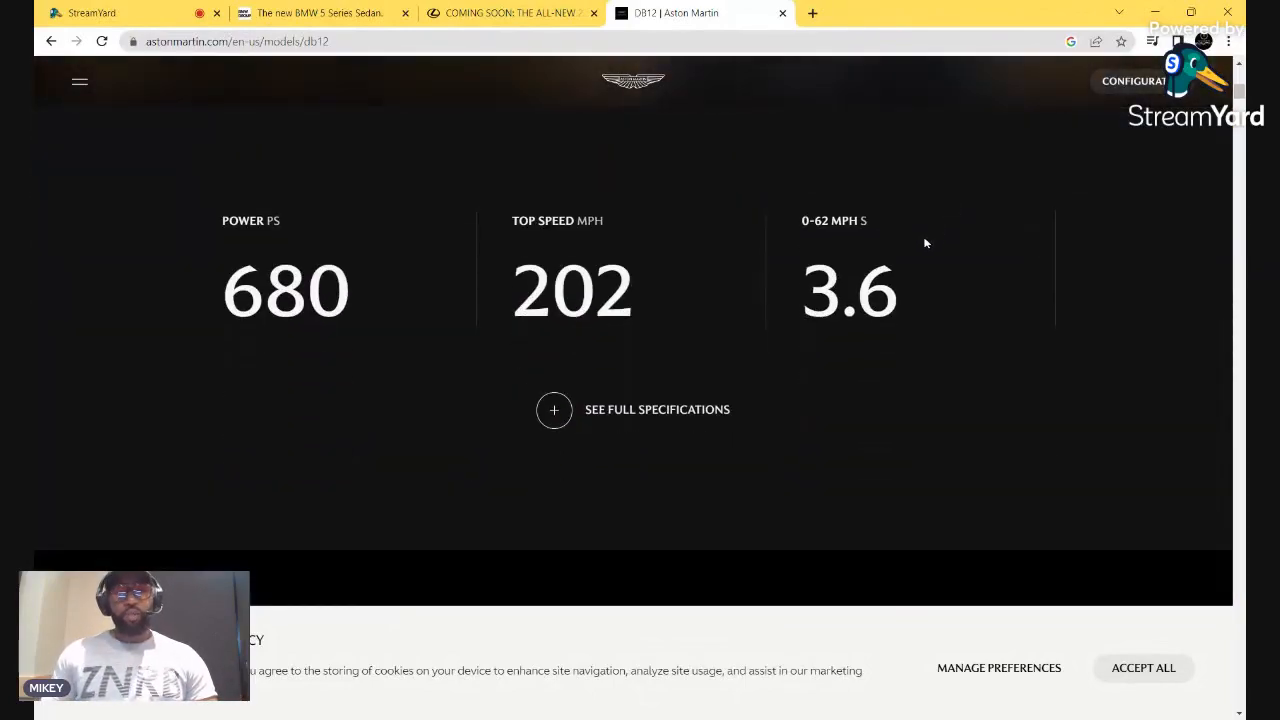
pyautogui.moveTo(662, 287)
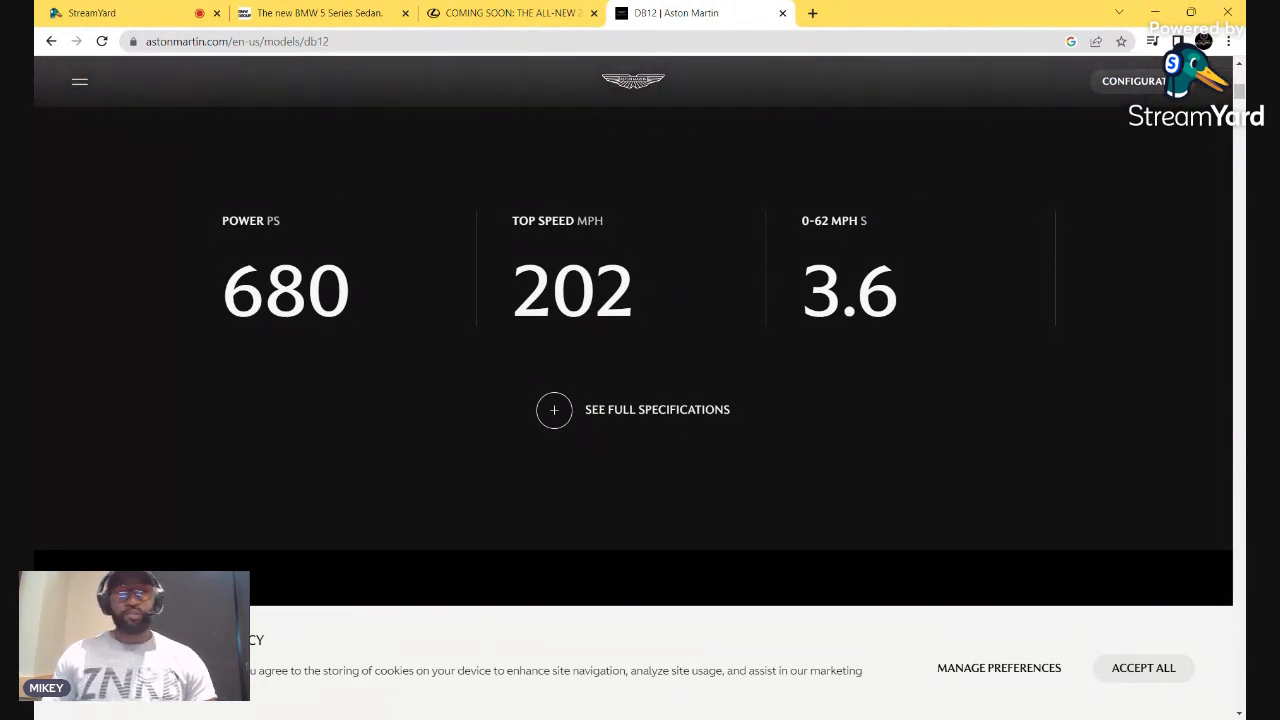
pyautogui.scroll(3)
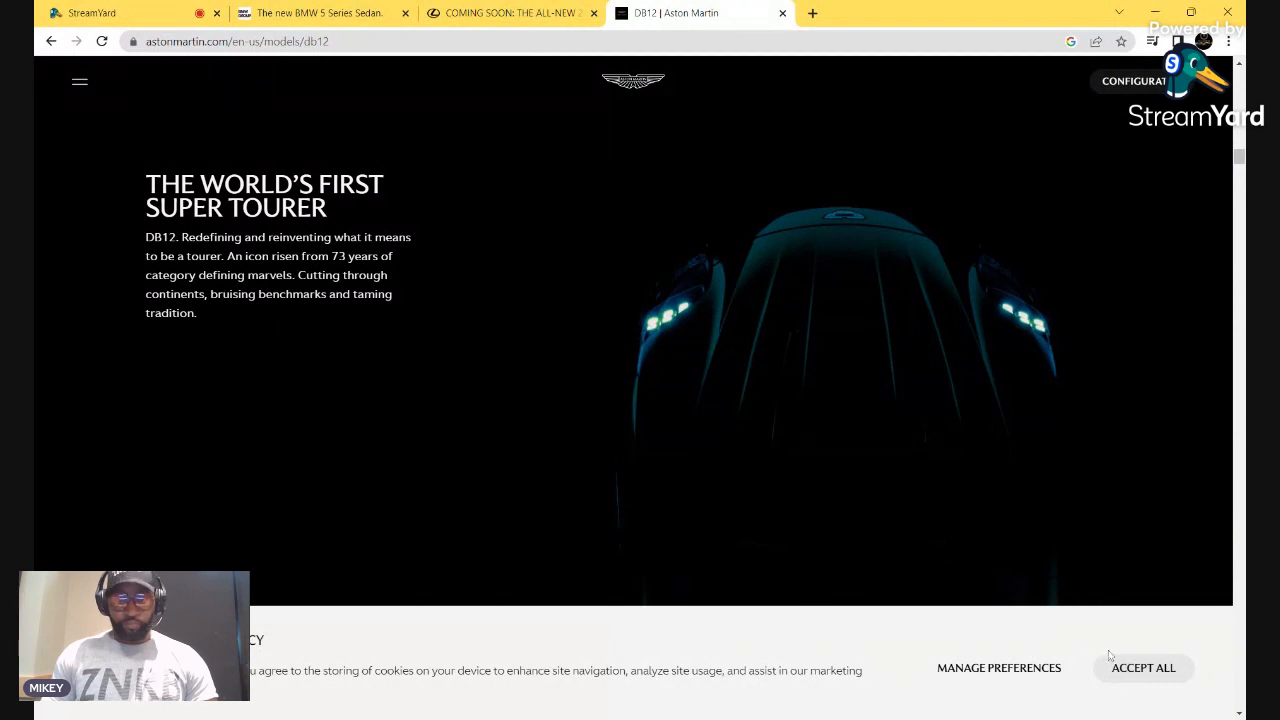
pyautogui.click(1142, 668)
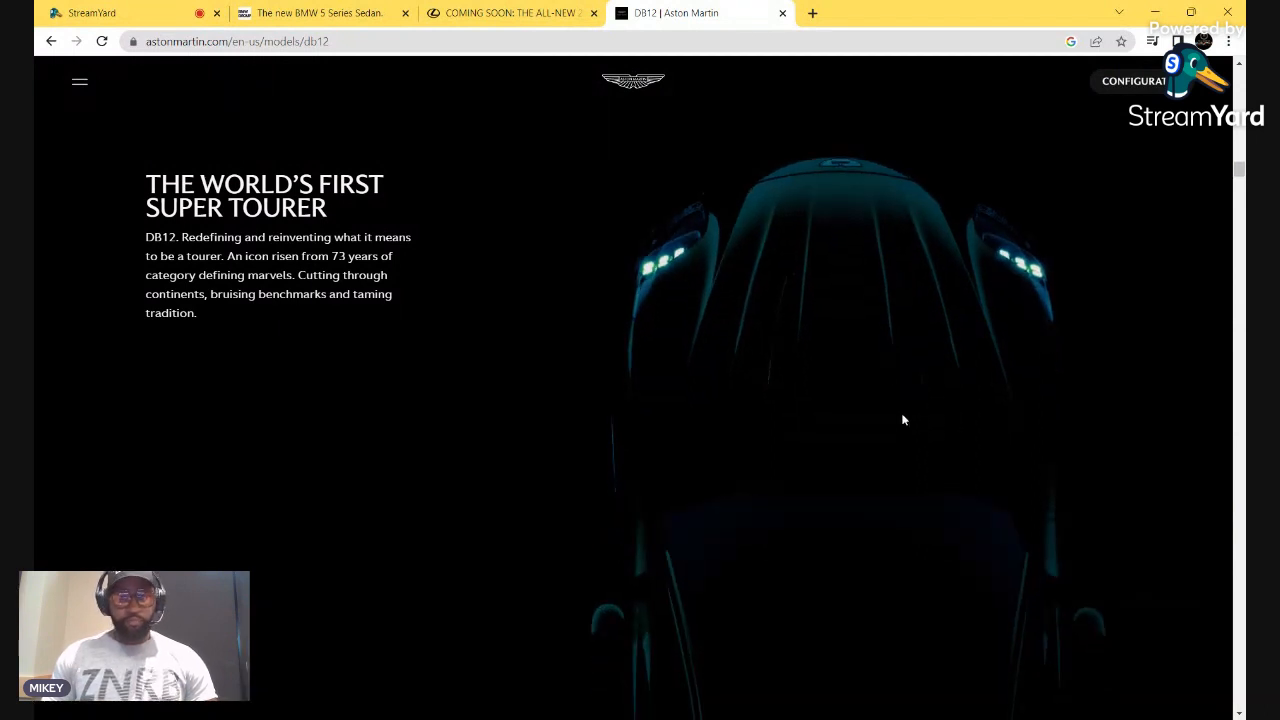
# Scroll past the DB12 performance figures to the twin turbo V8 engine section
pyautogui.scroll(-3)
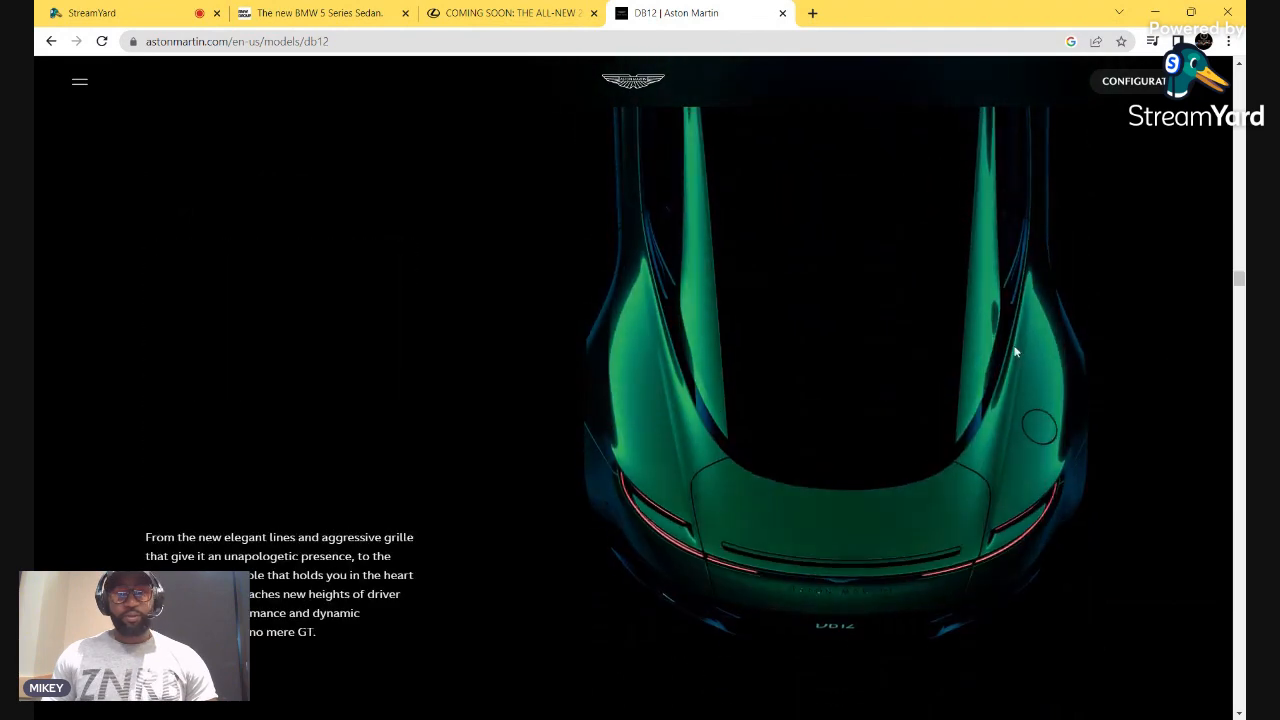
pyautogui.scroll(-3)
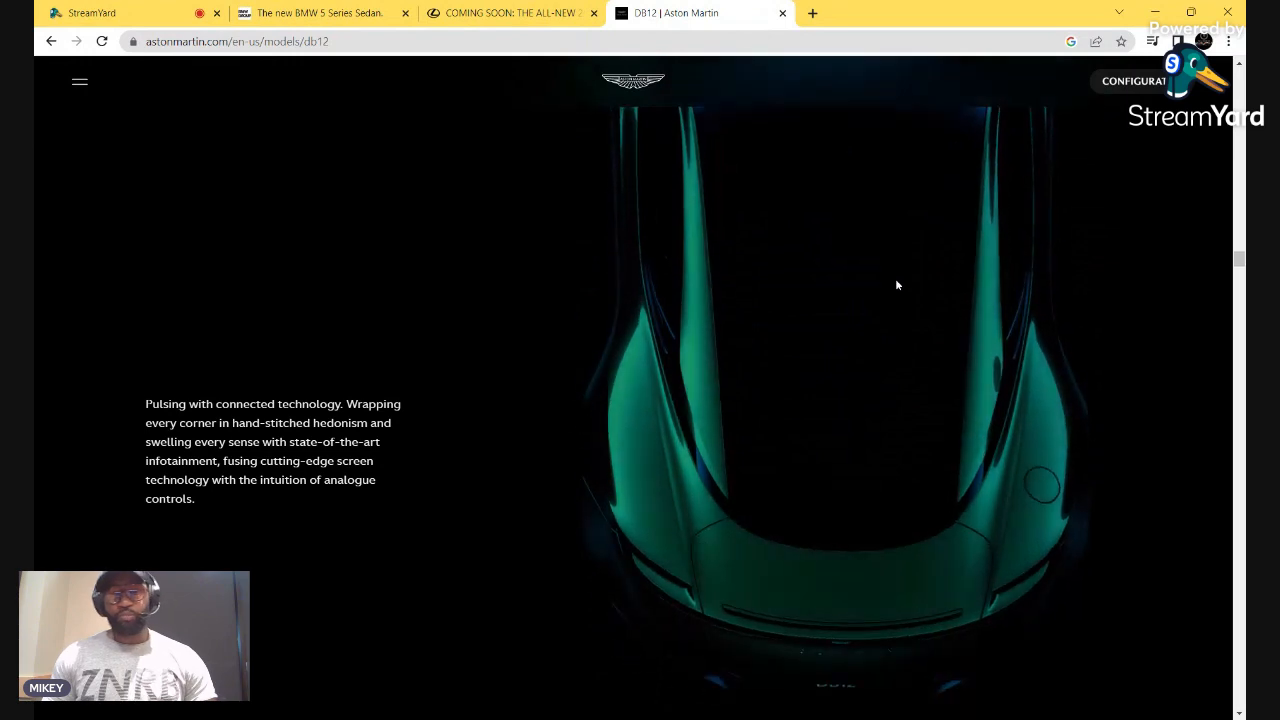
pyautogui.scroll(-3)
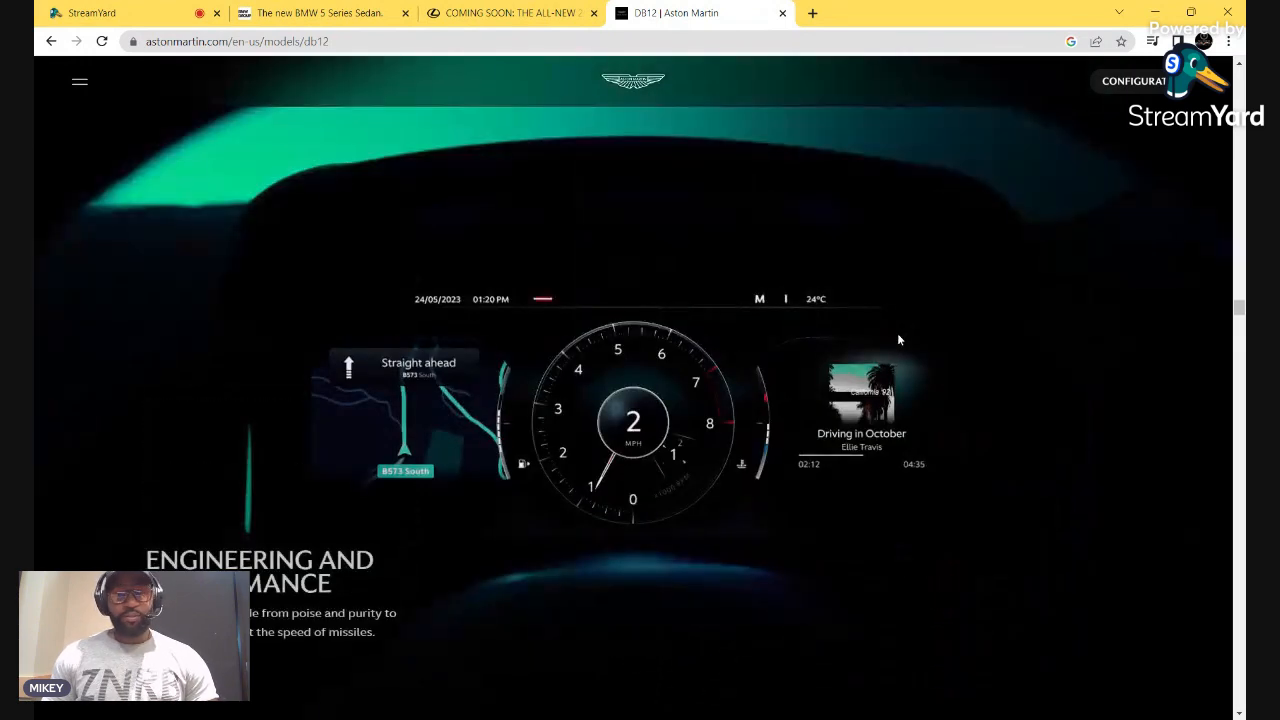
pyautogui.moveTo(477, 425)
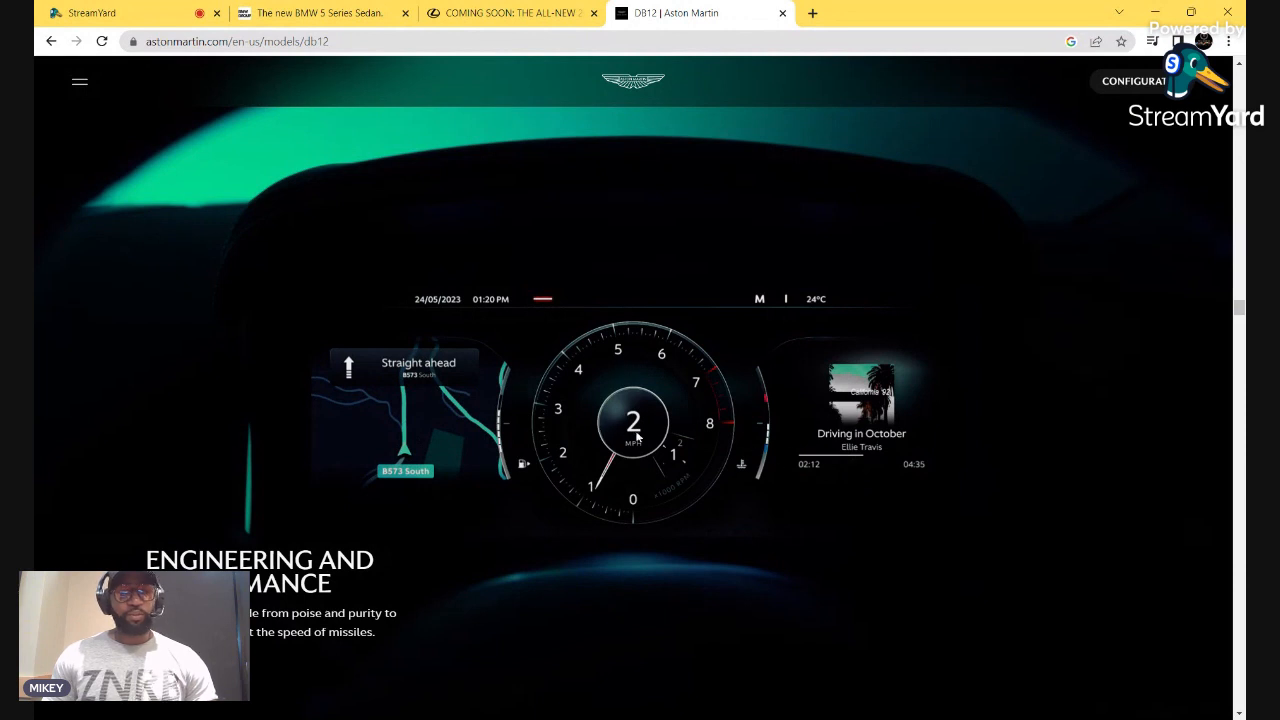
pyautogui.moveTo(552, 456)
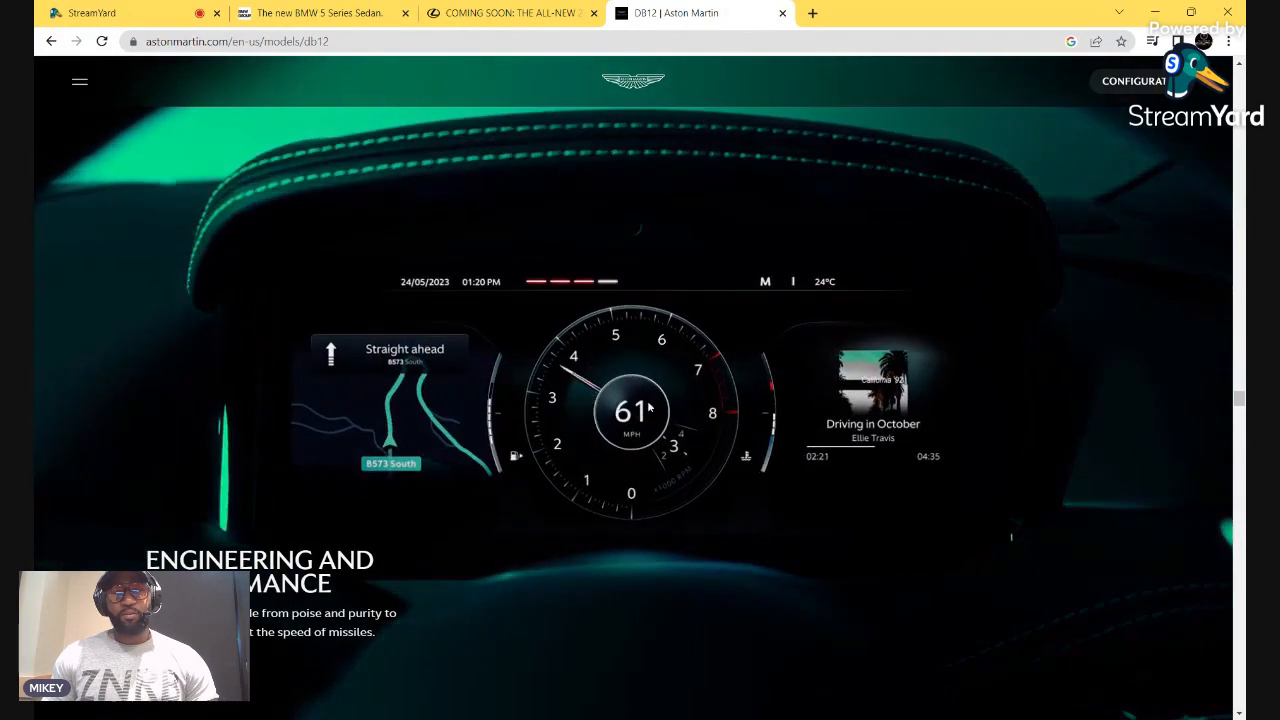
pyautogui.scroll(-3)
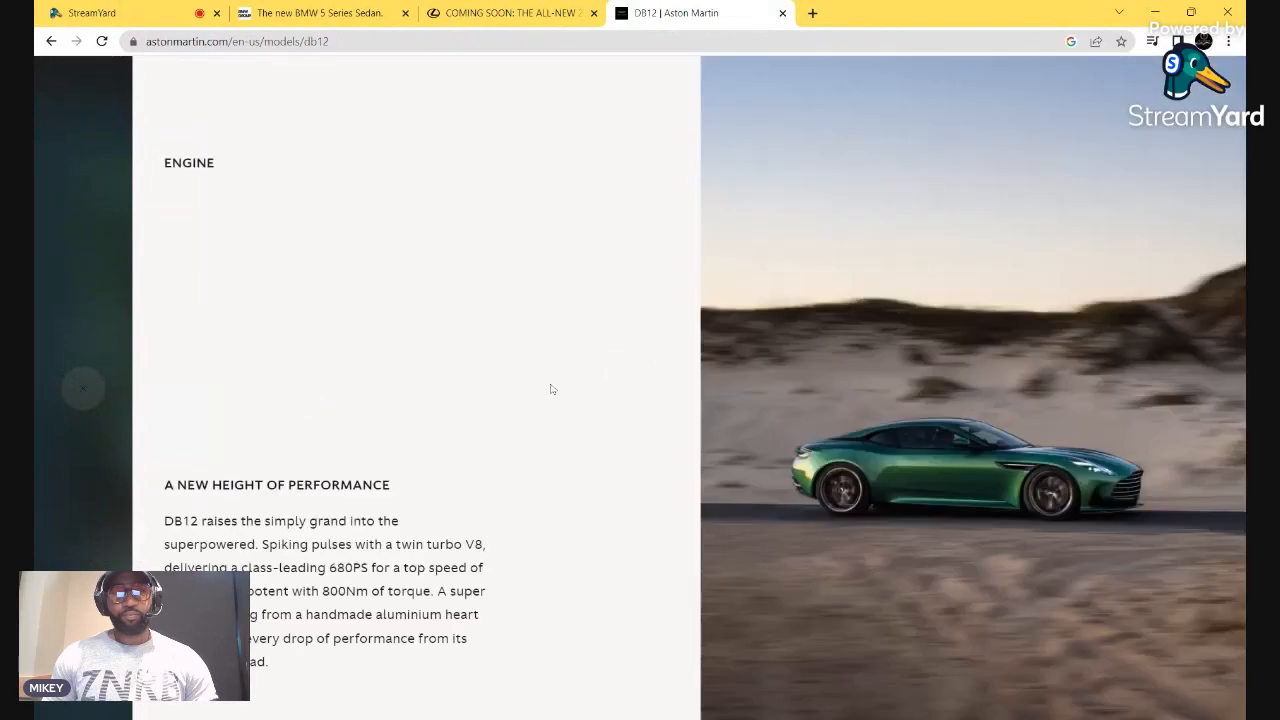
pyautogui.moveTo(1013, 560)
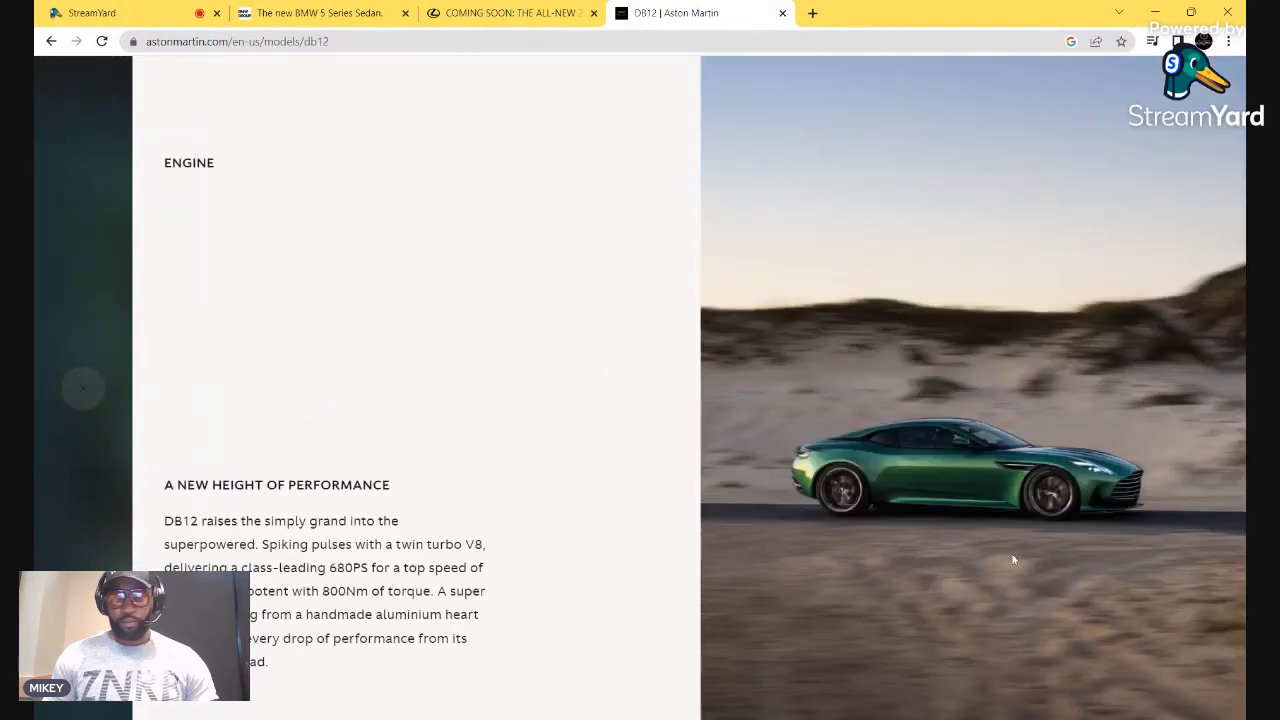
pyautogui.moveTo(887, 503)
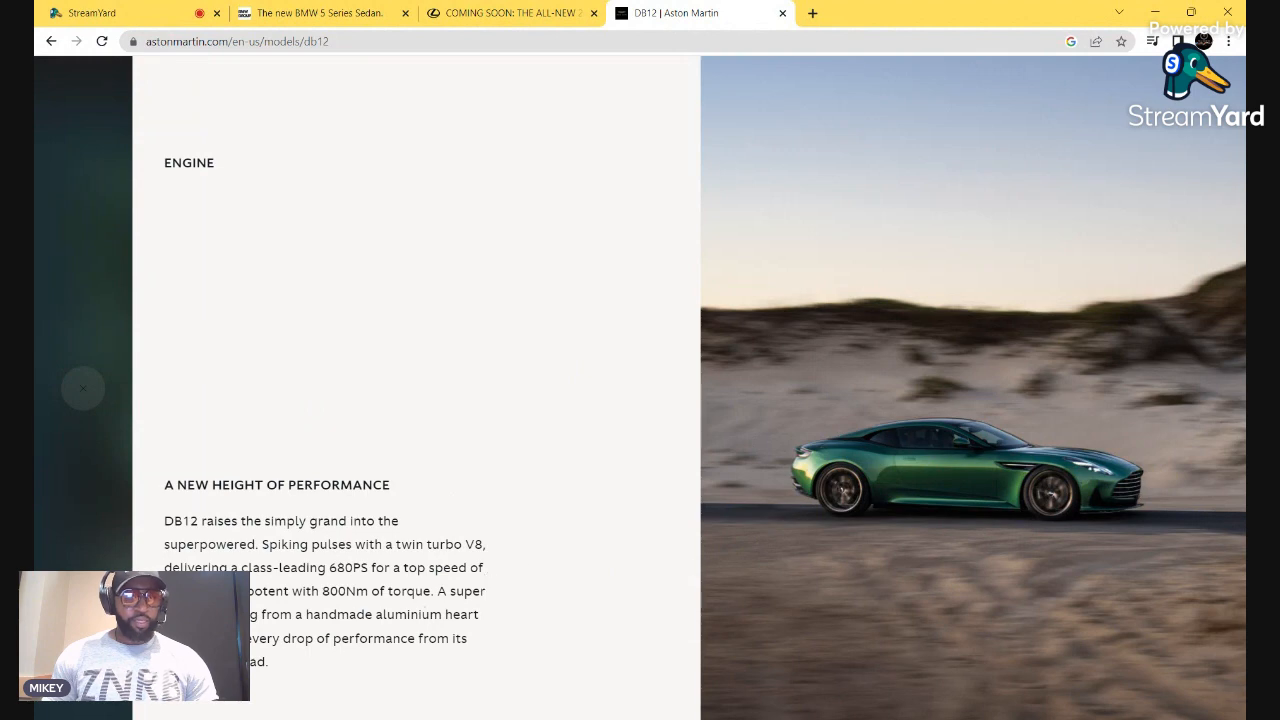
# Scroll to the DB12 Driver Connection, Touchscreen and Audio interior feature cards
pyautogui.doubleClick(189, 162)
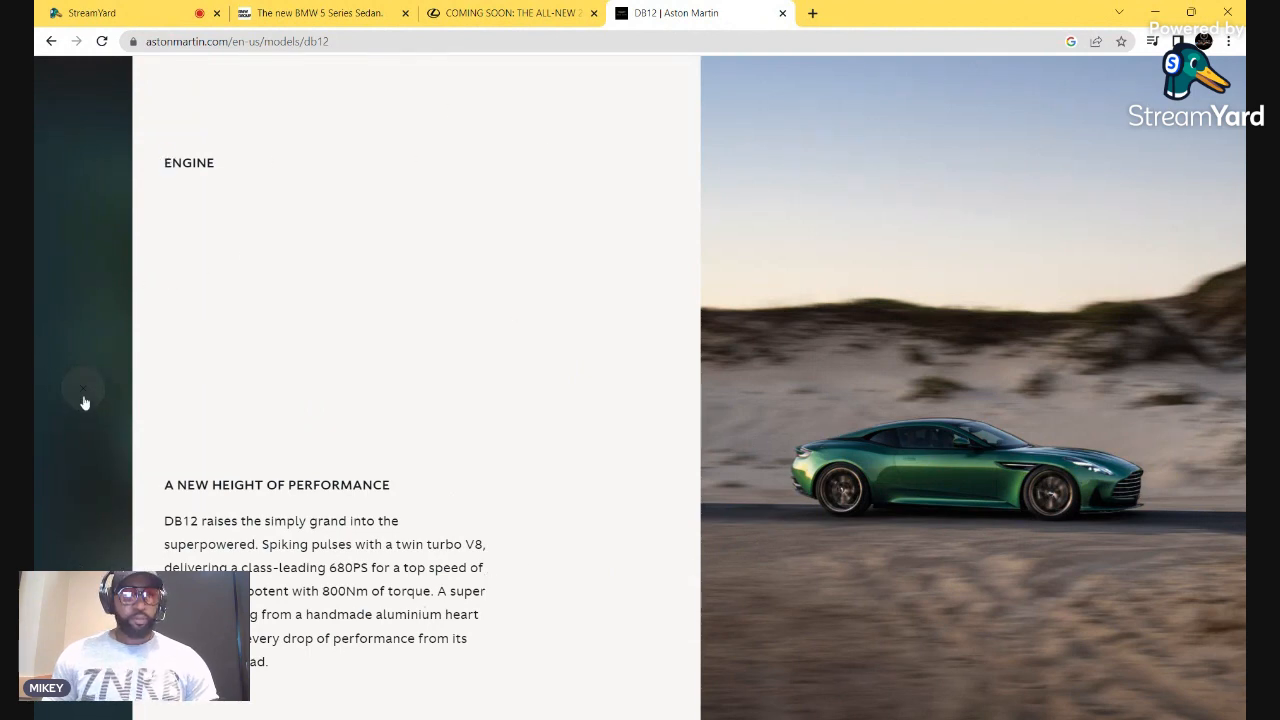
pyautogui.scroll(-3)
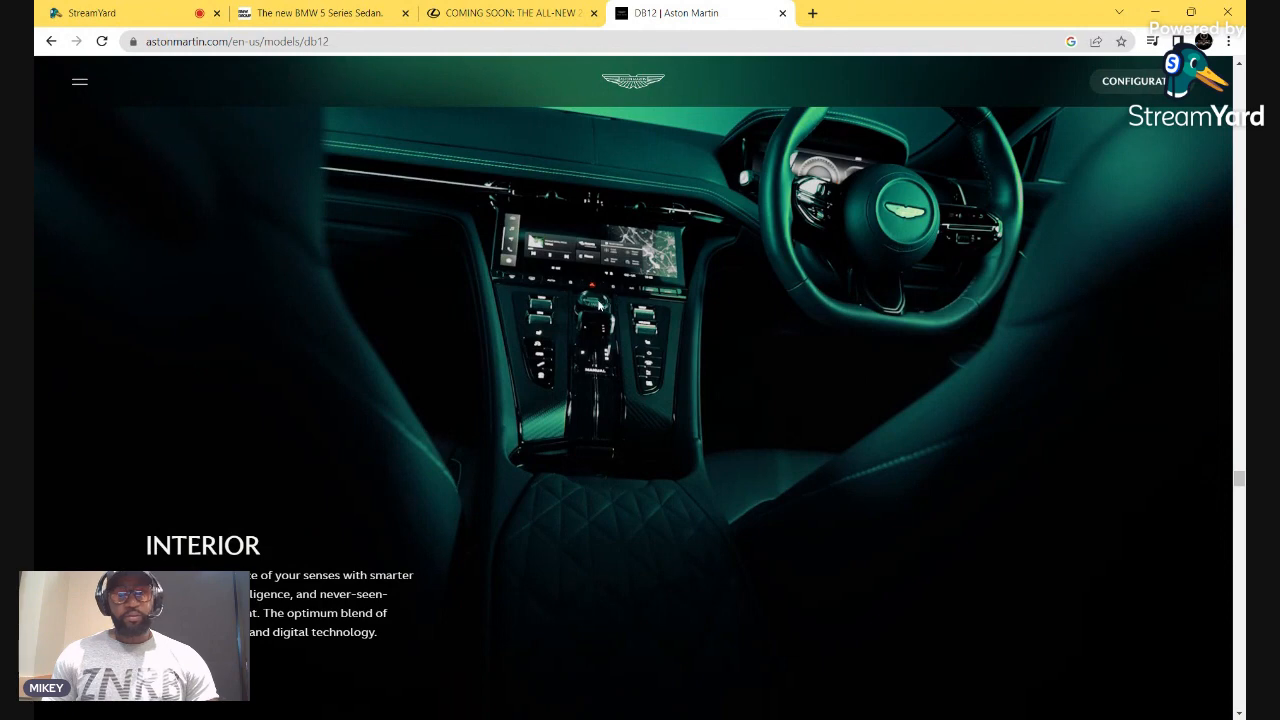
pyautogui.moveTo(700, 275)
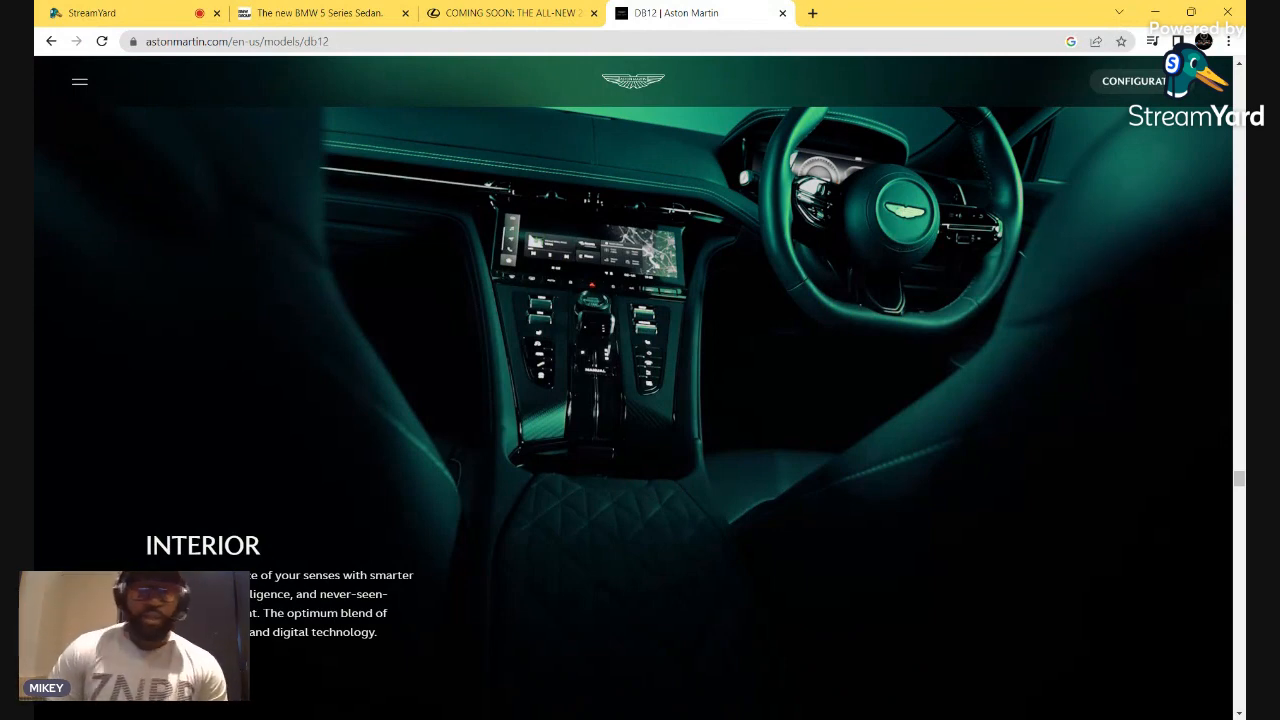
pyautogui.moveTo(980, 311)
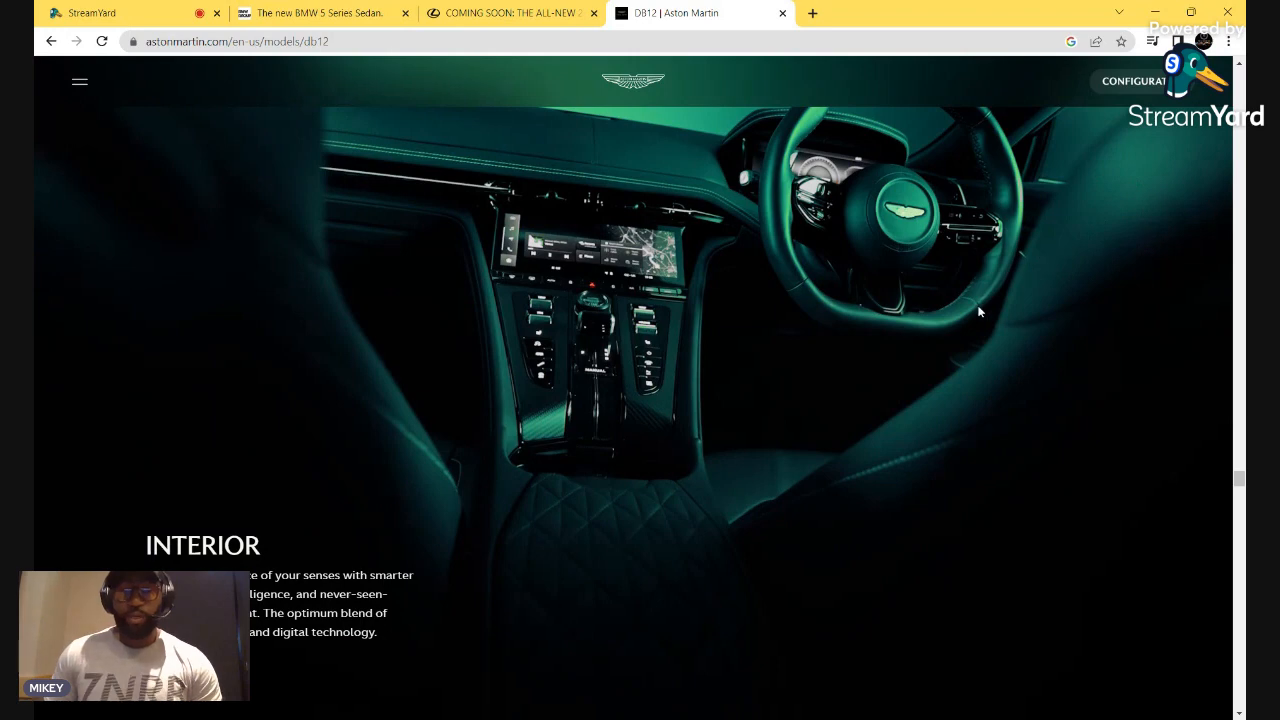
pyautogui.moveTo(926, 238)
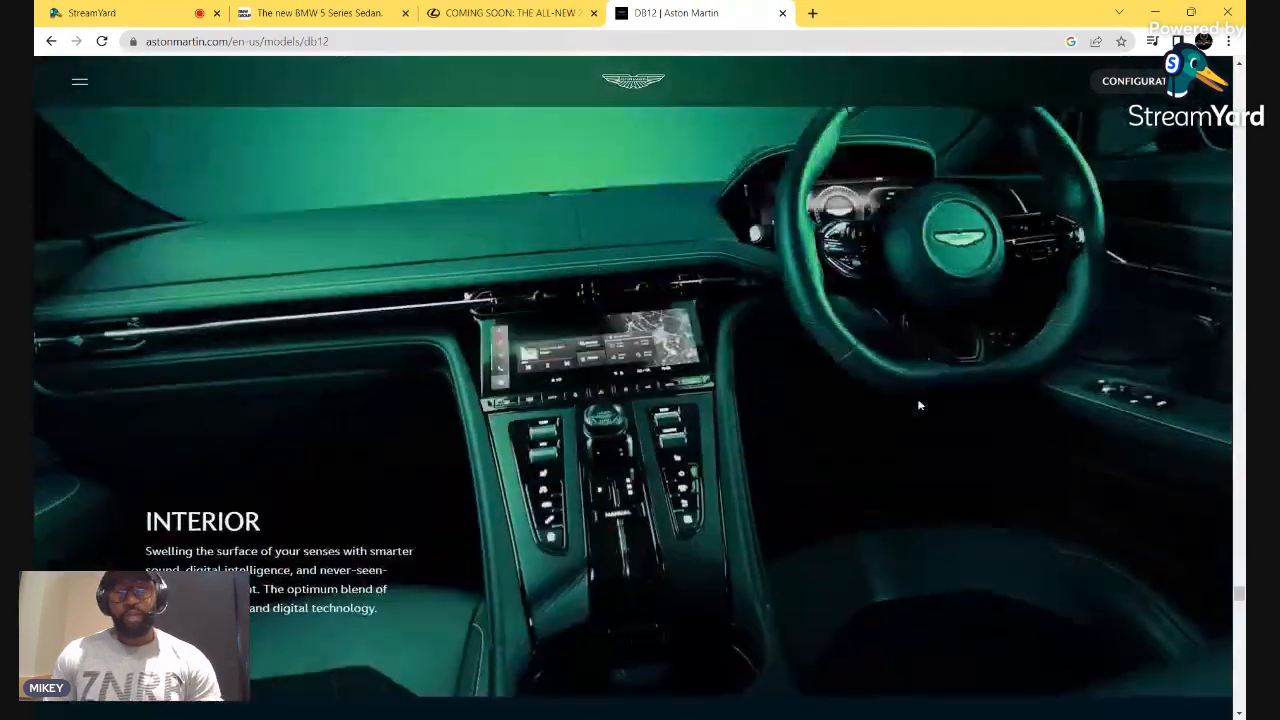
pyautogui.scroll(-3)
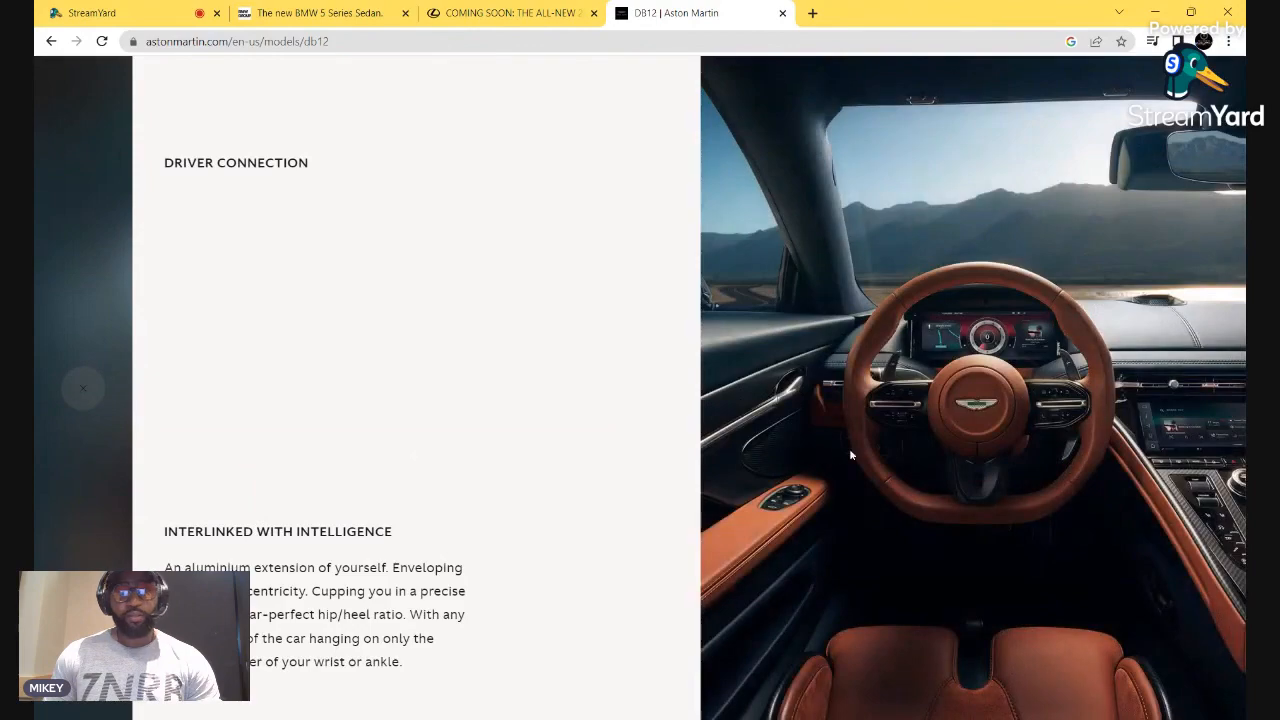
pyautogui.moveTo(1060, 120)
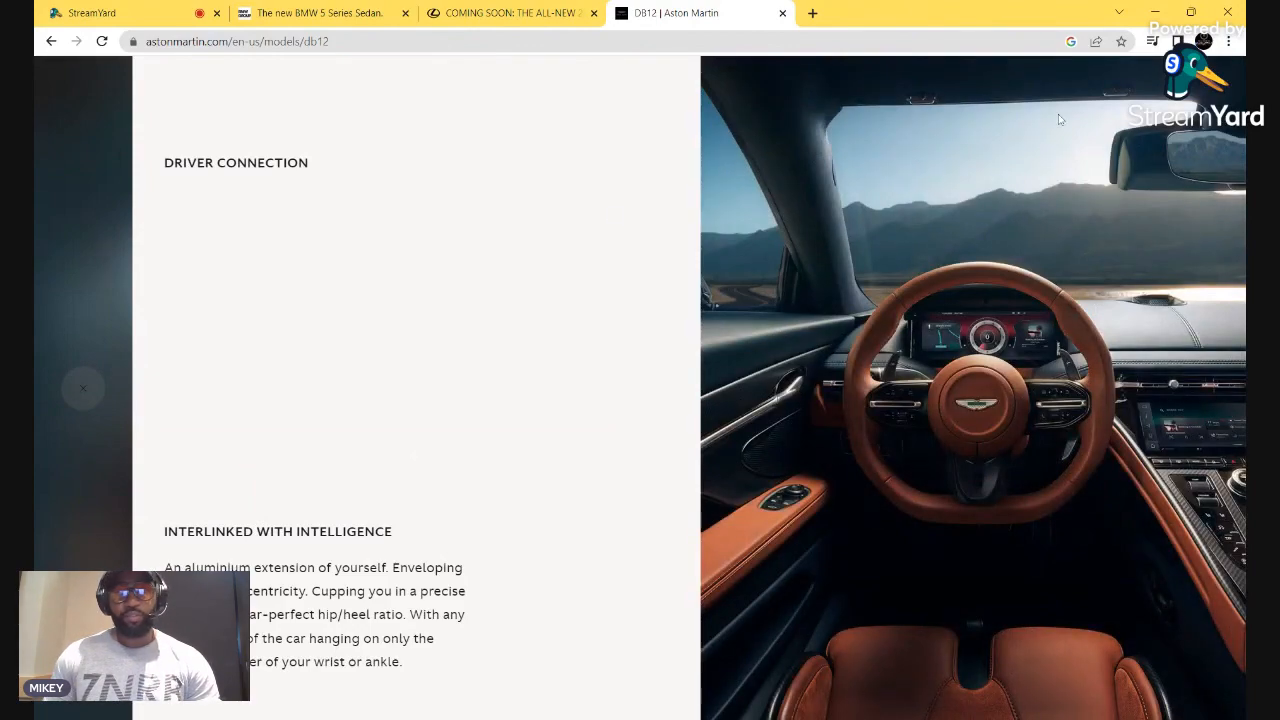
pyautogui.scroll(-3)
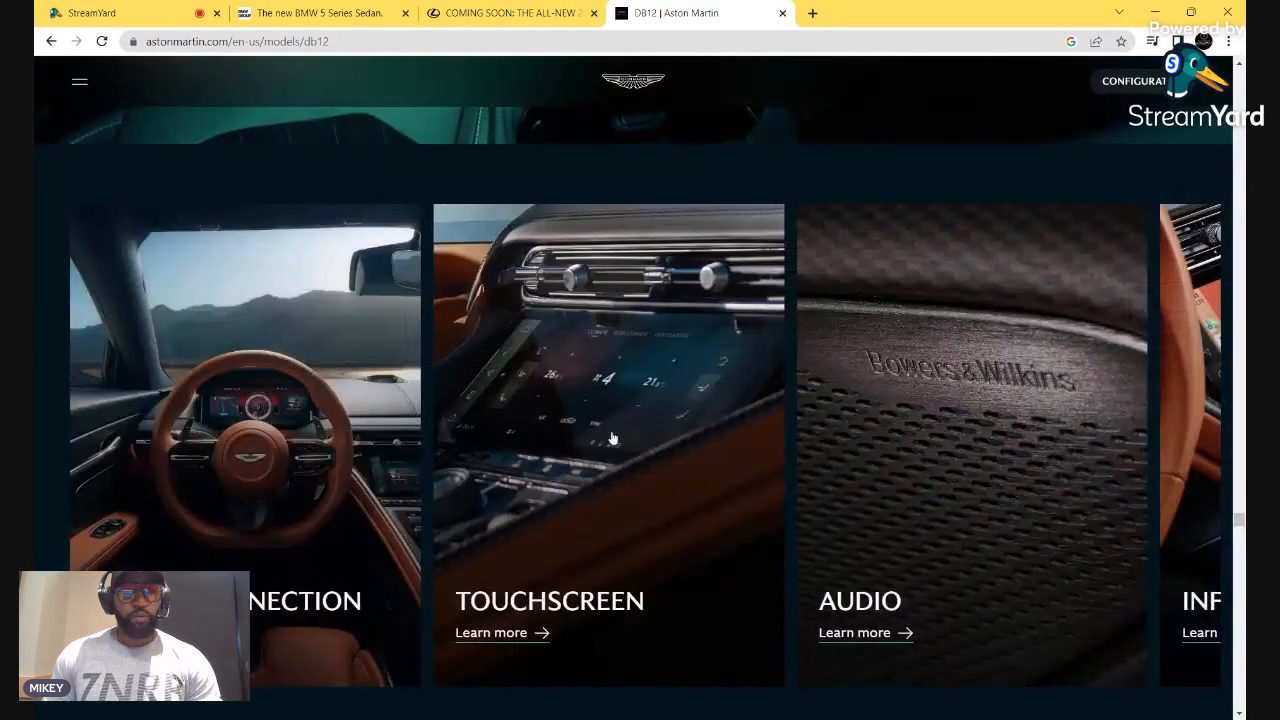
# View the DB12 touchscreen details, rotate the 3D cabin, and continue to Exterior
pyautogui.click(491, 632)
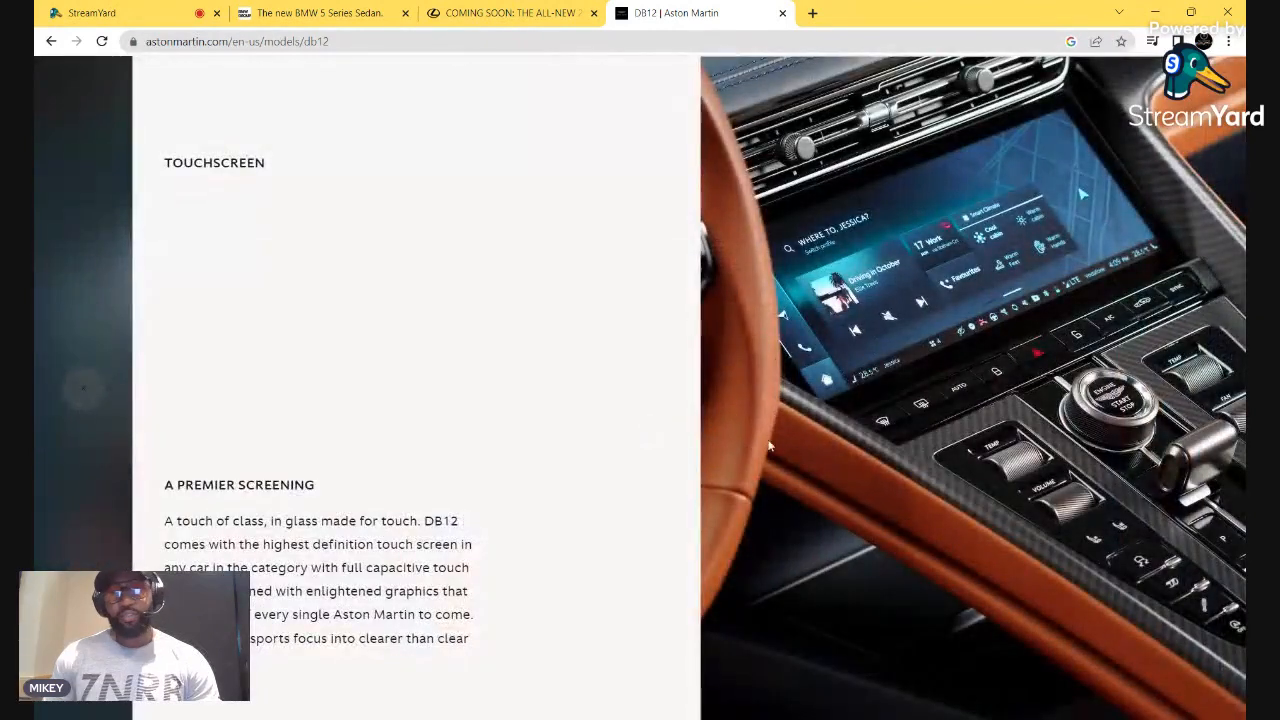
pyautogui.moveTo(757, 453)
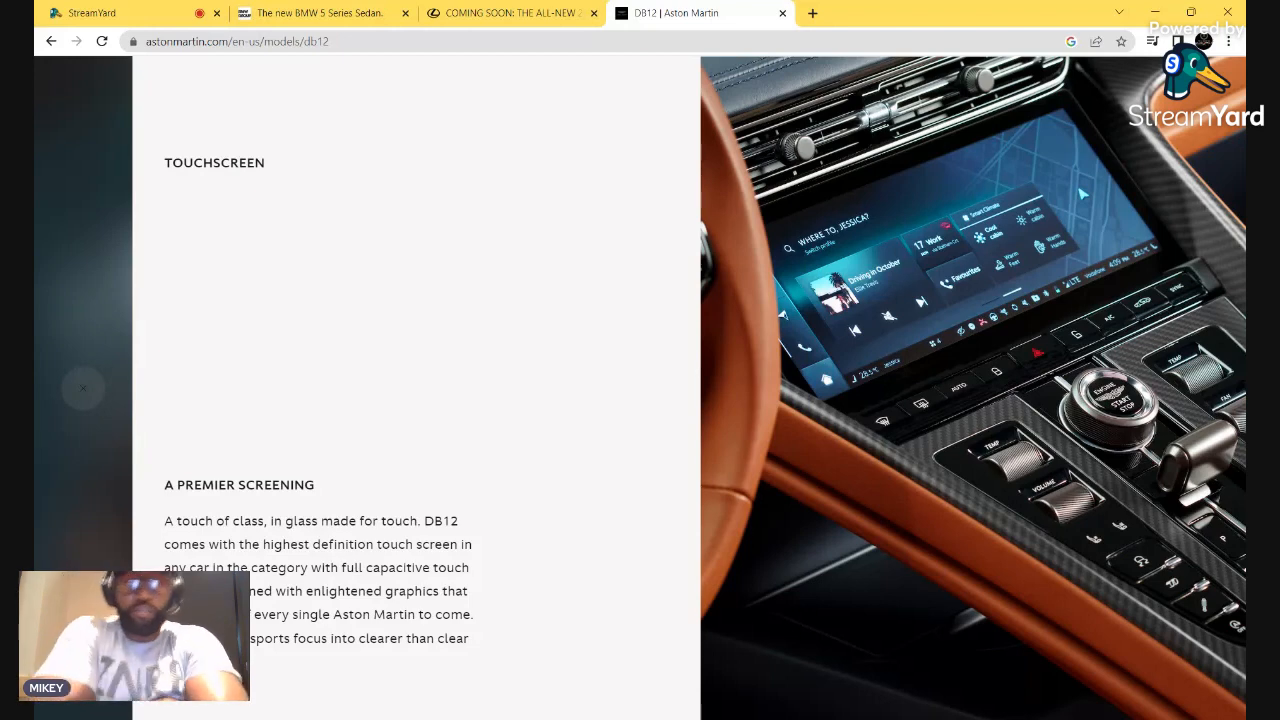
pyautogui.moveTo(988, 350)
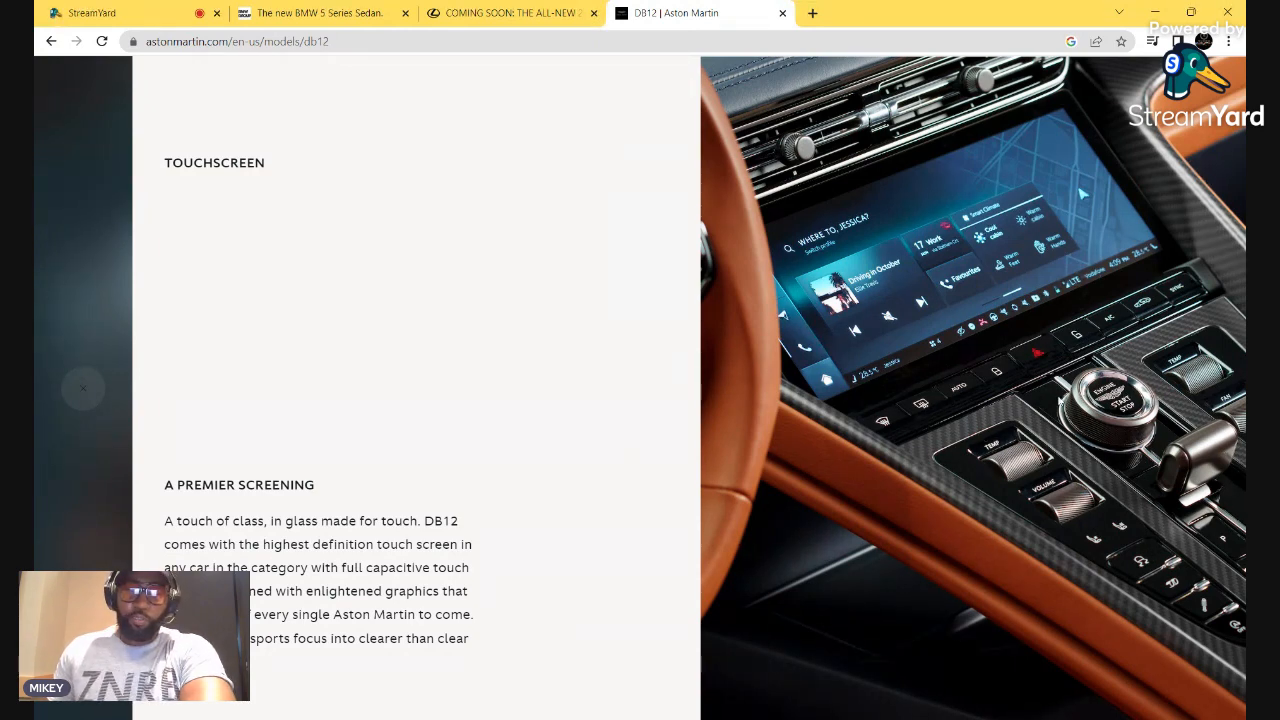
pyautogui.moveTo(565, 429)
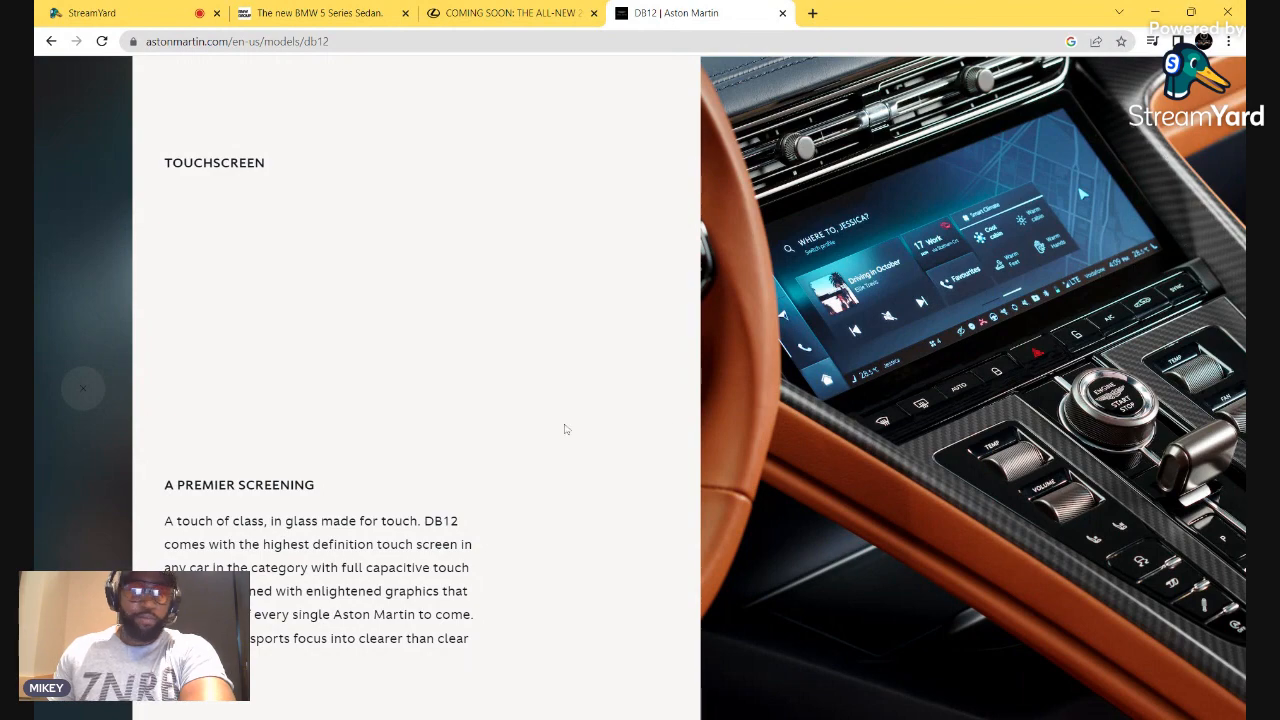
pyautogui.moveTo(58, 300)
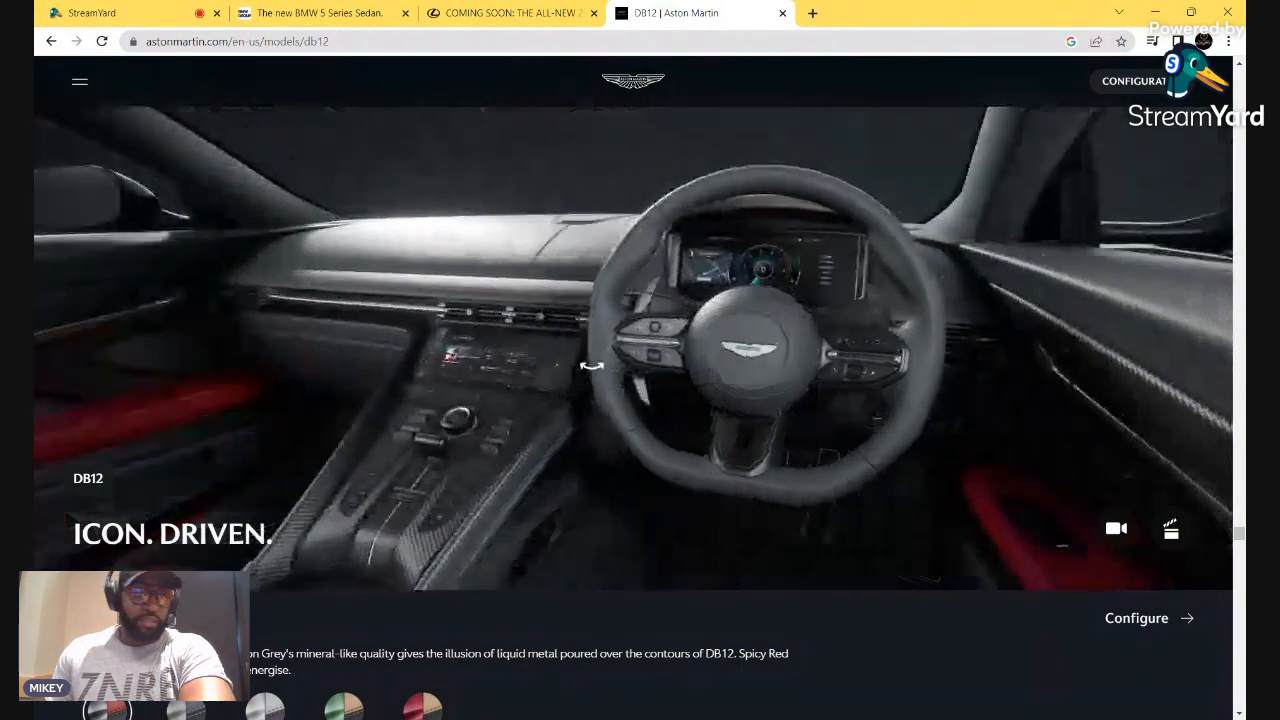
pyautogui.moveTo(592, 365); pyautogui.dragTo(472, 400)
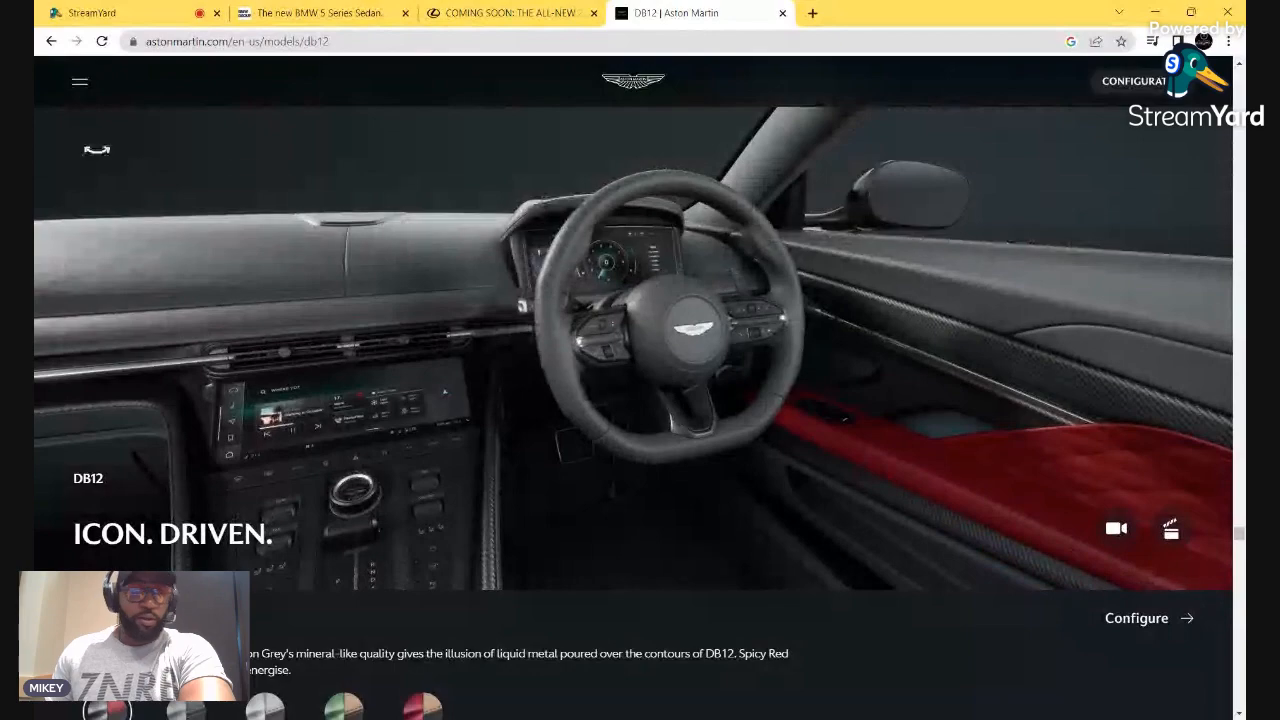
pyautogui.scroll(-3)
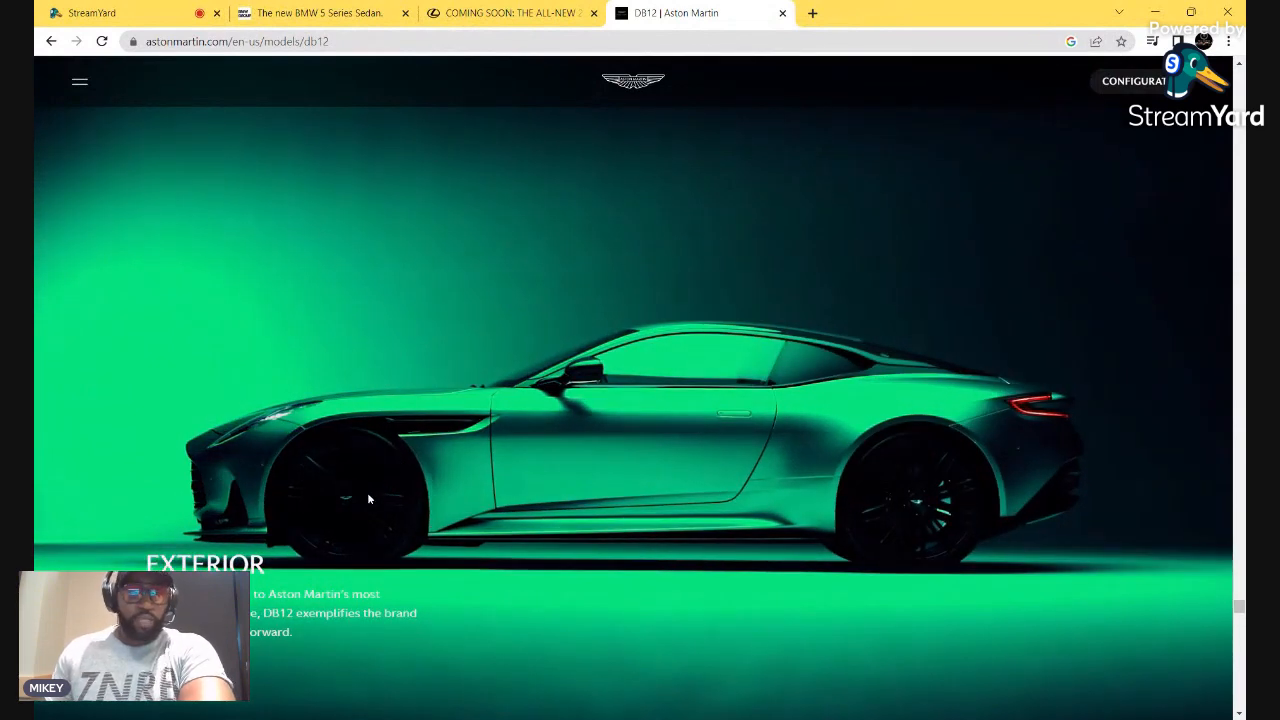
pyautogui.moveTo(836, 408)
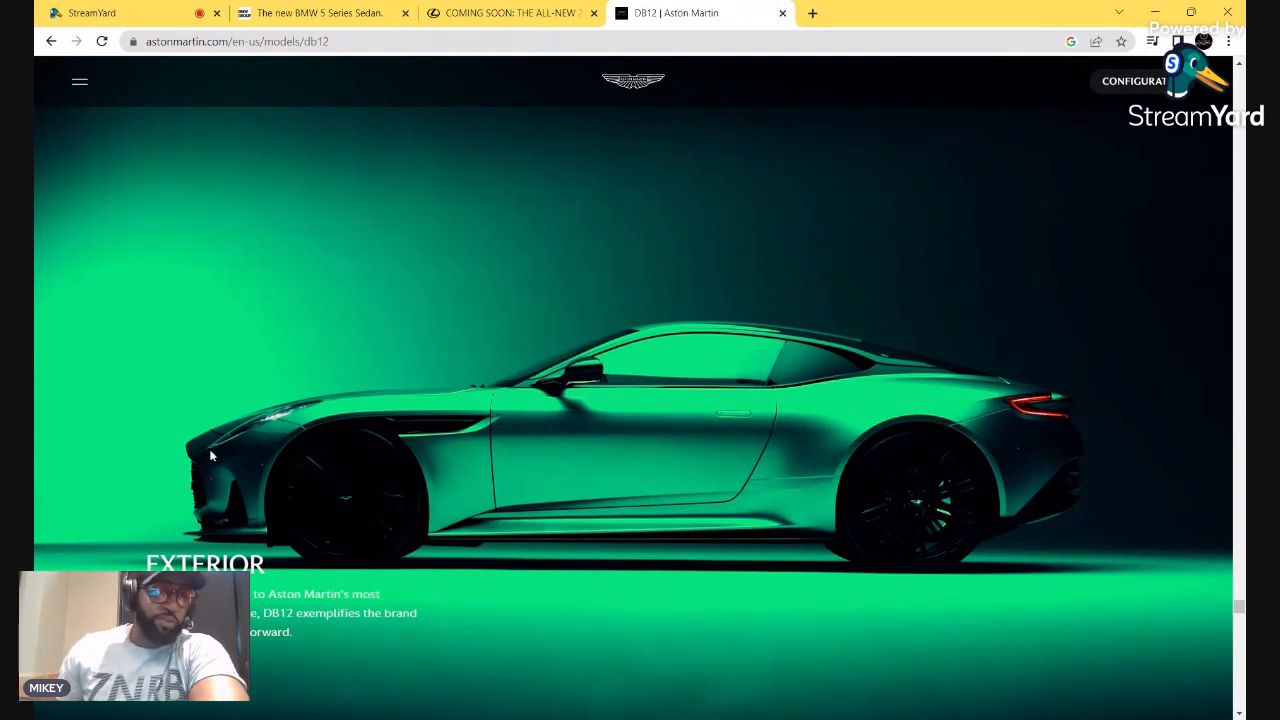
# Cycle the DB12 exterior cards from Grille and Wheels through to Lighting
pyautogui.scroll(-3)
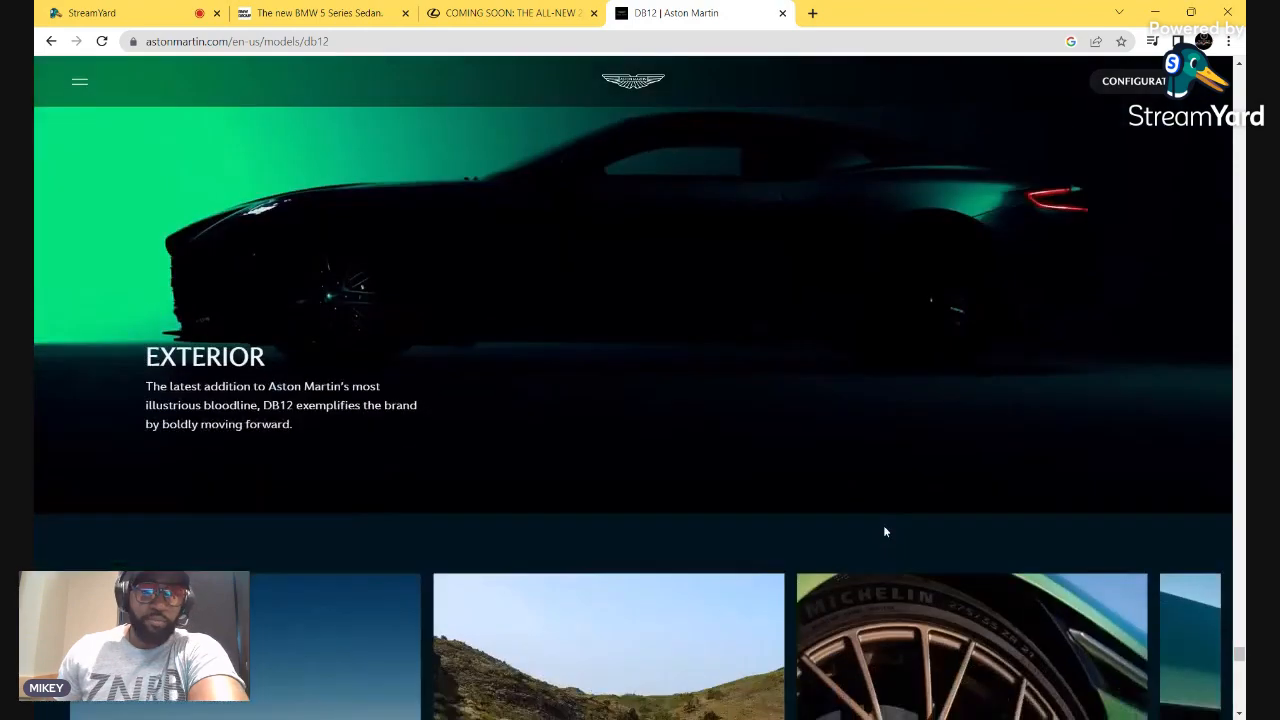
pyautogui.scroll(-3)
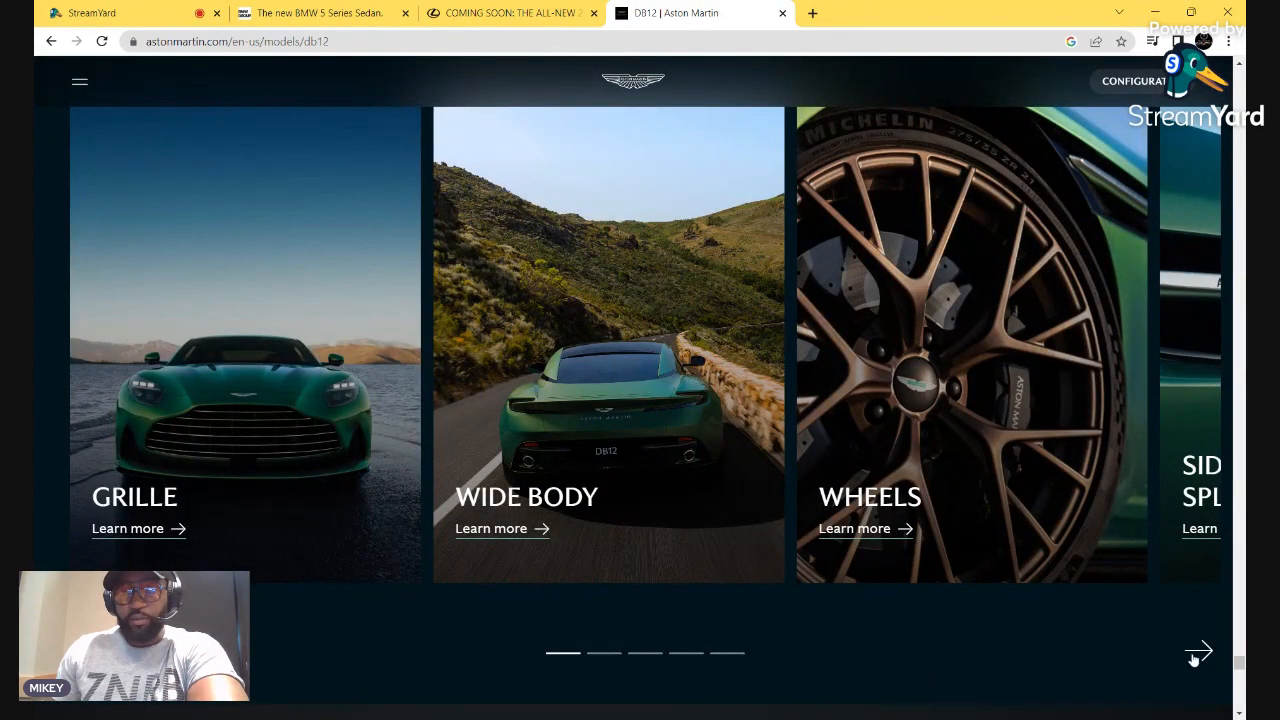
pyautogui.click(1197, 651)
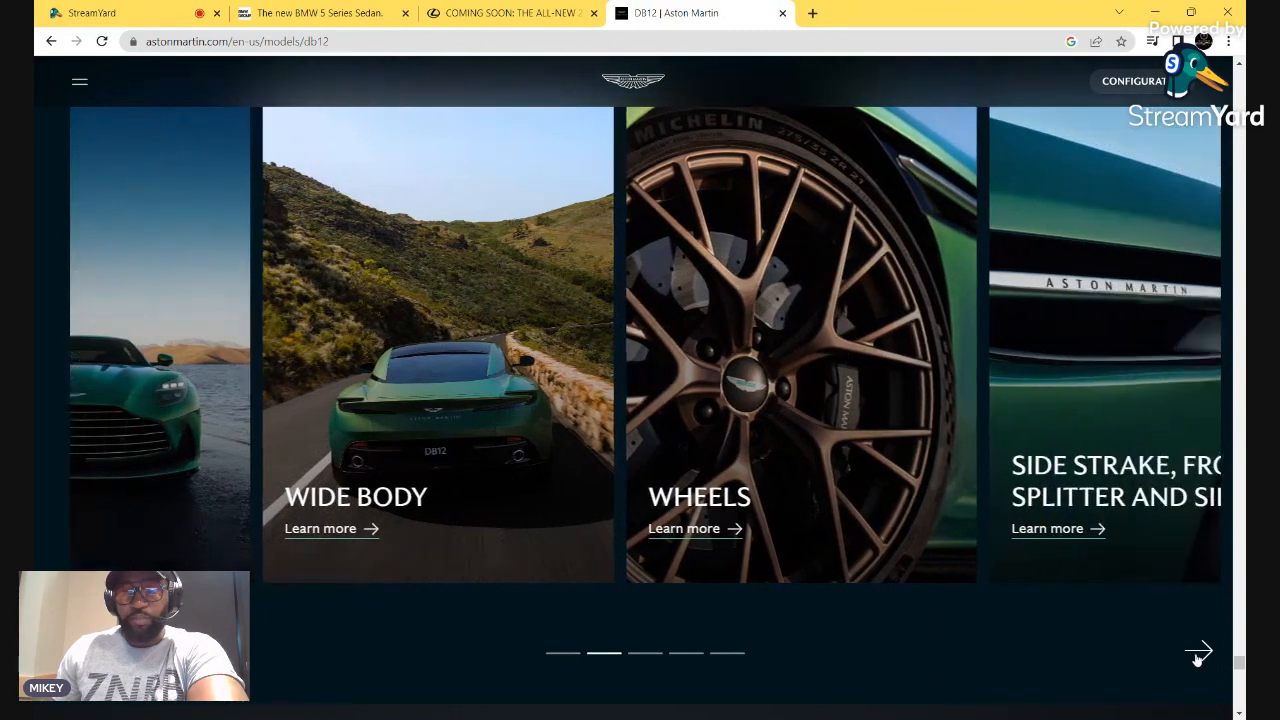
pyautogui.click(1198, 651)
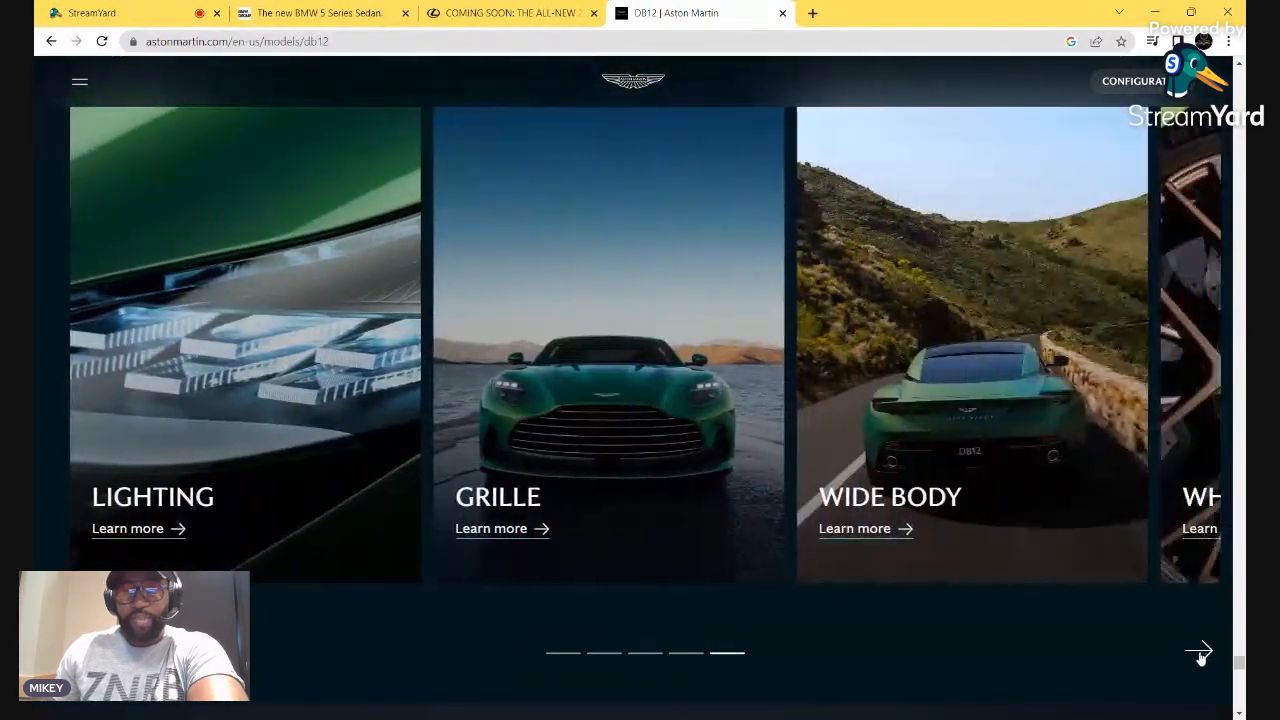
pyautogui.click(1198, 651)
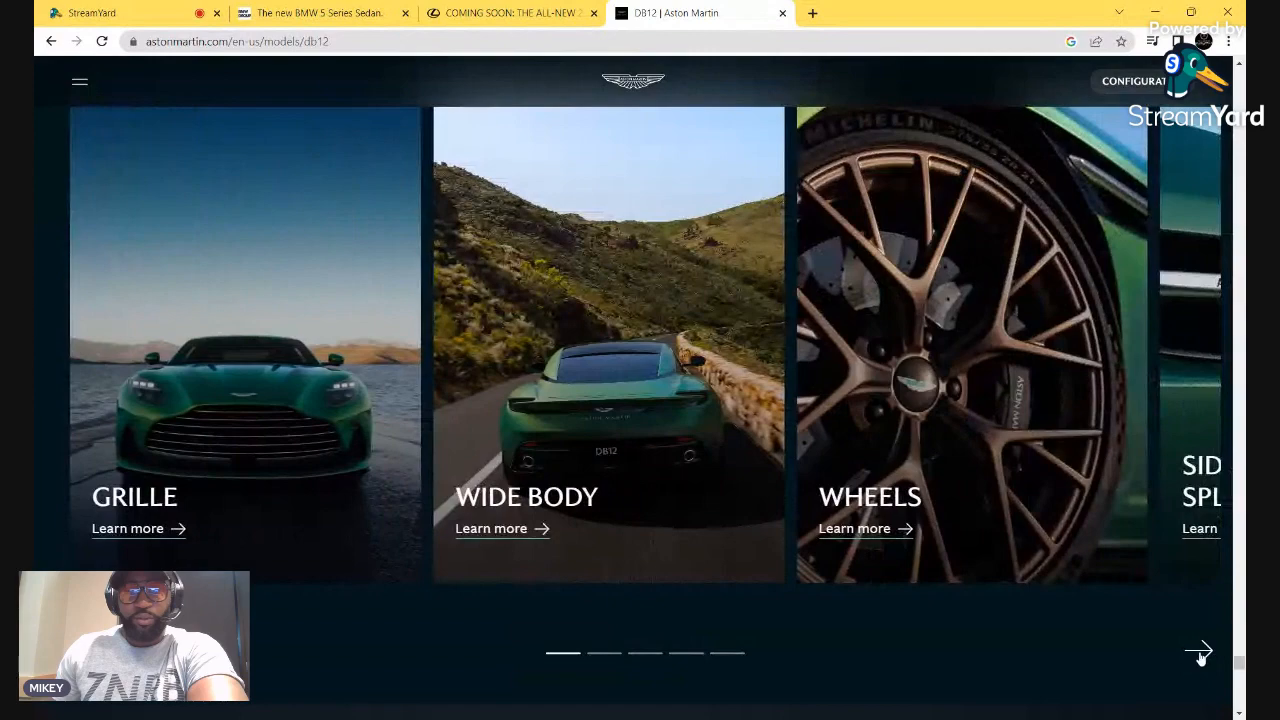
pyautogui.click(1198, 651)
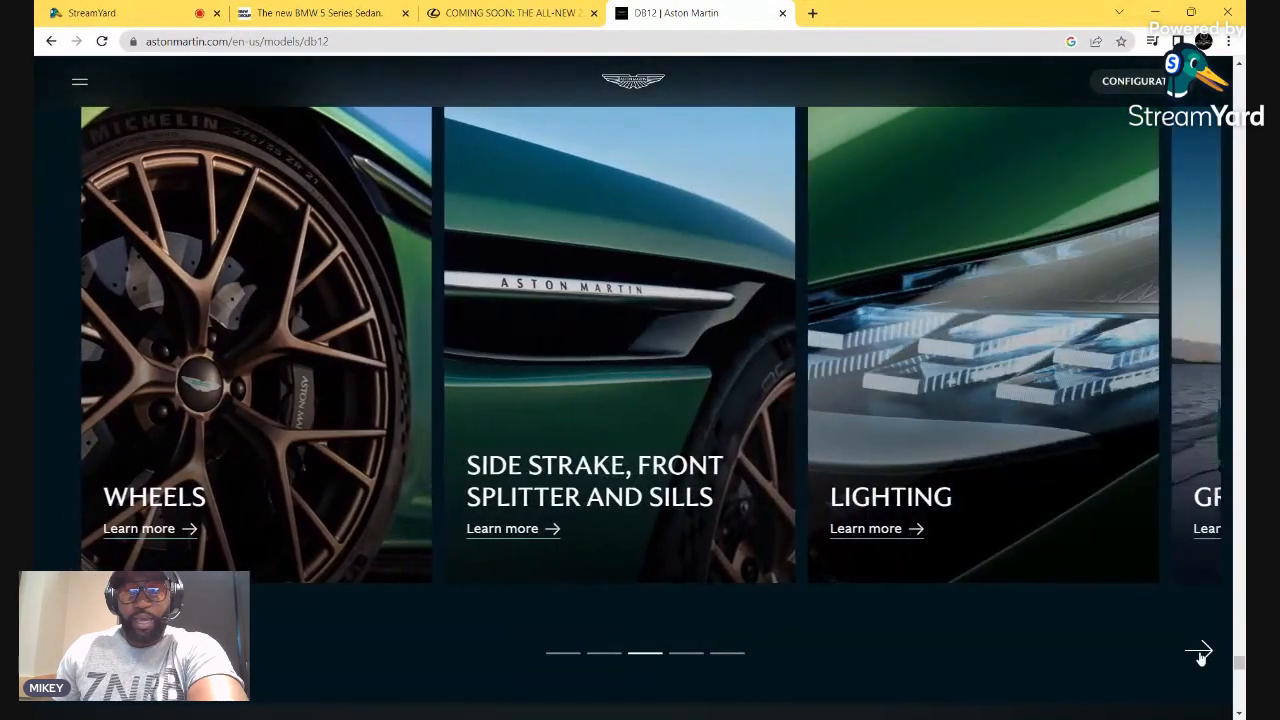
pyautogui.click(1198, 651)
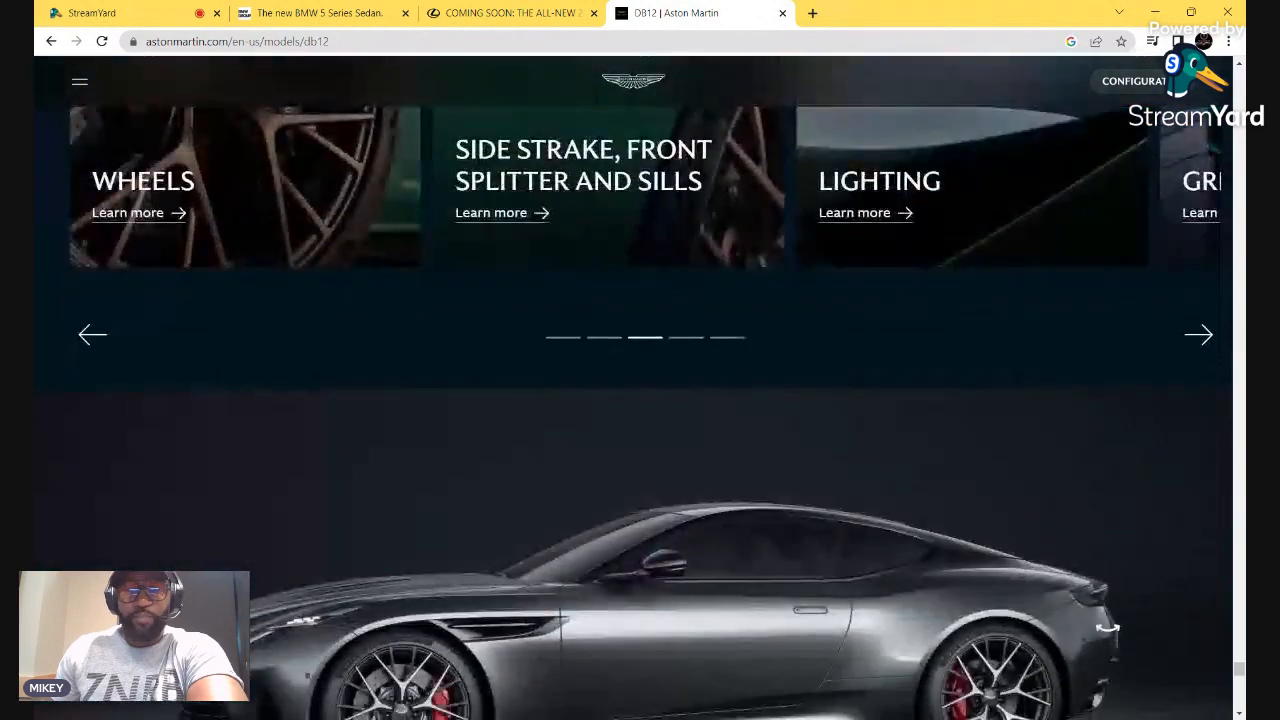
# Preview the DB12 in Neutron White and British Racing Green, then return to the StreamYard studio
pyautogui.scroll(-3)
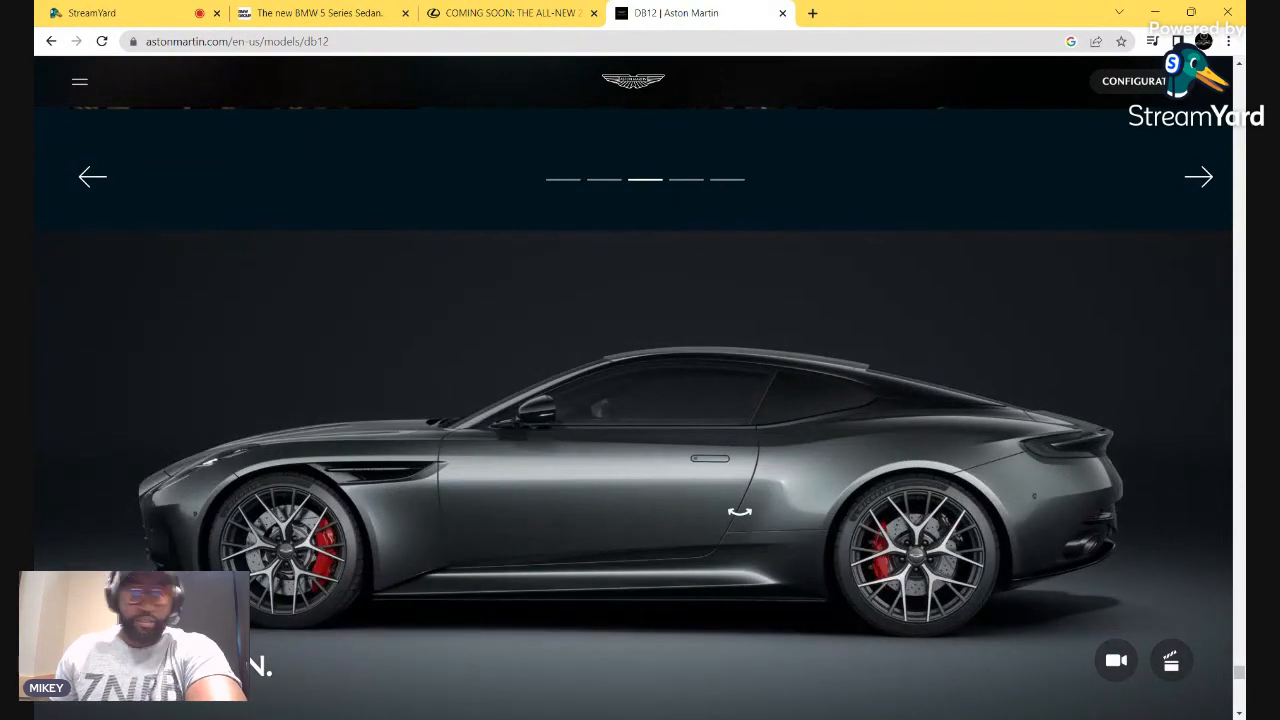
pyautogui.scroll(-3)
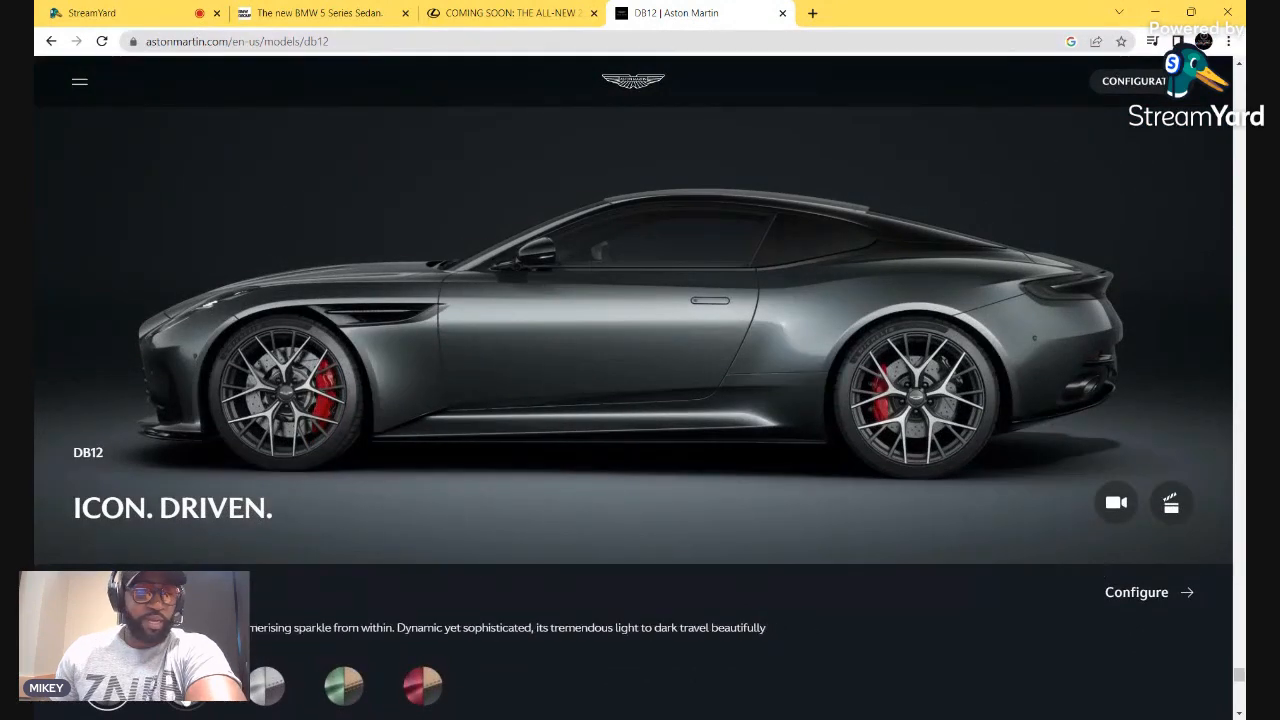
pyautogui.click(266, 686)
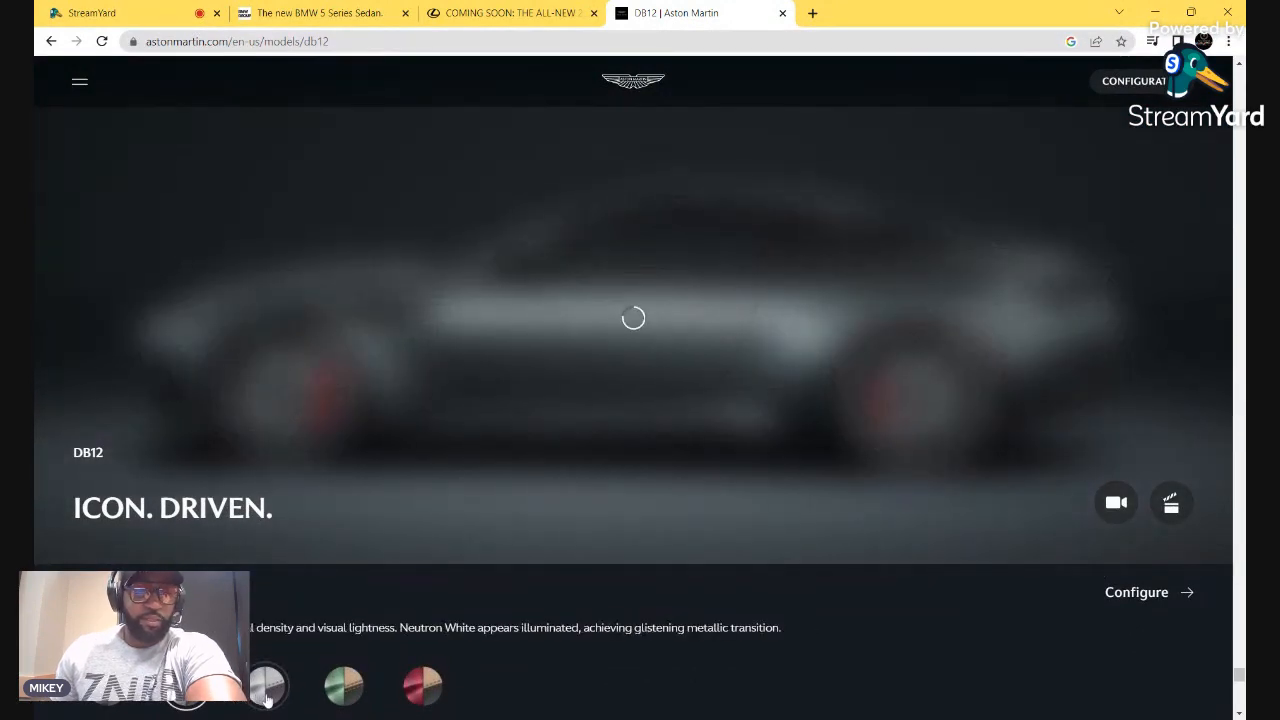
pyautogui.click(343, 685)
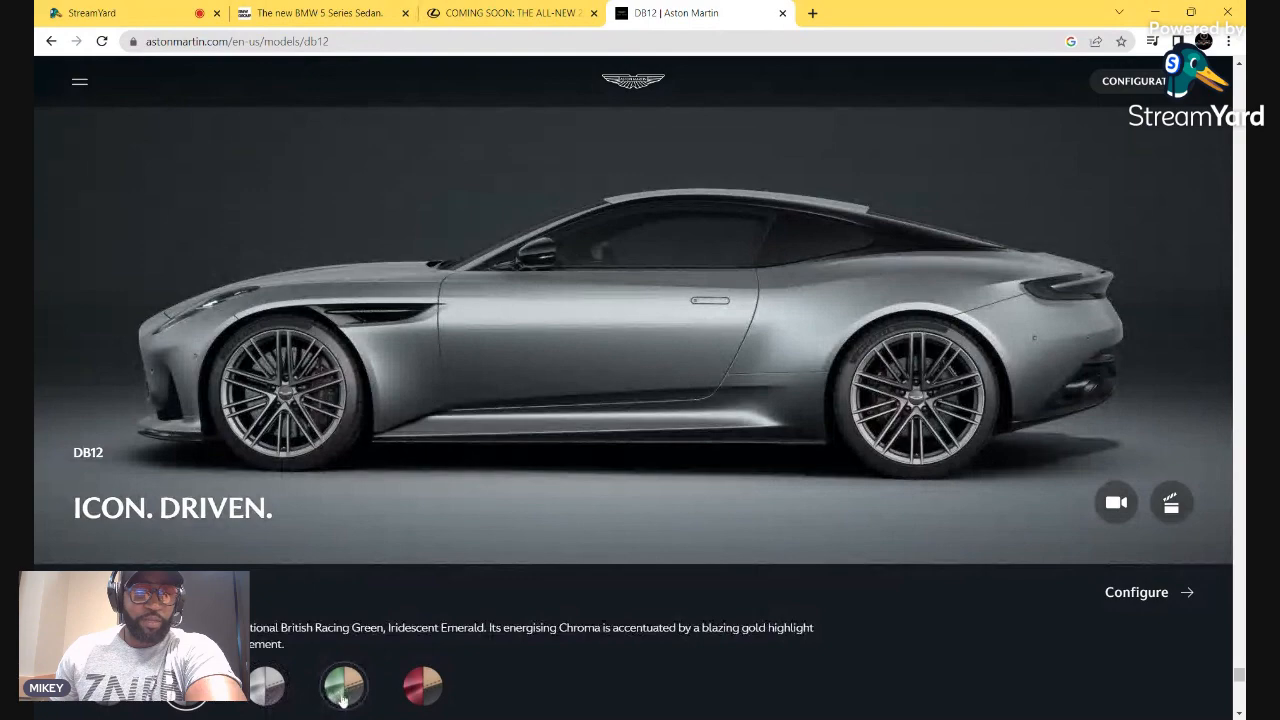
pyautogui.click(343, 685)
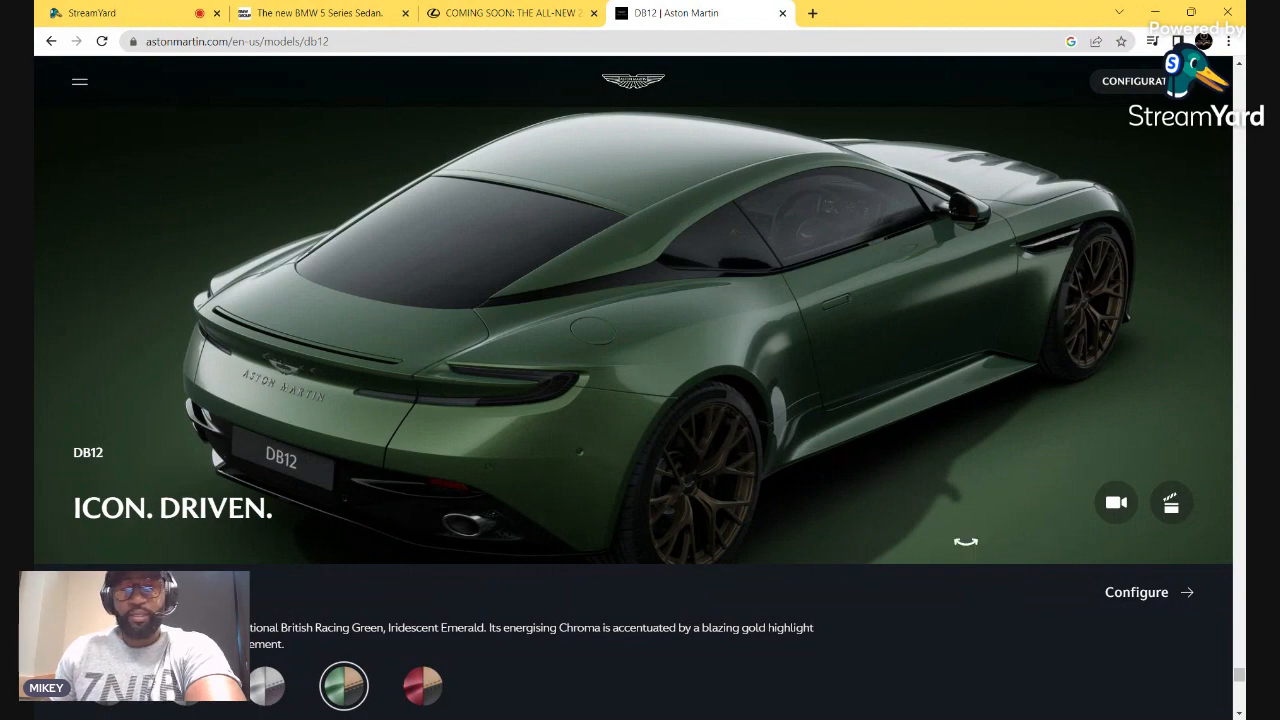
pyautogui.scroll(-3)
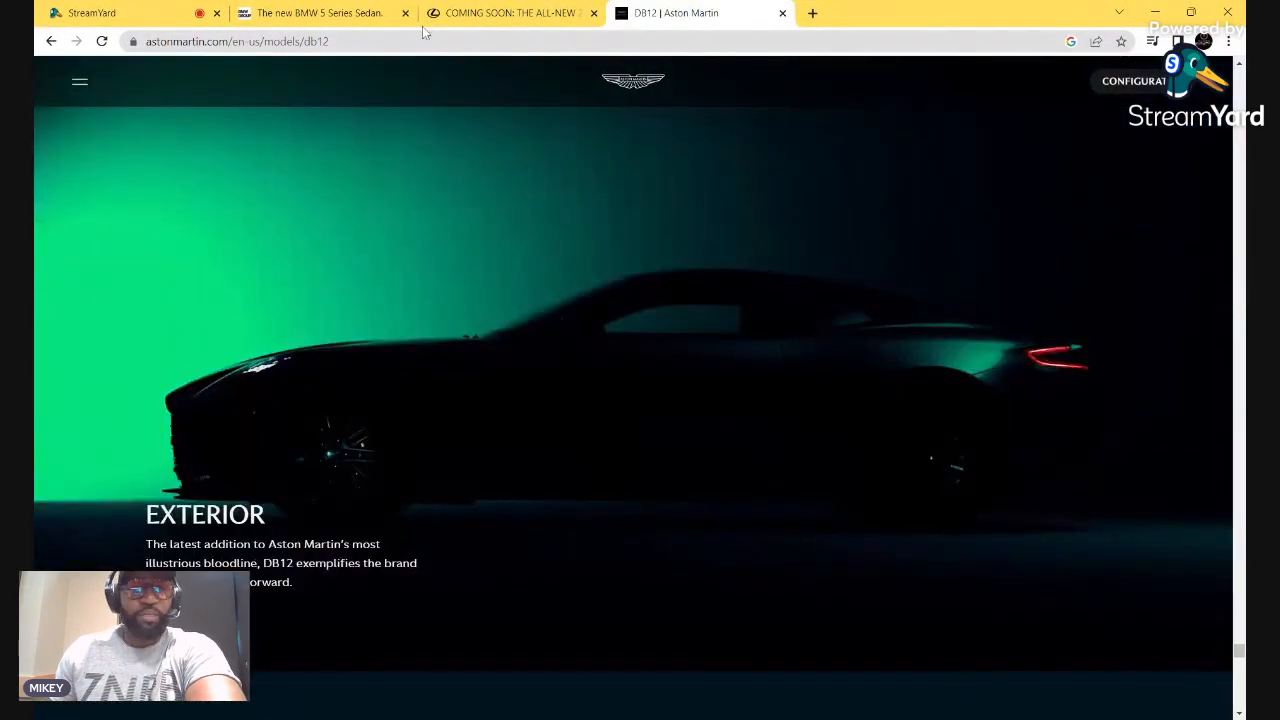
pyautogui.click(90, 13)
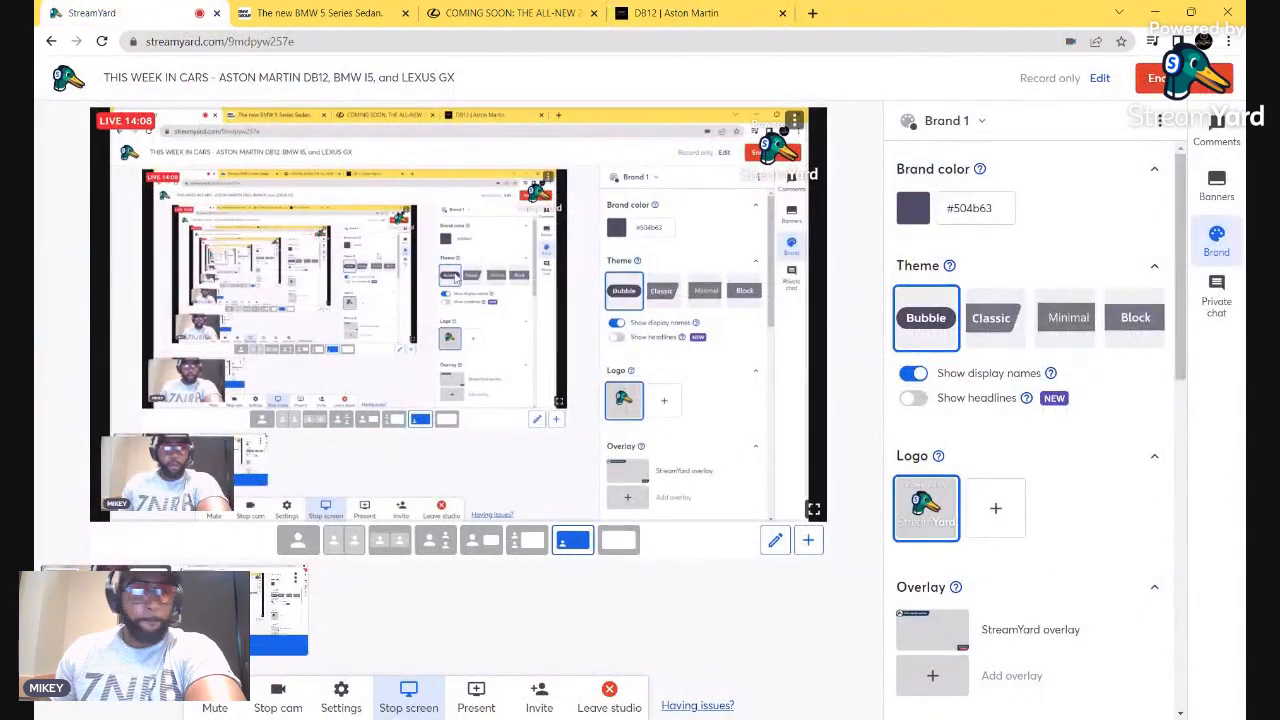